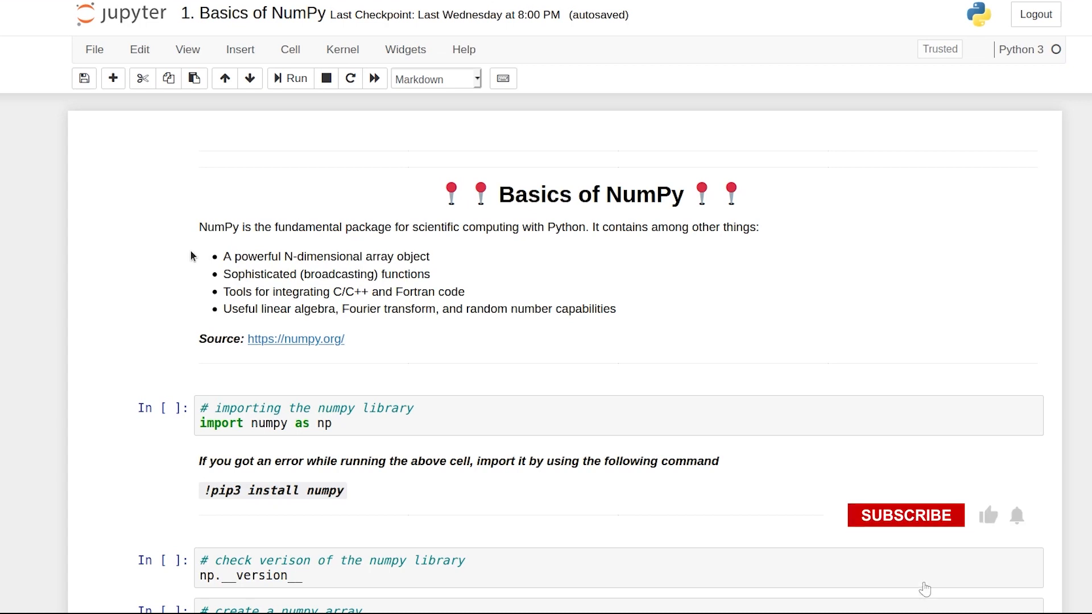
Execute the 'import numpy as np' cell so it shows execution count 1.
click(906, 516)
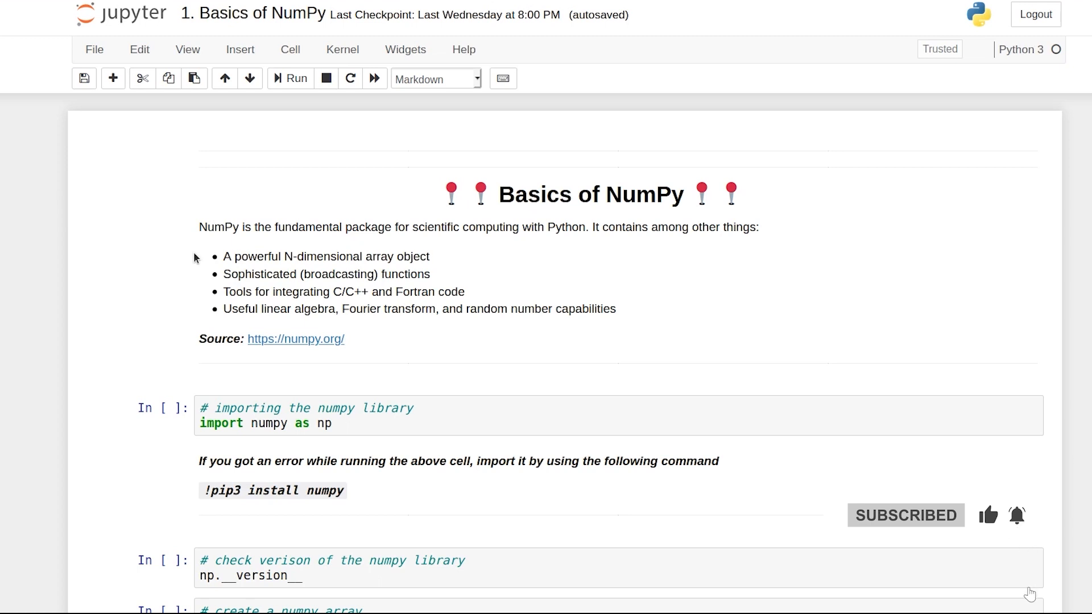
mouse_move(273, 252)
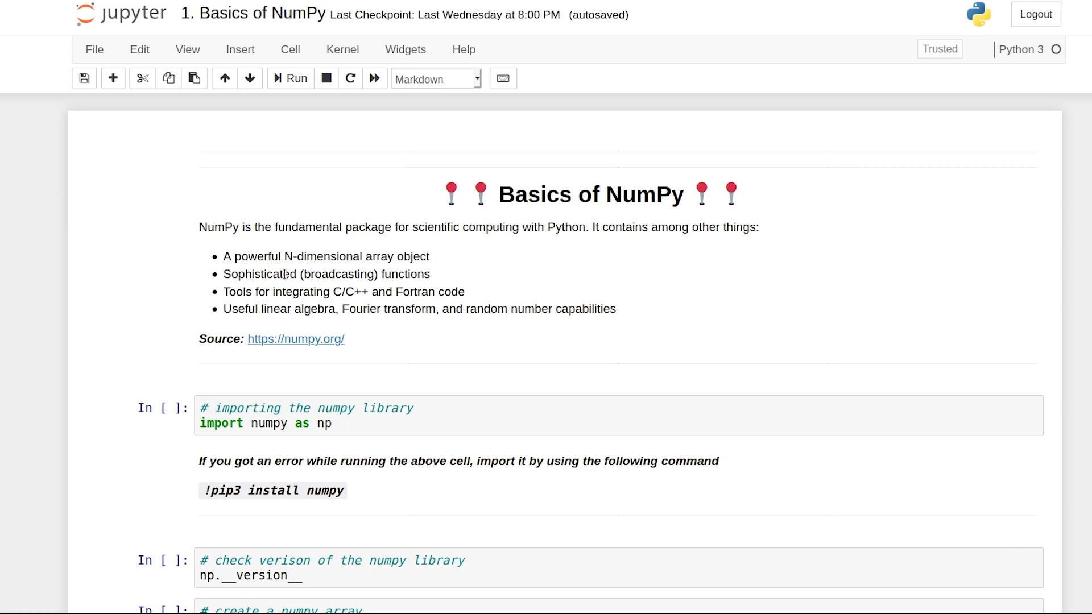
mouse_move(378, 274)
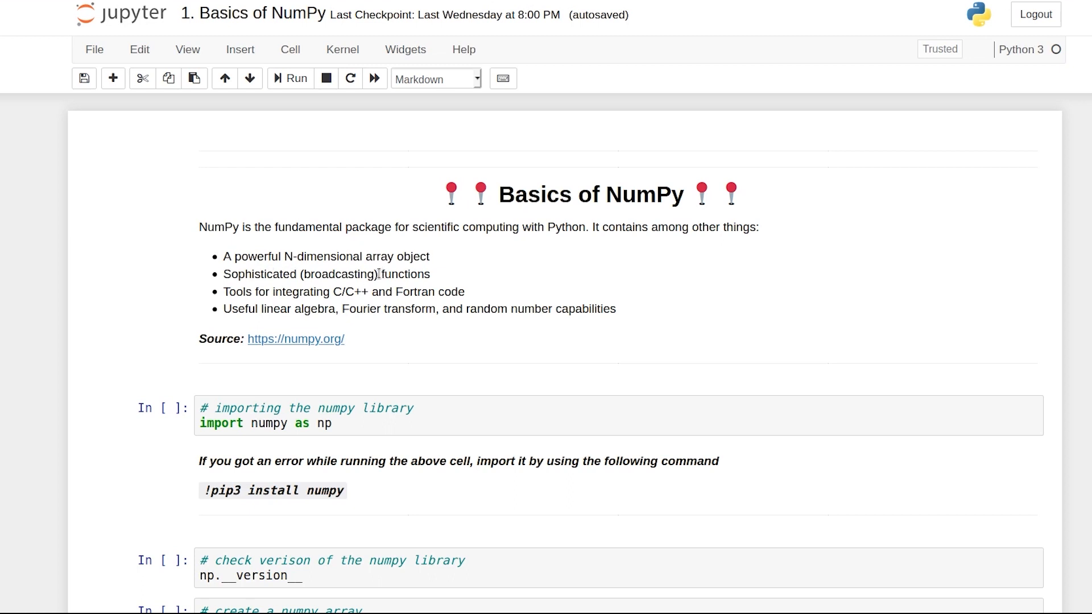
mouse_move(293, 292)
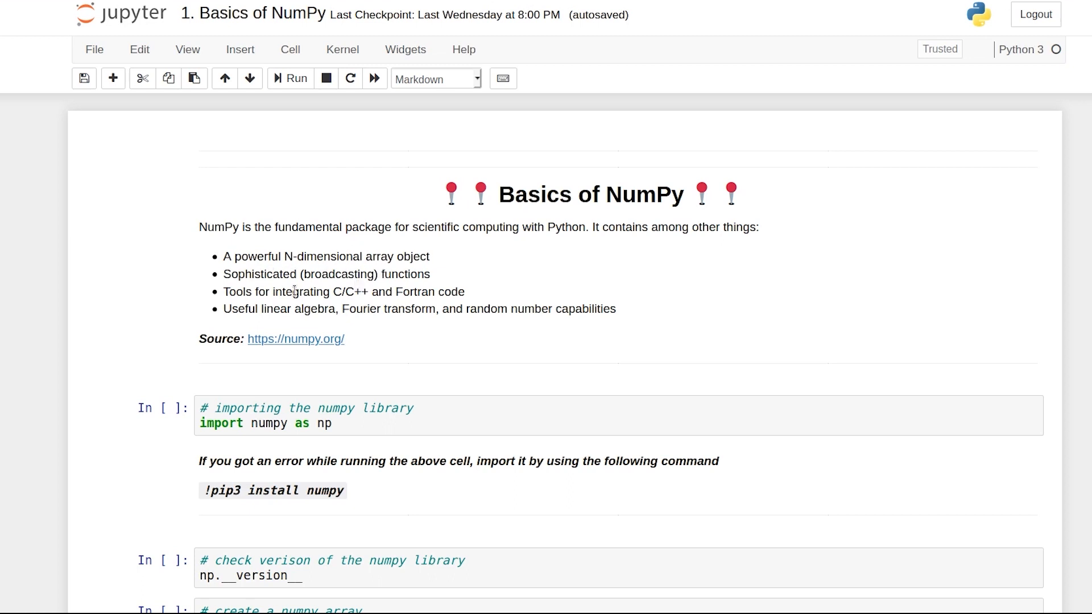
mouse_move(272, 327)
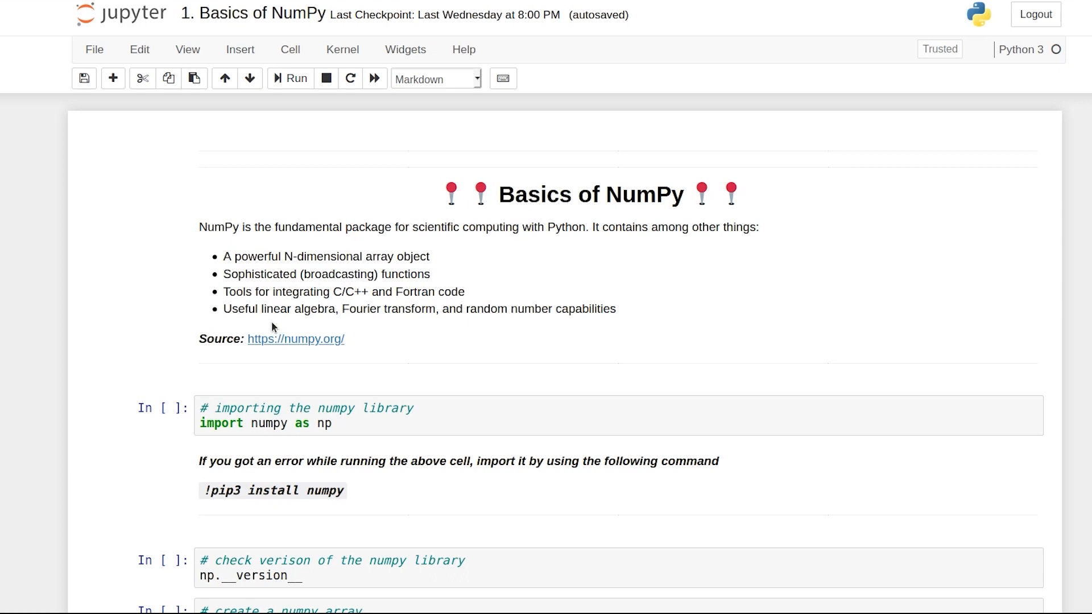
mouse_move(391, 322)
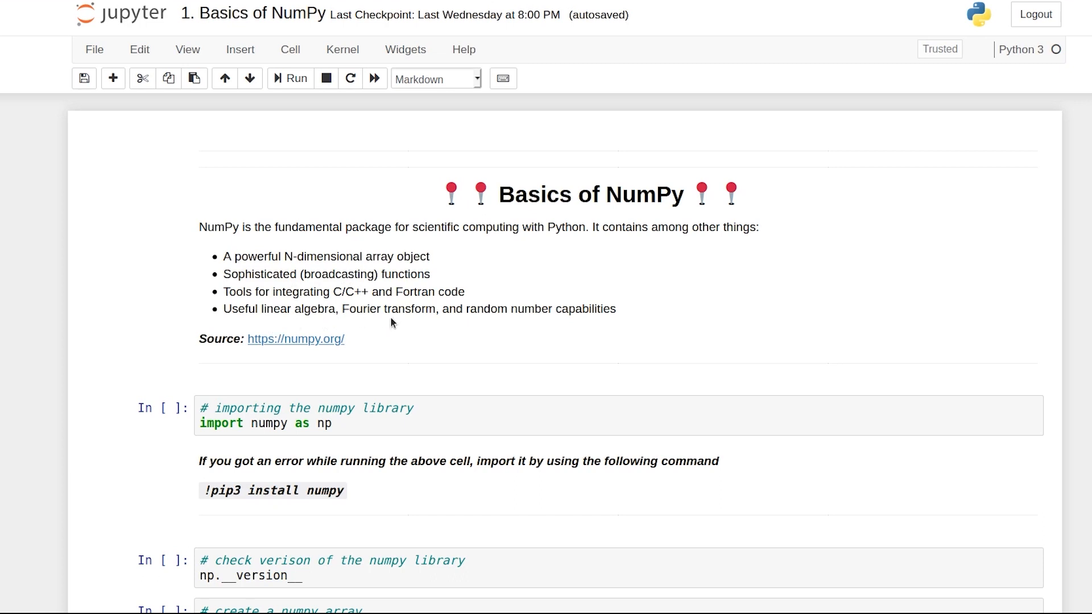
mouse_move(569, 330)
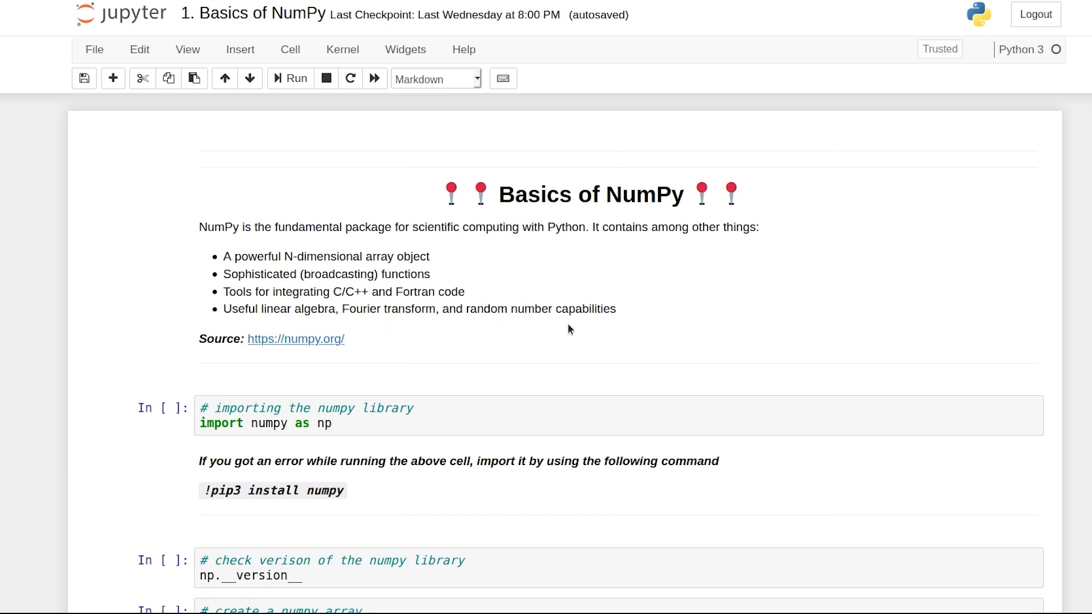
scroll(down, 3)
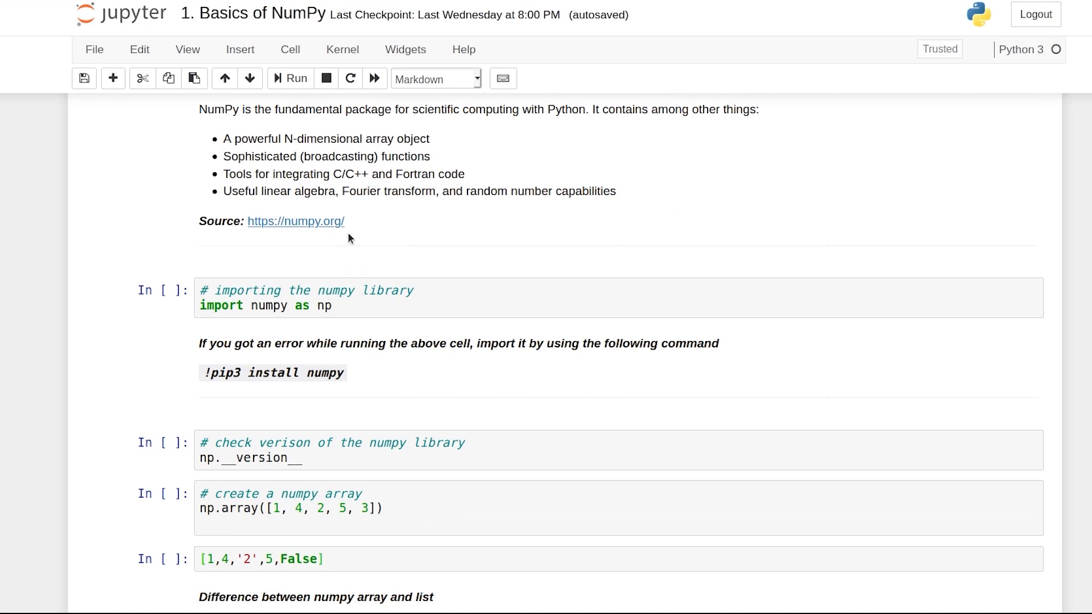
mouse_move(357, 256)
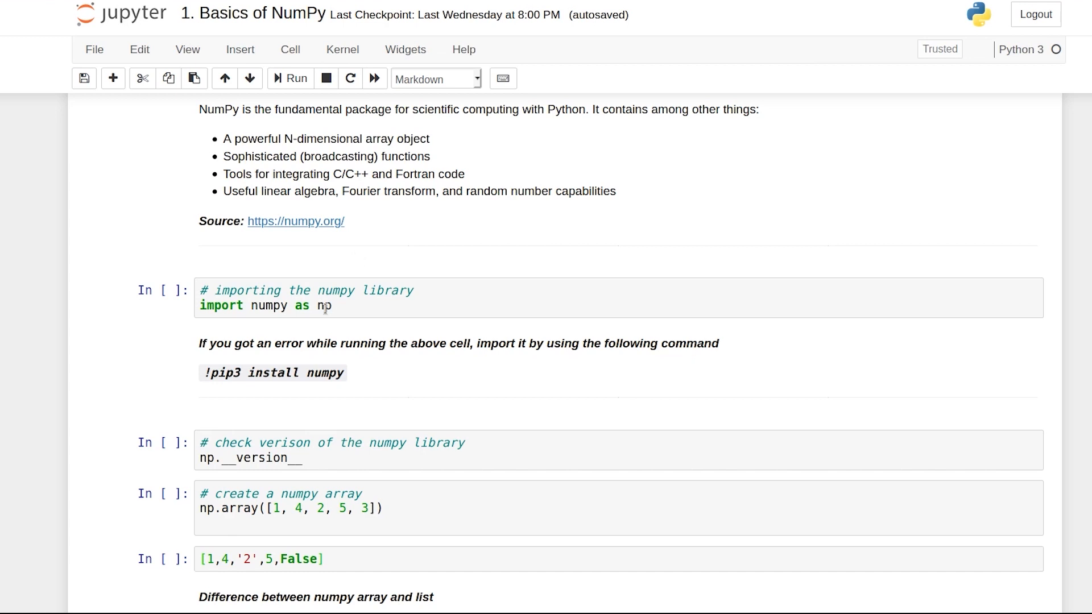
mouse_move(300, 325)
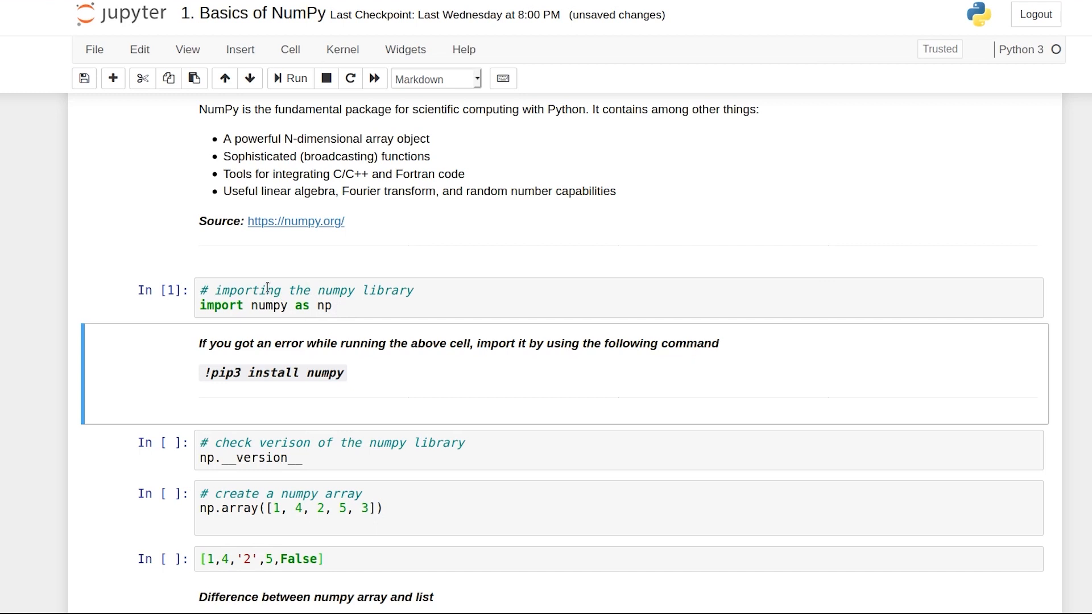
mouse_move(340, 330)
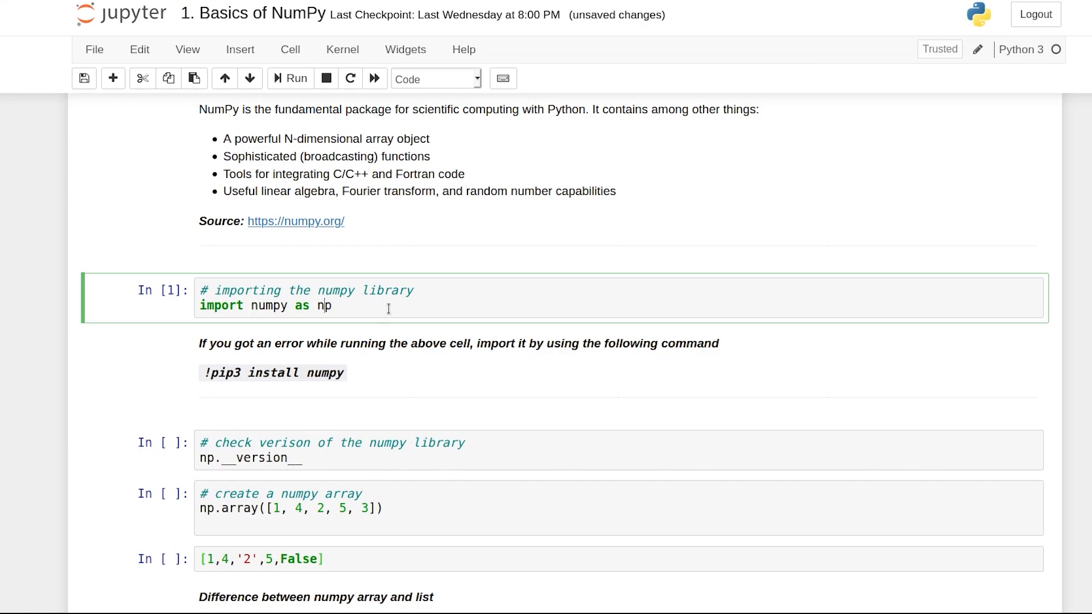
mouse_move(299, 367)
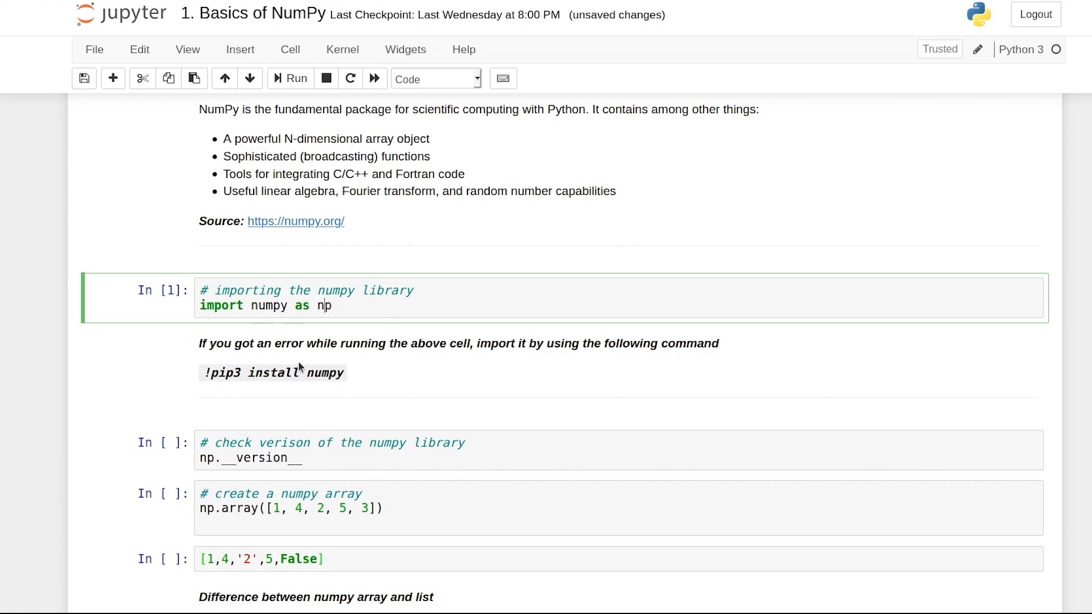
scroll(down, 3)
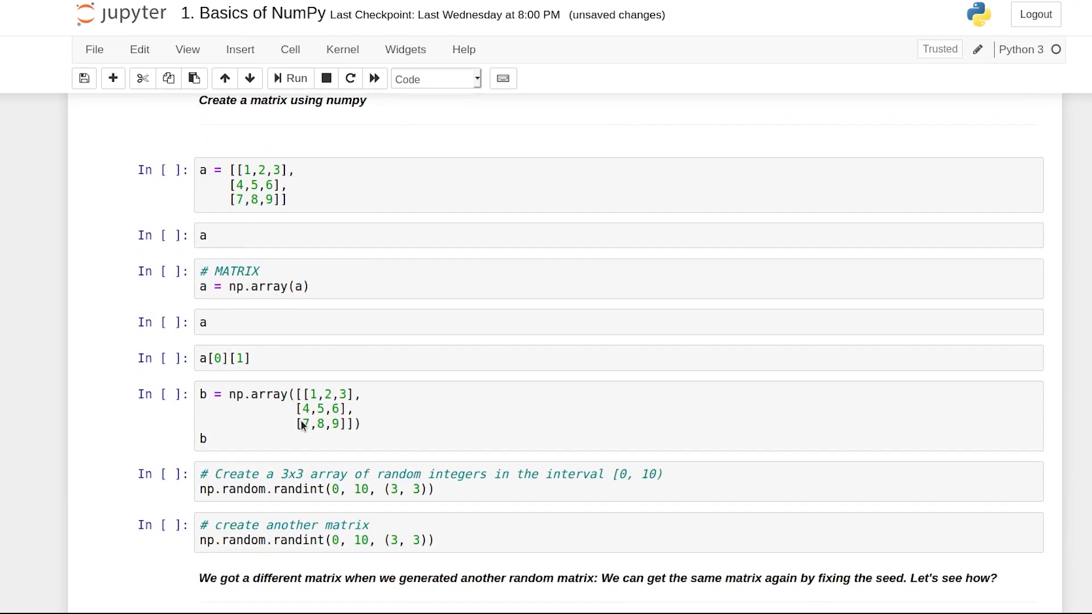
scroll(up, 3)
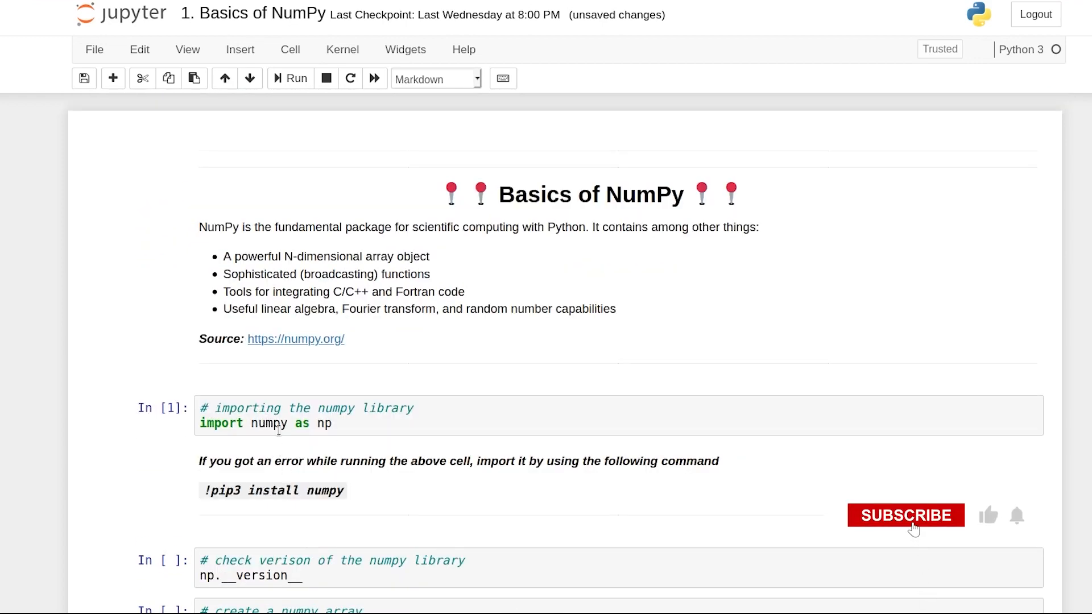
click(906, 515)
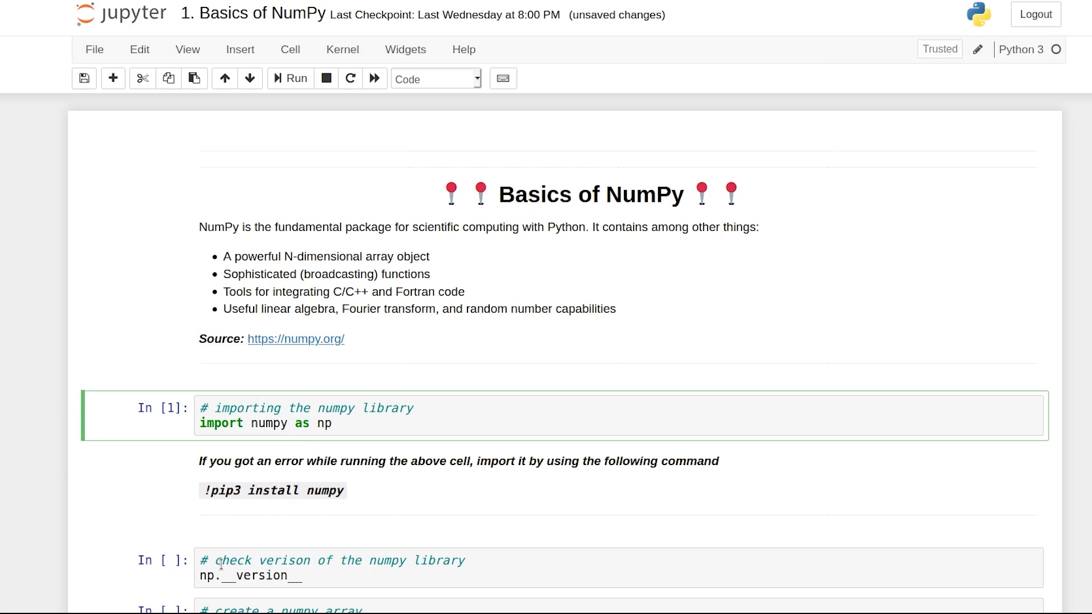
scroll(down, 3)
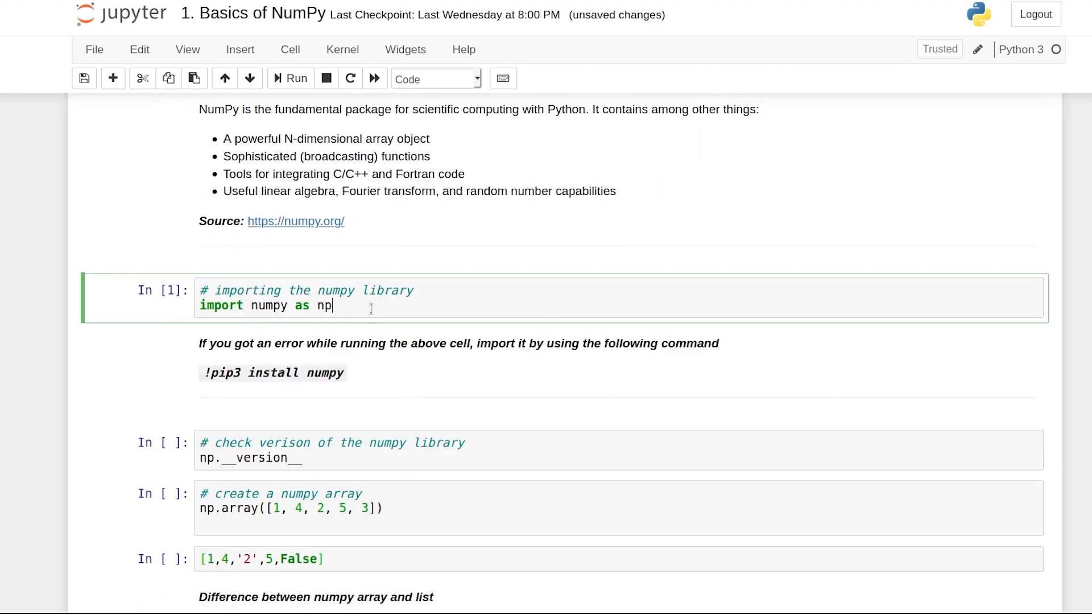
Run np.__version__ giving '1.17.1' and the np.array cell giving array([1, 4, 2, 5, 3]).
scroll(down, 3)
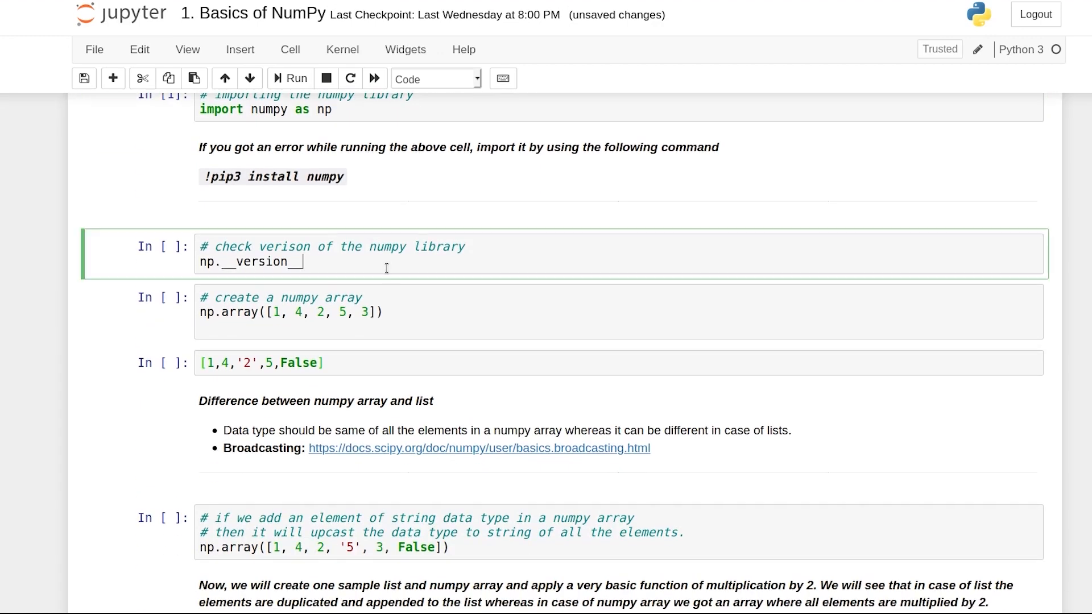
click(288, 79)
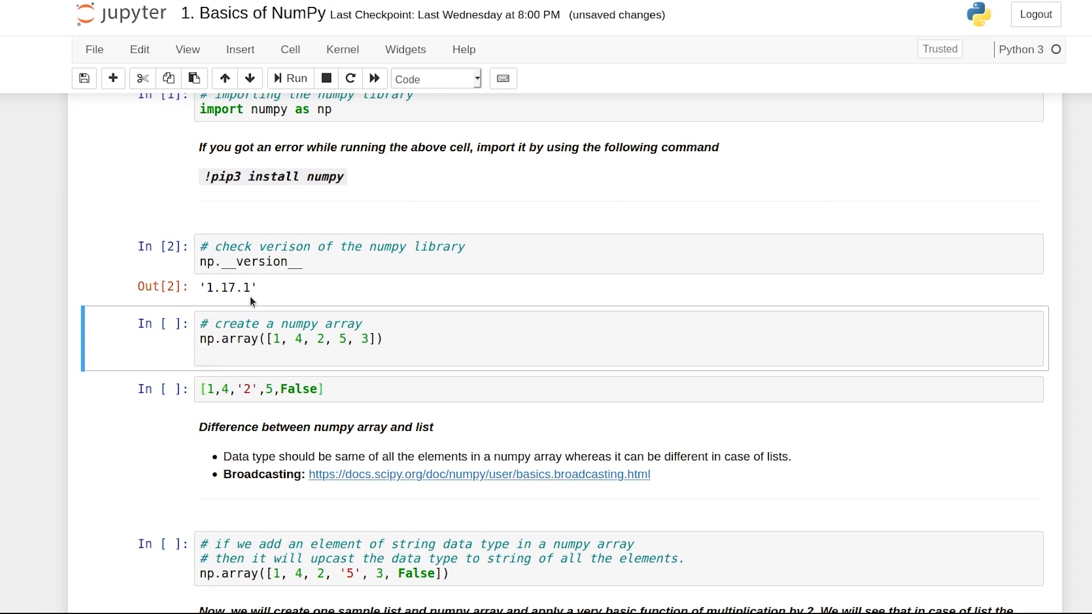
mouse_move(274, 286)
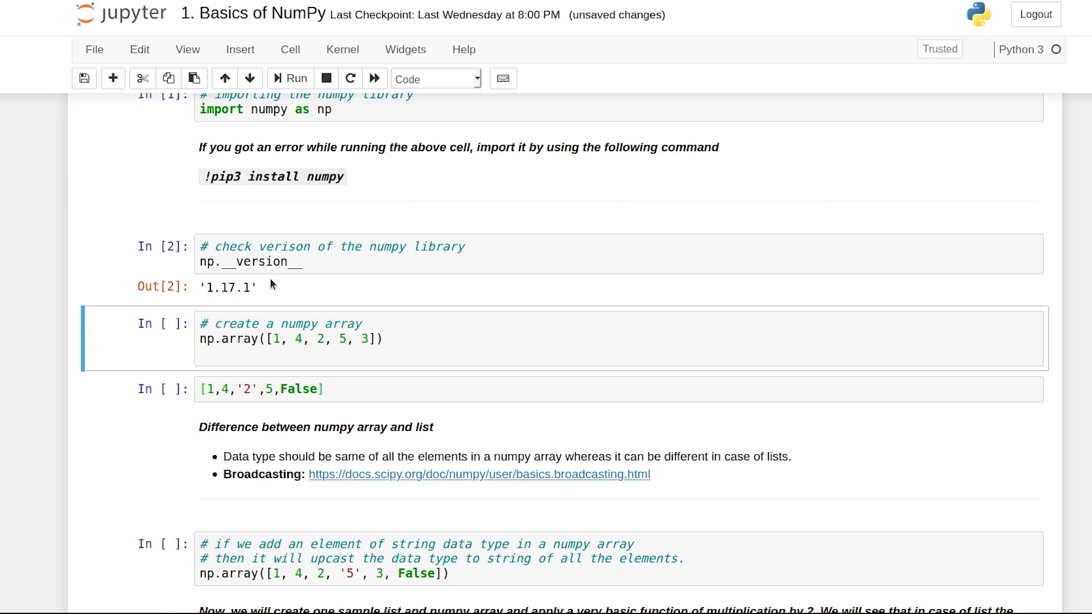
scroll(up, 3)
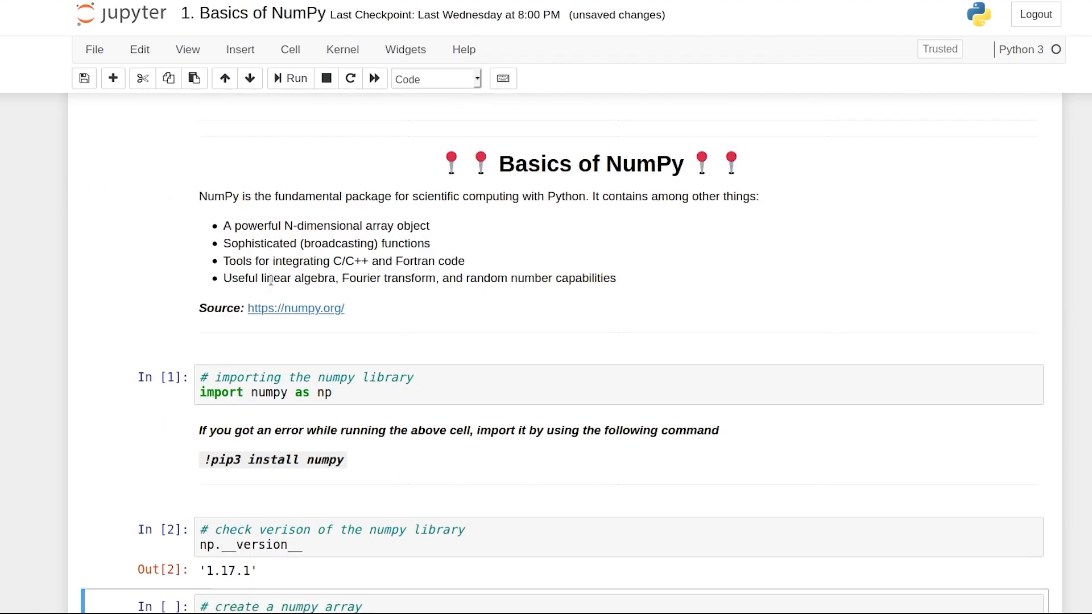
scroll(down, 3)
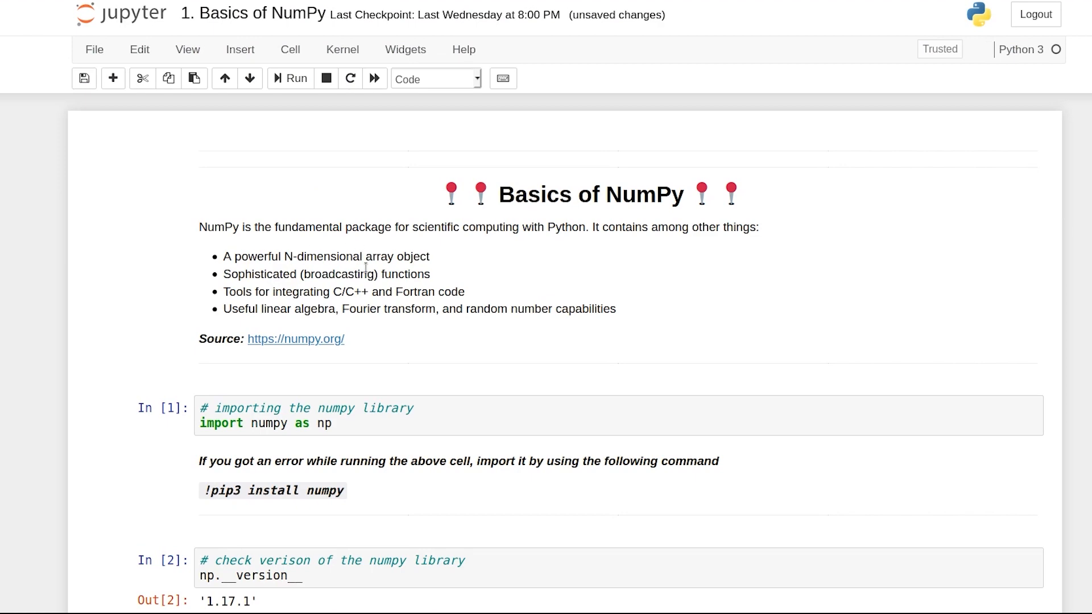
scroll(down, 3)
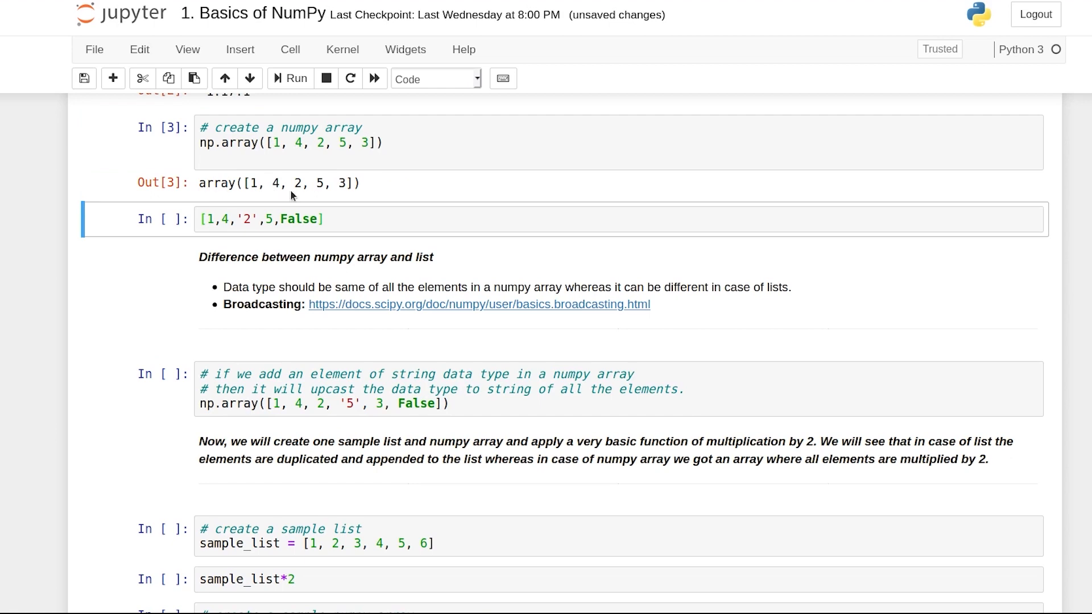
scroll(up, 3)
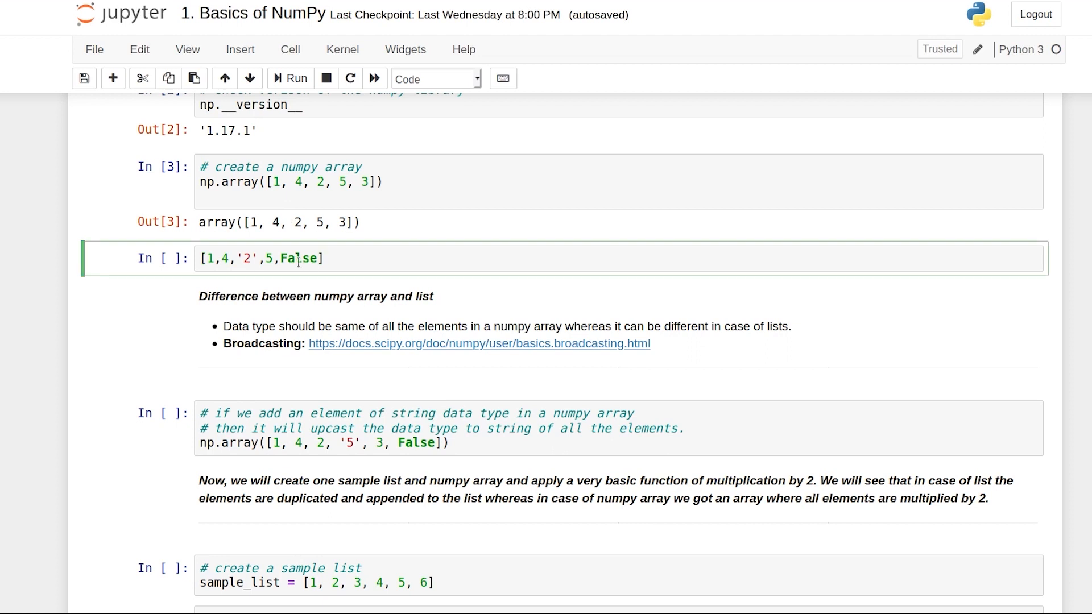
Run the plain list, then write and run np.array([1,4,'2',5,False]) showing upcast strings with dtype '<U21'.
click(295, 79)
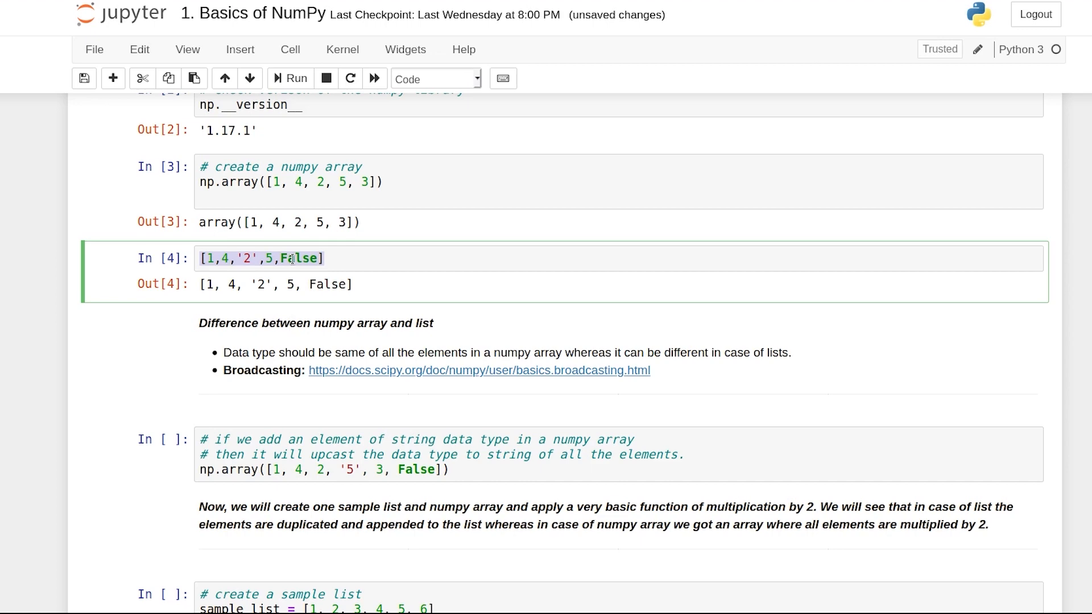
click(113, 78)
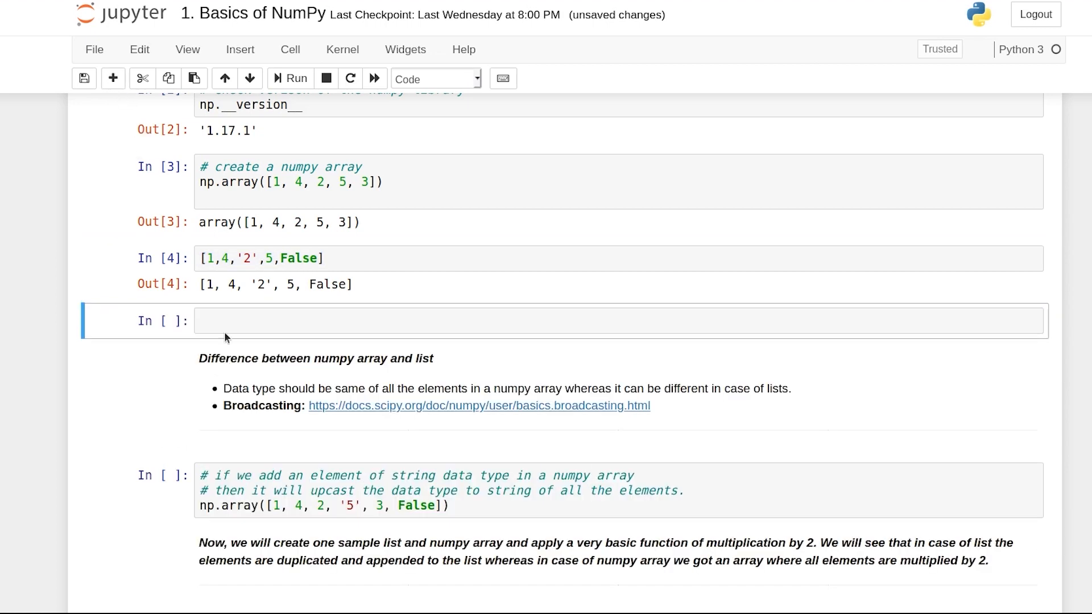
text(np.a)
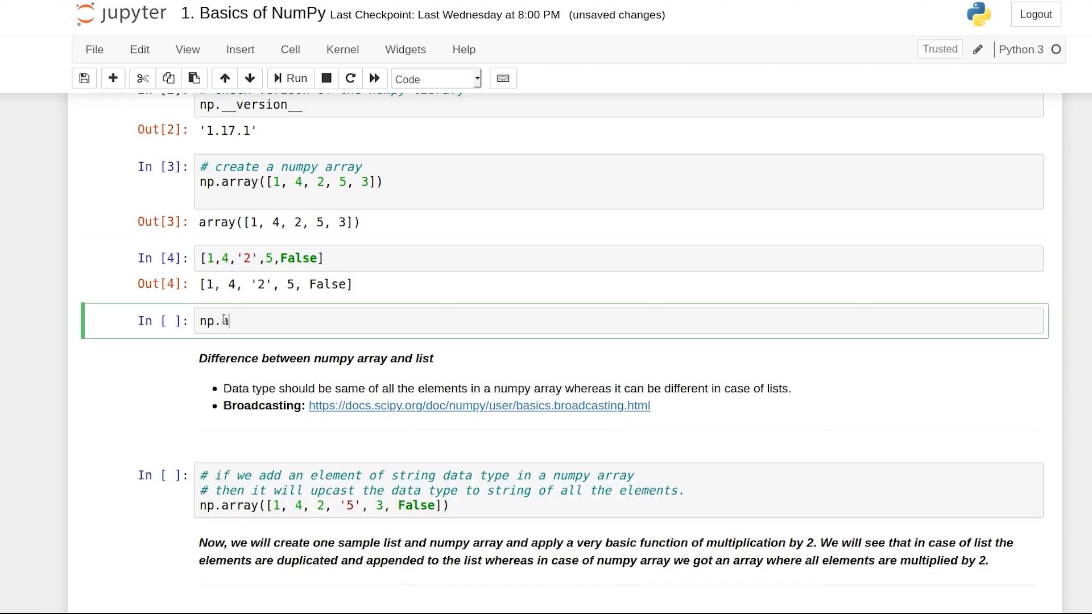
text(rray())
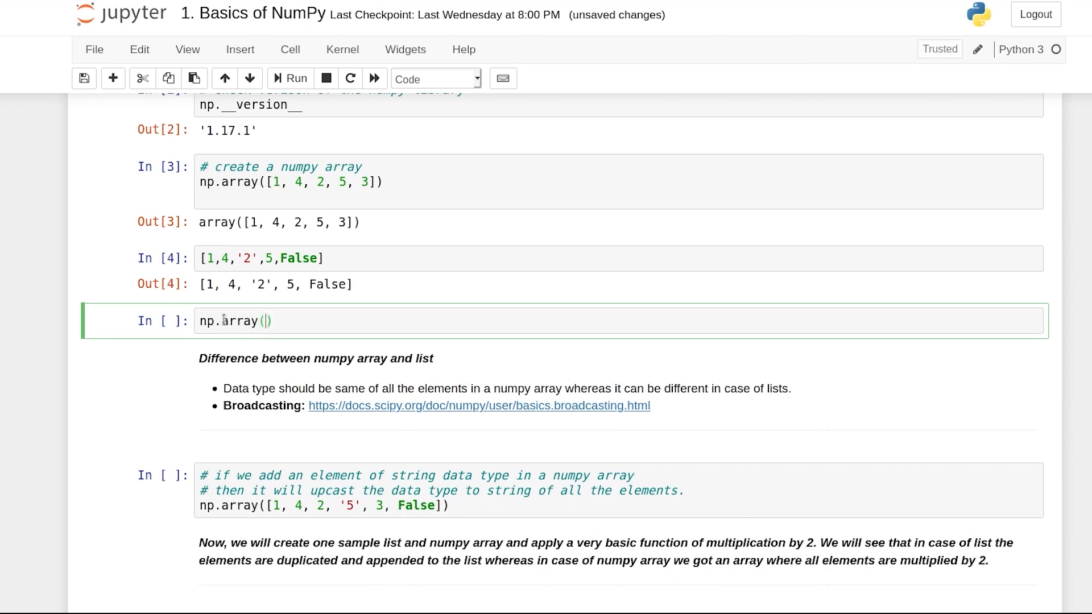
text([1,4,'2',5,False])
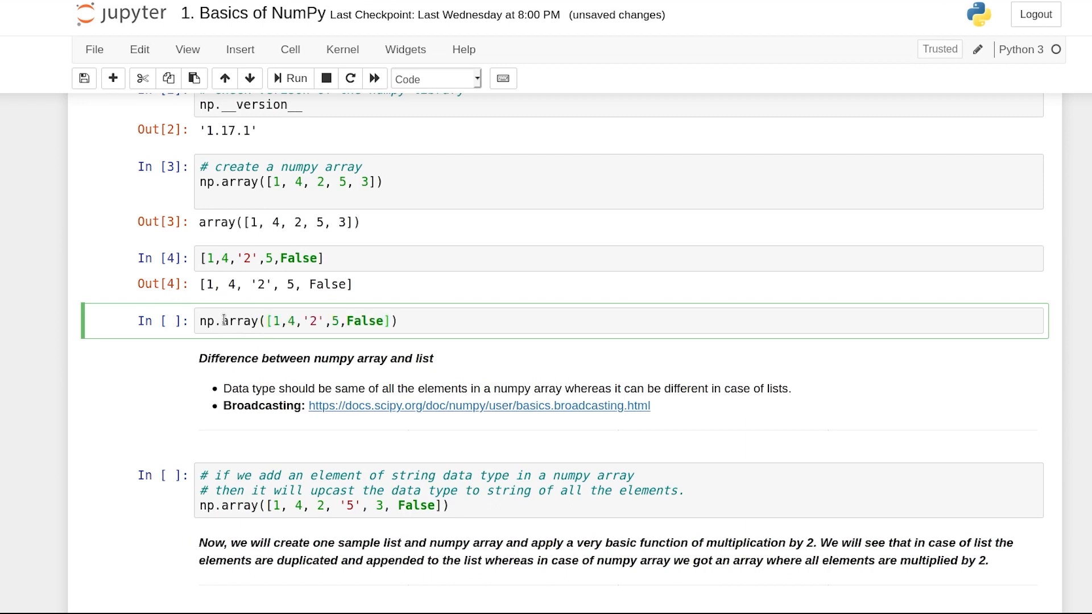
click(296, 79)
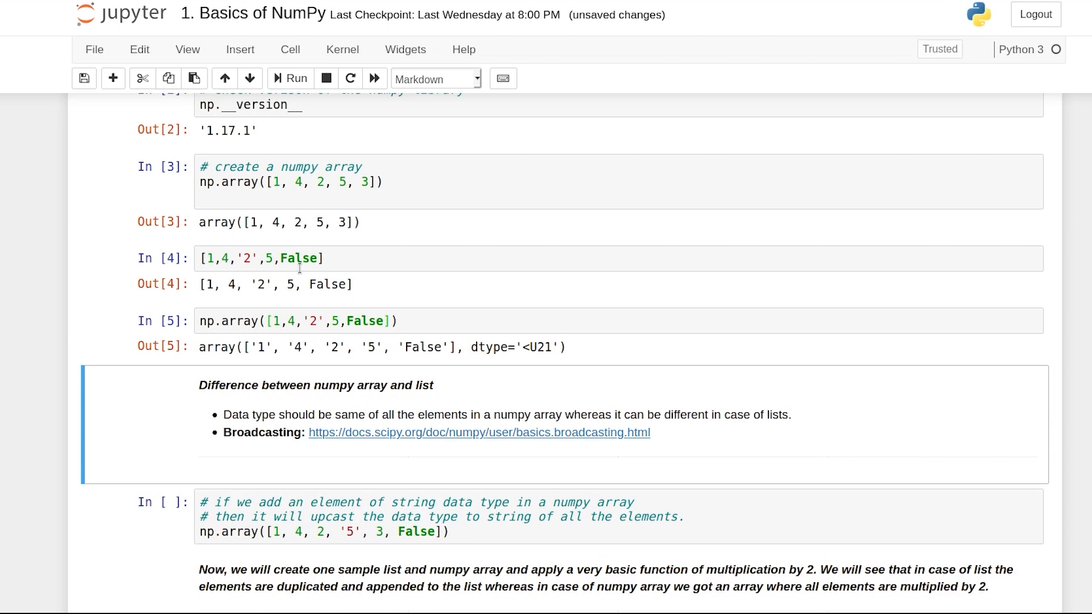
mouse_move(214, 285)
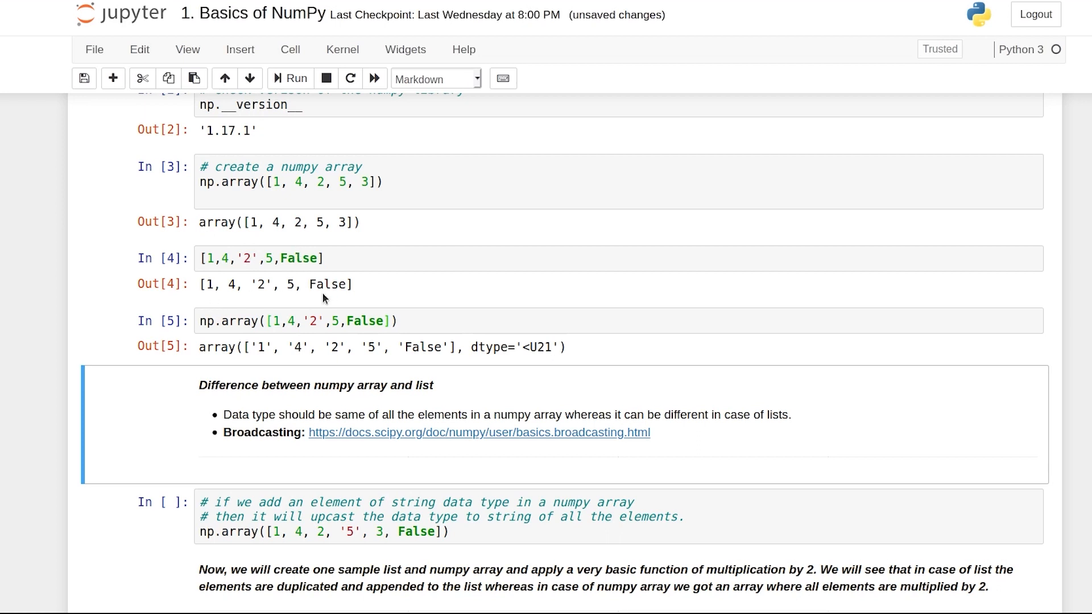
mouse_move(305, 300)
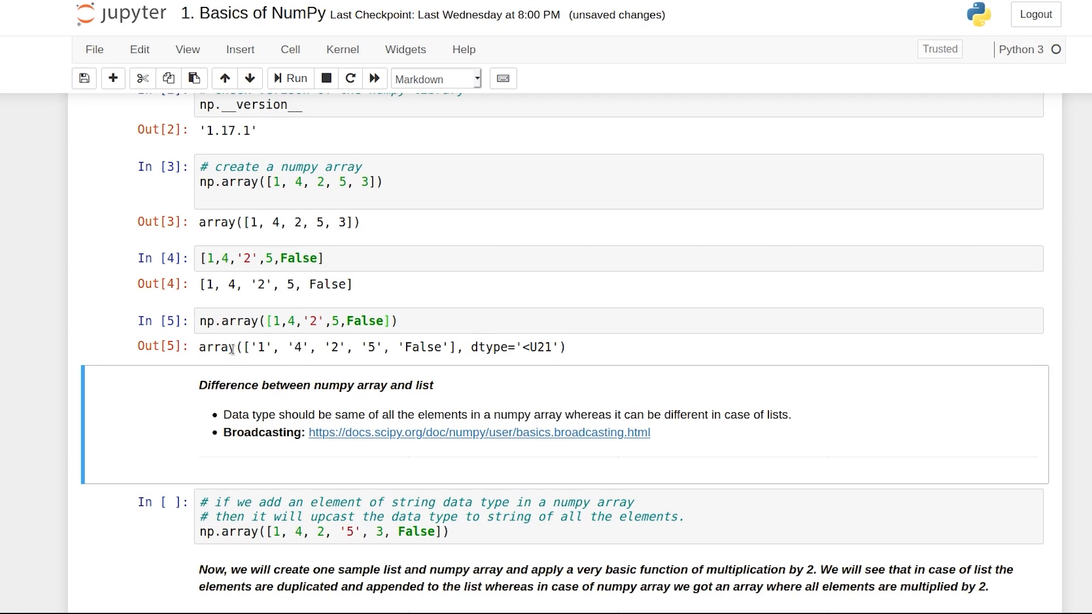
mouse_move(365, 348)
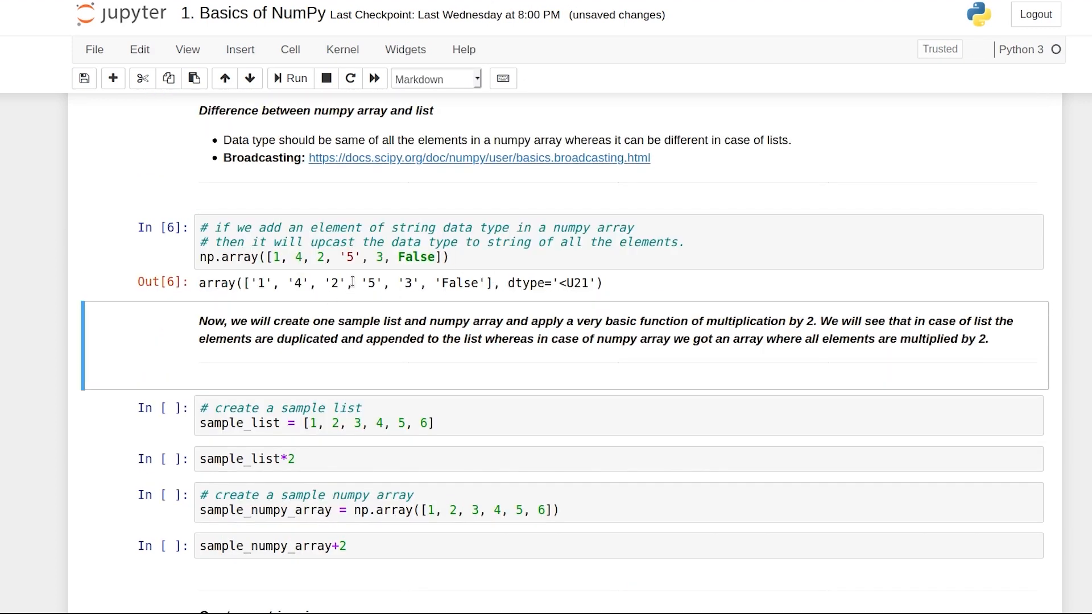
mouse_move(329, 306)
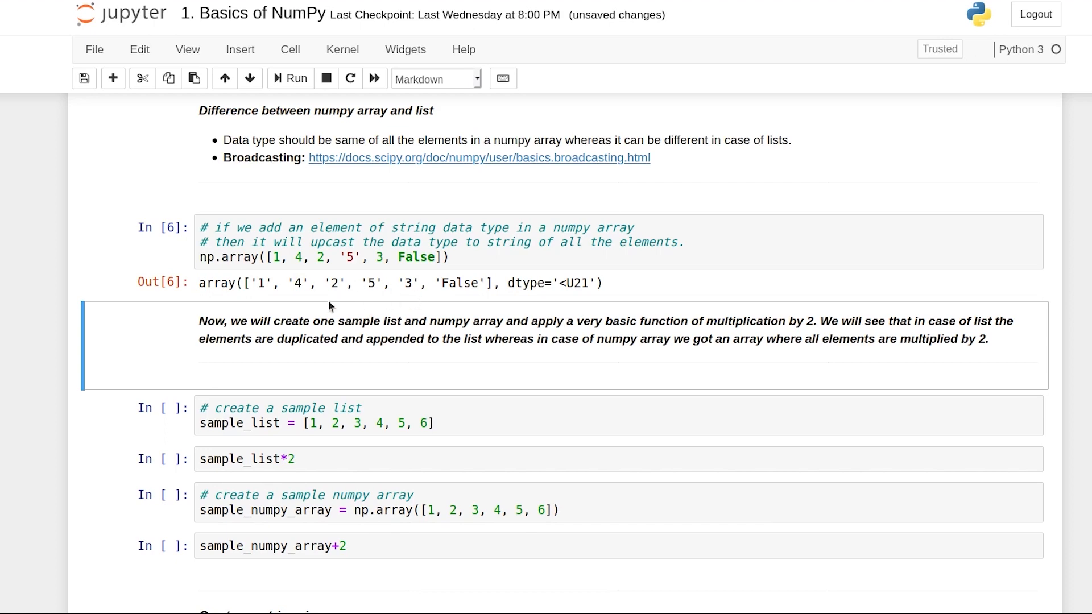
mouse_move(333, 255)
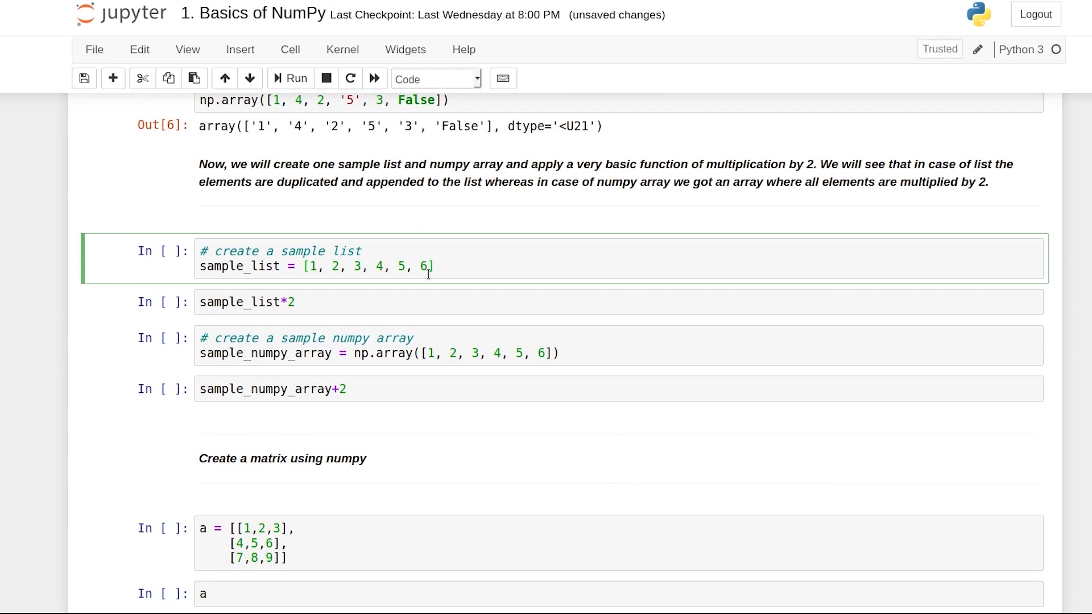
mouse_move(362, 268)
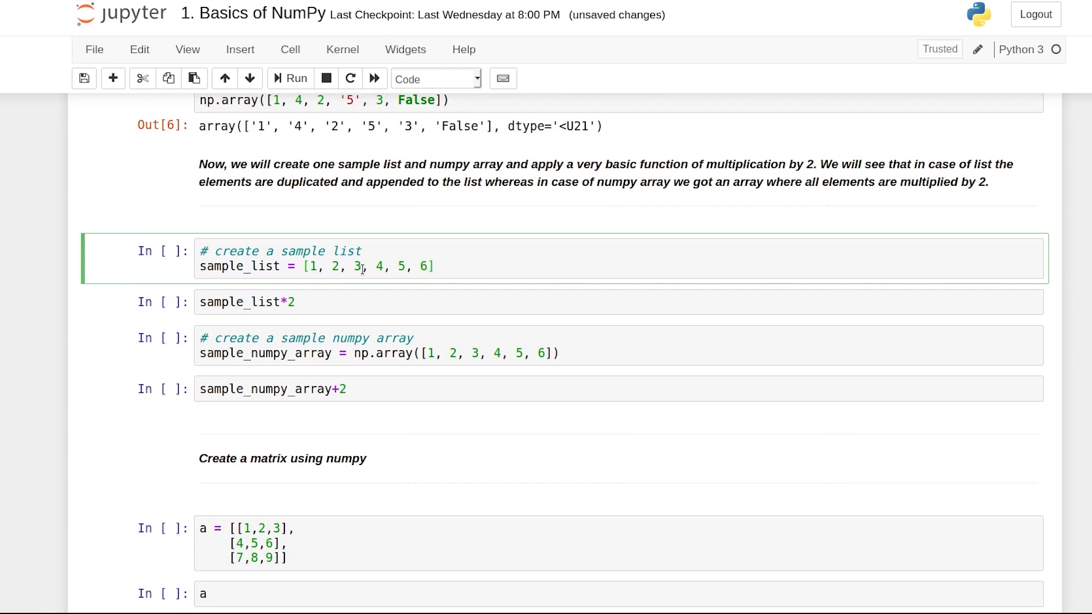
Define and print sample_list, then multiply it by 2 and by 3 to repeat the list.
click(296, 79)
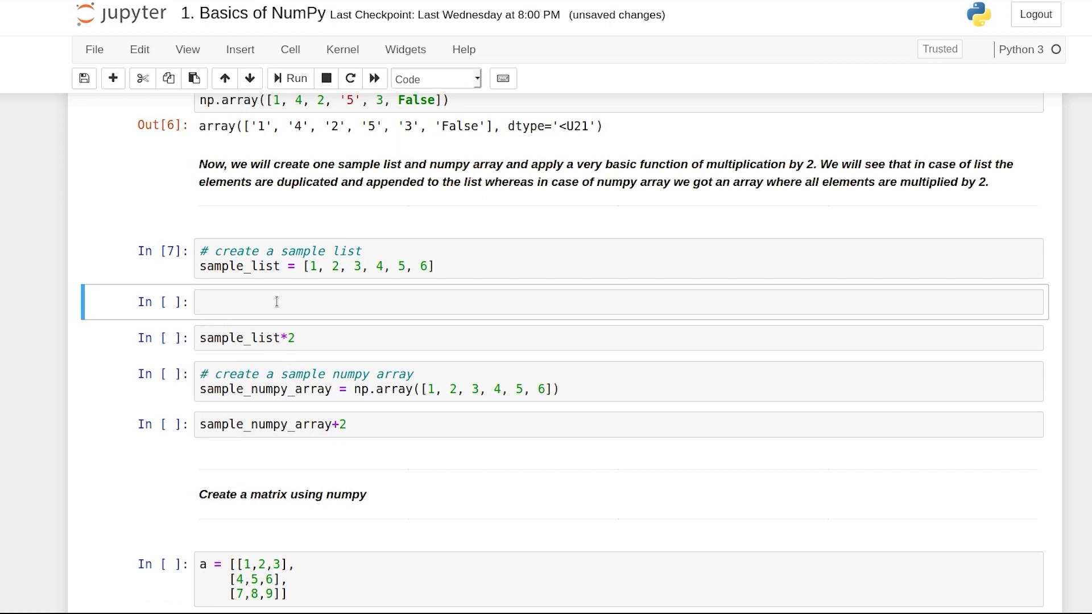
text(print)
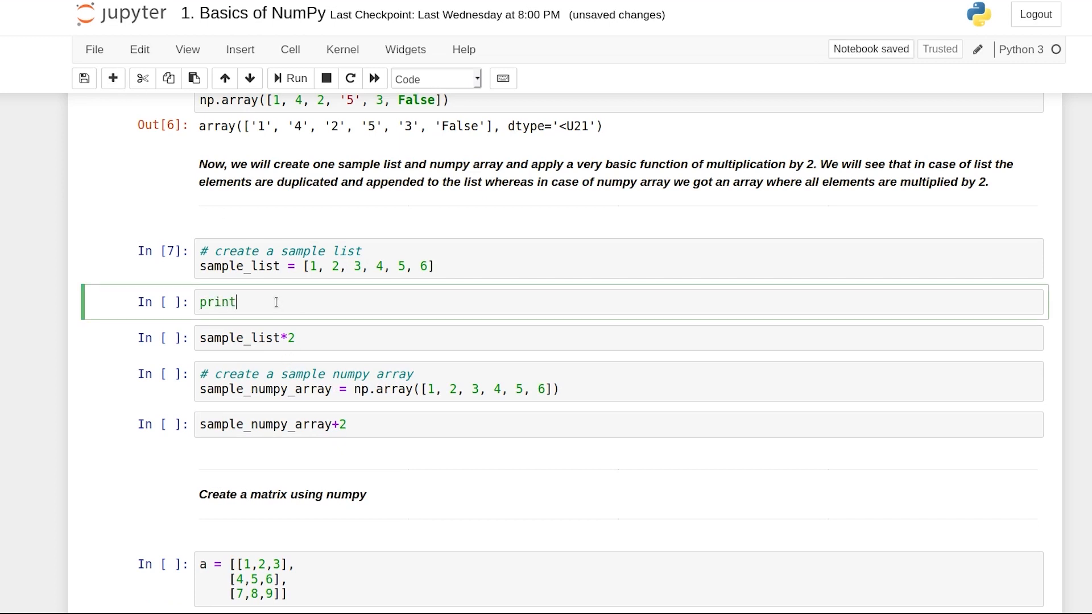
text((sample))
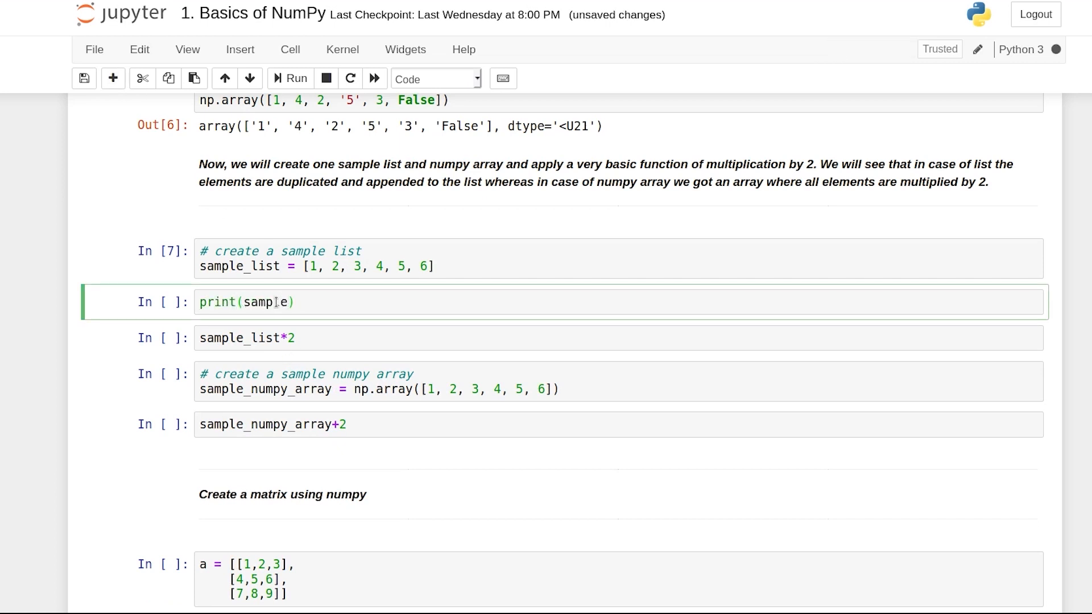
click(295, 79)
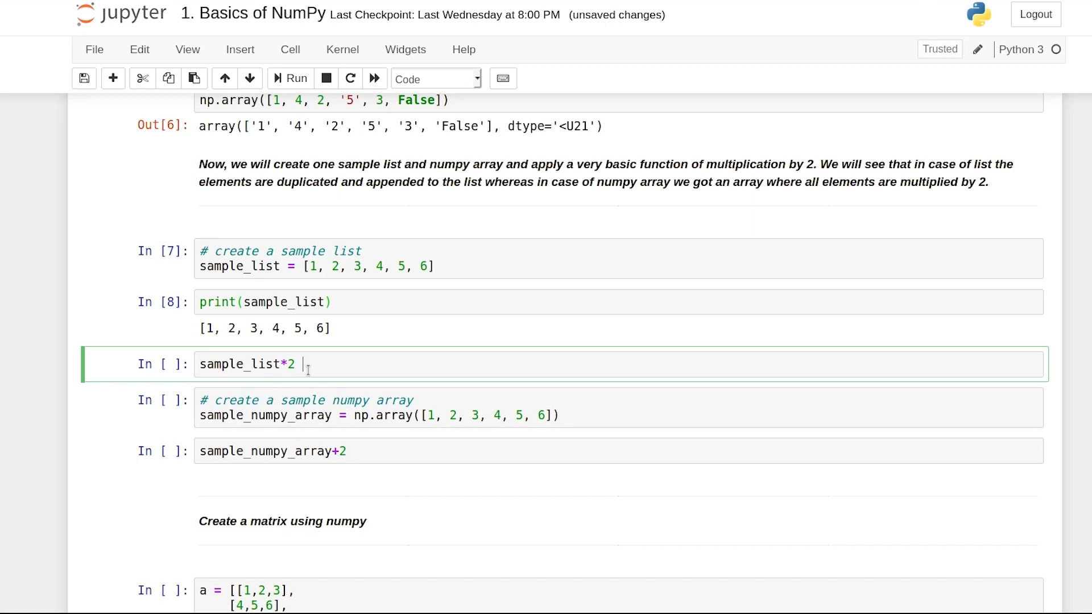
click(290, 78)
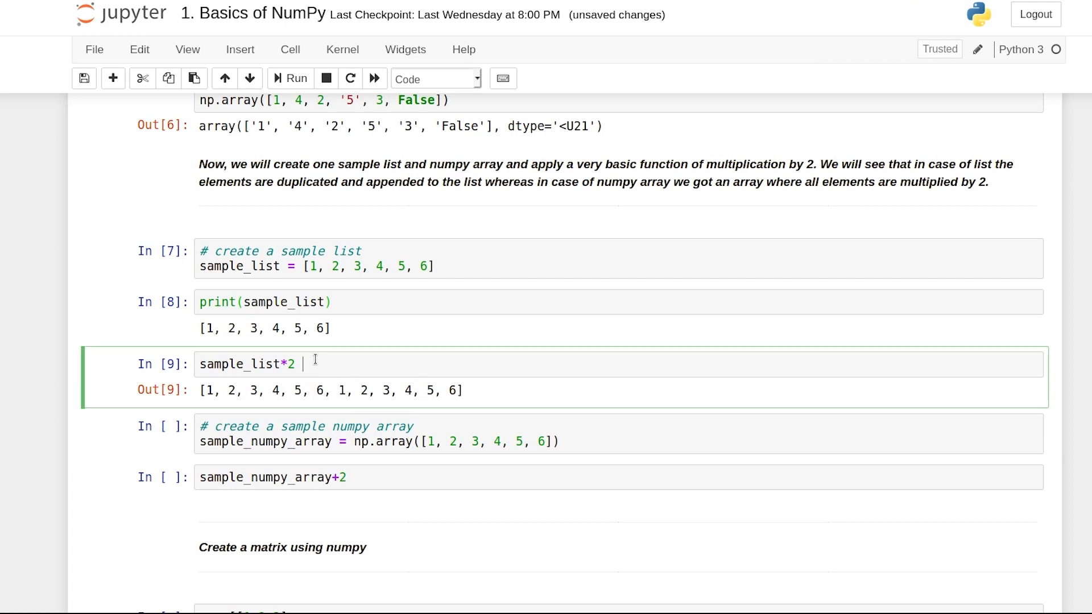
text(3)
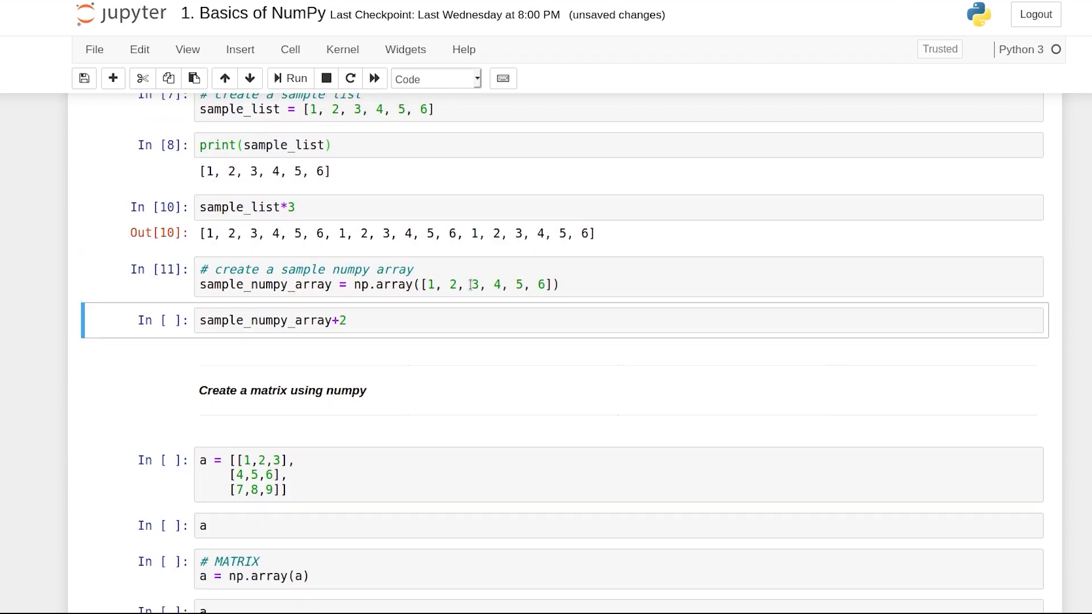
Print sample_numpy_array and multiply it by 2 elementwise.
click(113, 78)
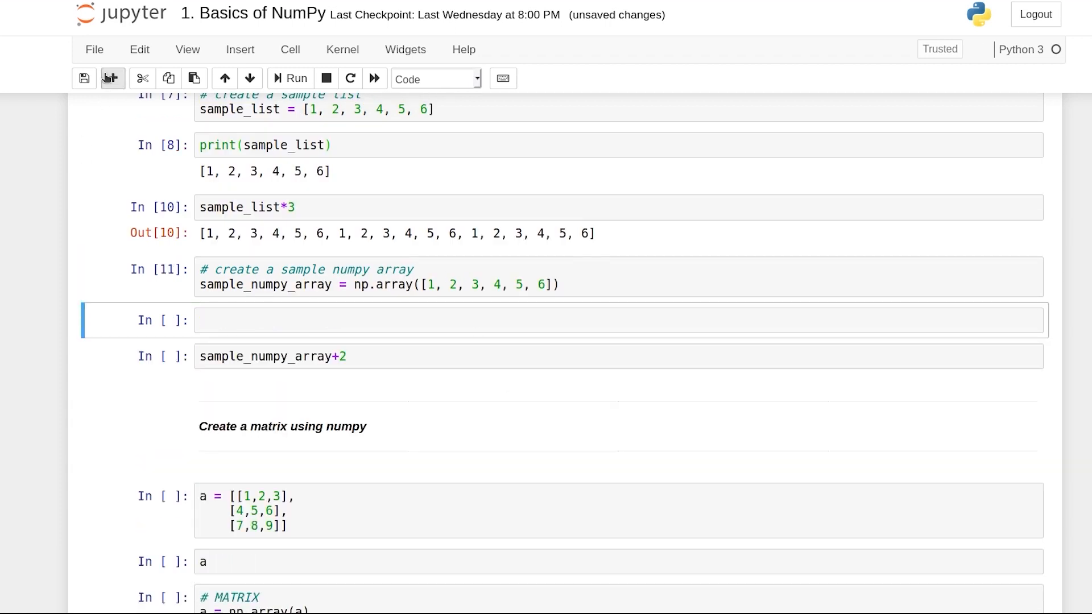
text(print)
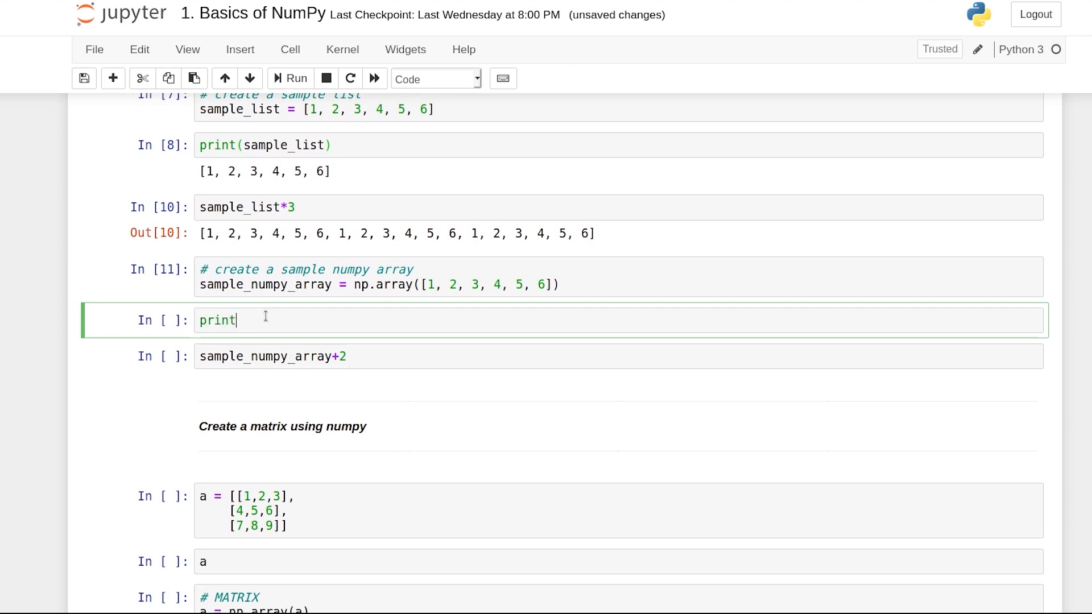
text((sample_numpy_array)
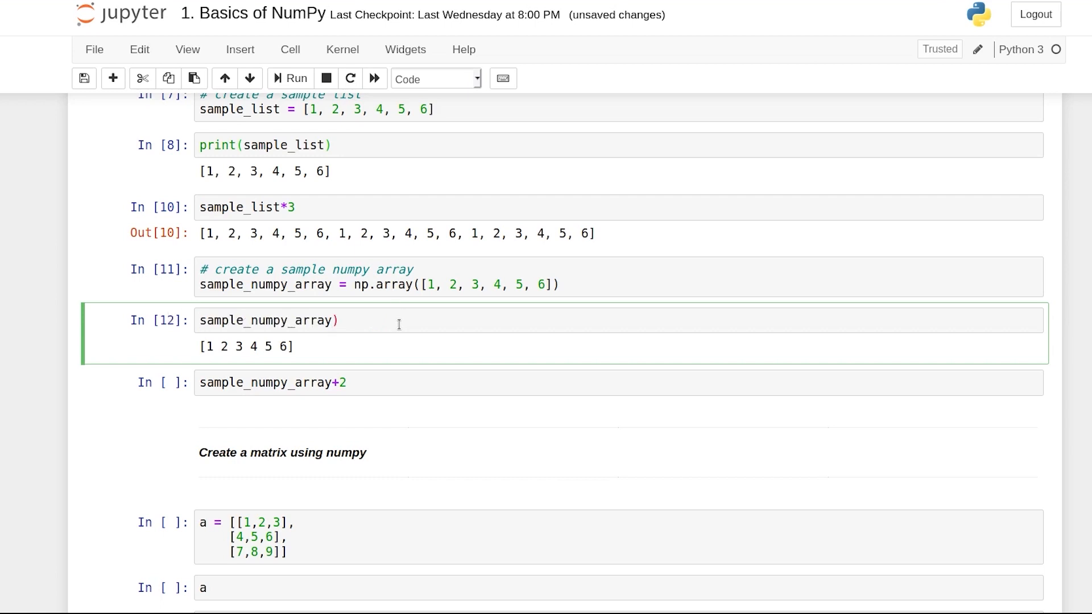
click(295, 79)
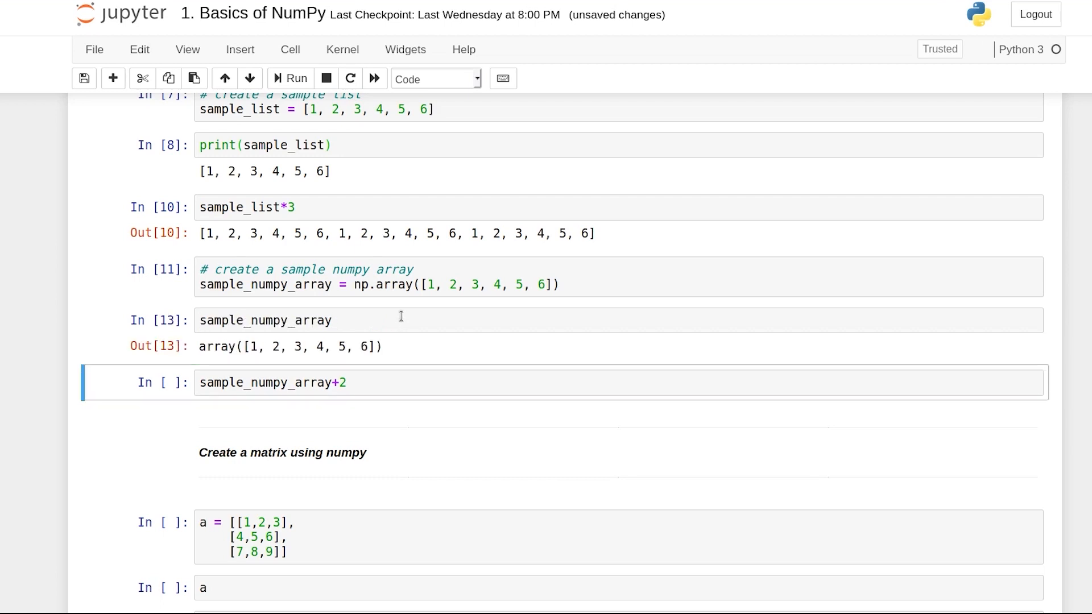
mouse_move(332, 339)
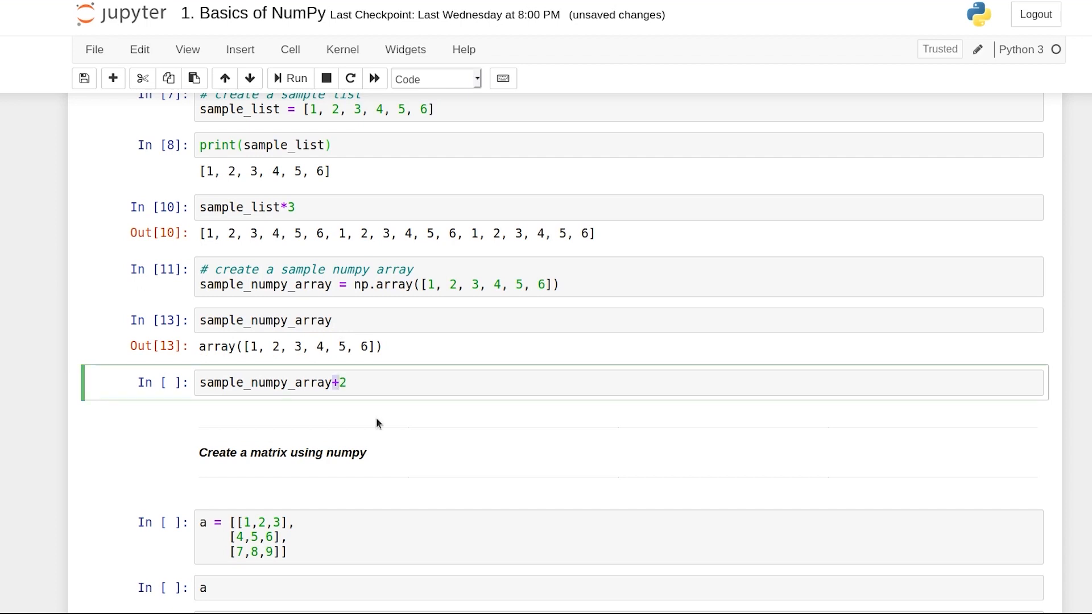
text(*)
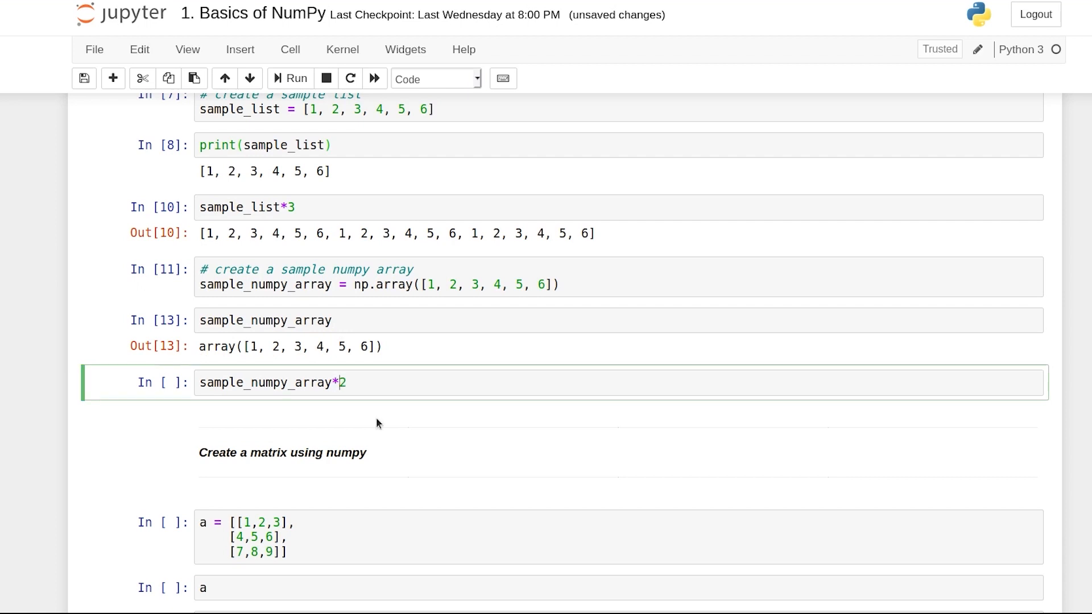
click(296, 78)
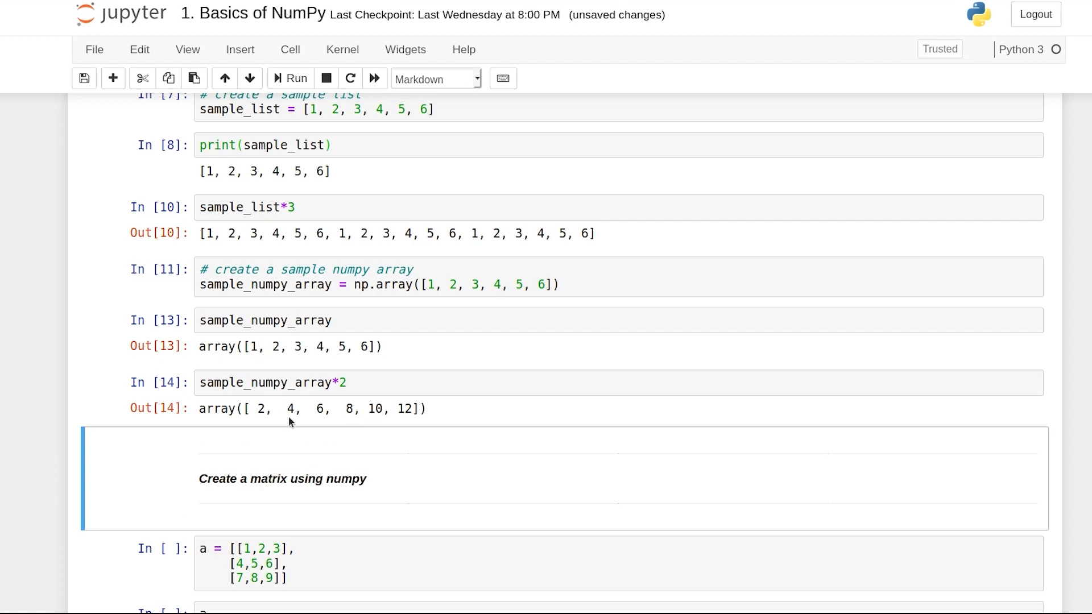
Rerun the array expression multiplied by 3, plus 3 and divided by 3 elementwise.
click(247, 208)
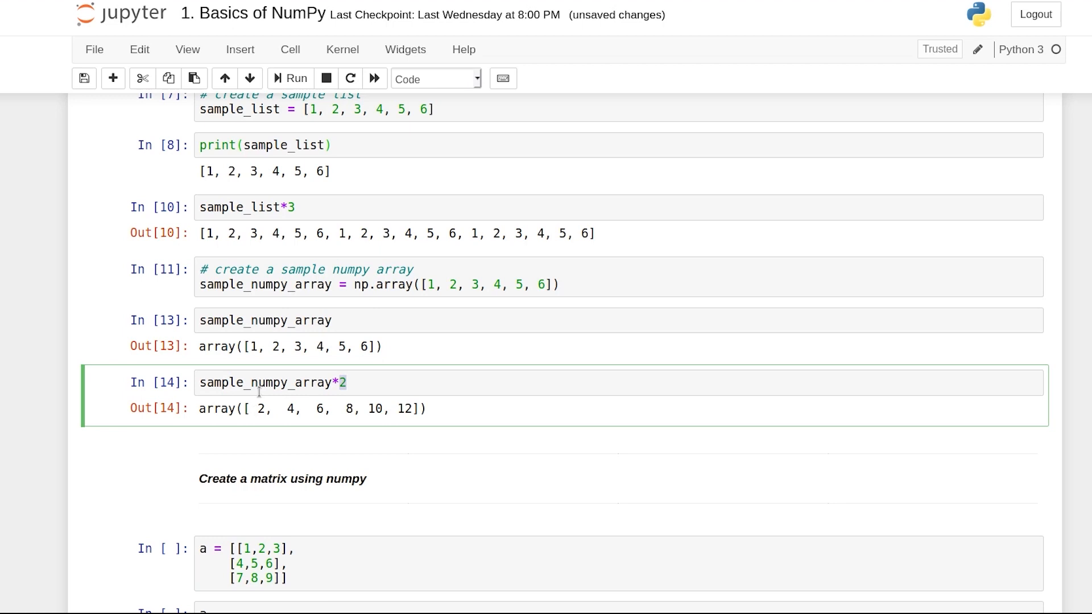
mouse_move(436, 416)
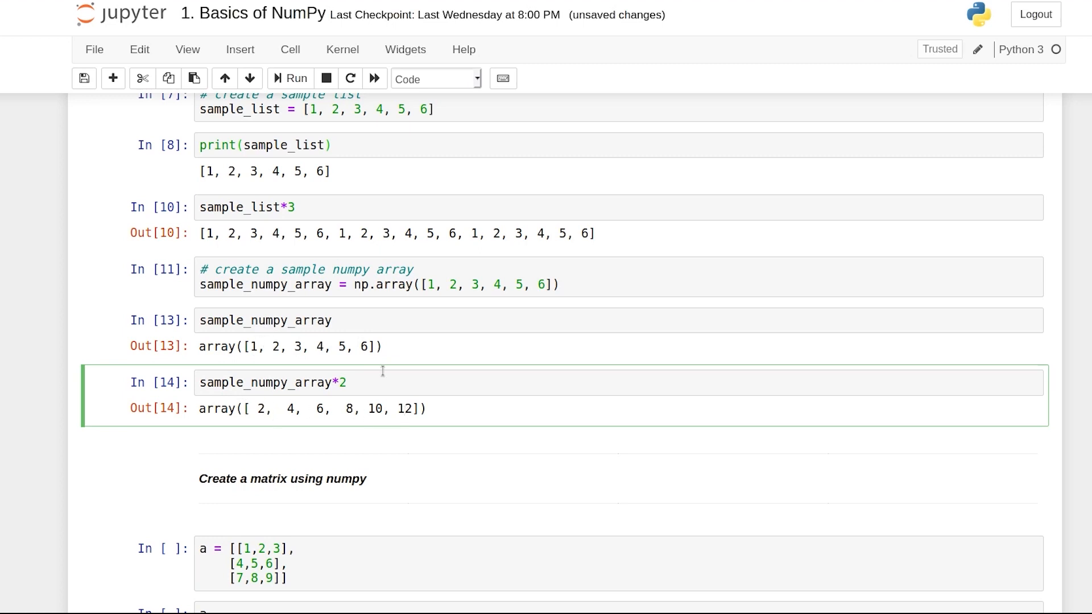
click(288, 78)
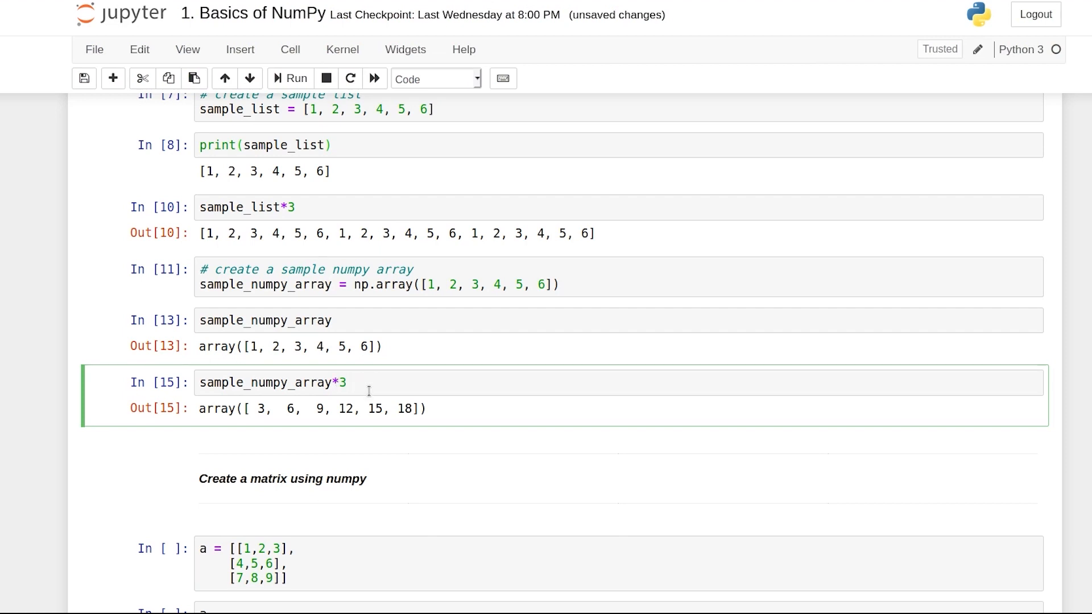
mouse_move(313, 406)
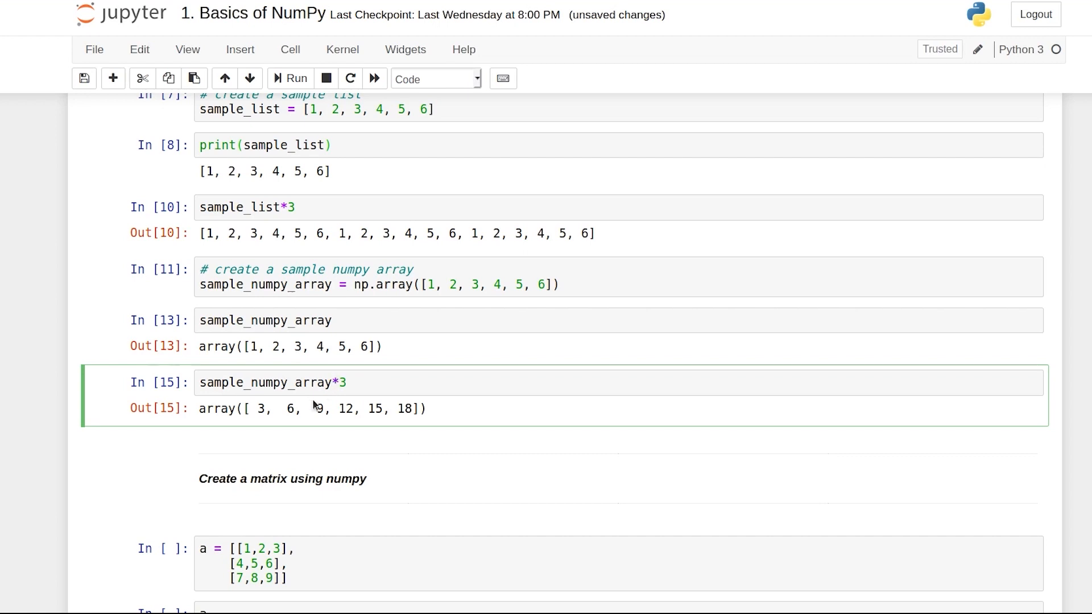
click(346, 383)
text(+)
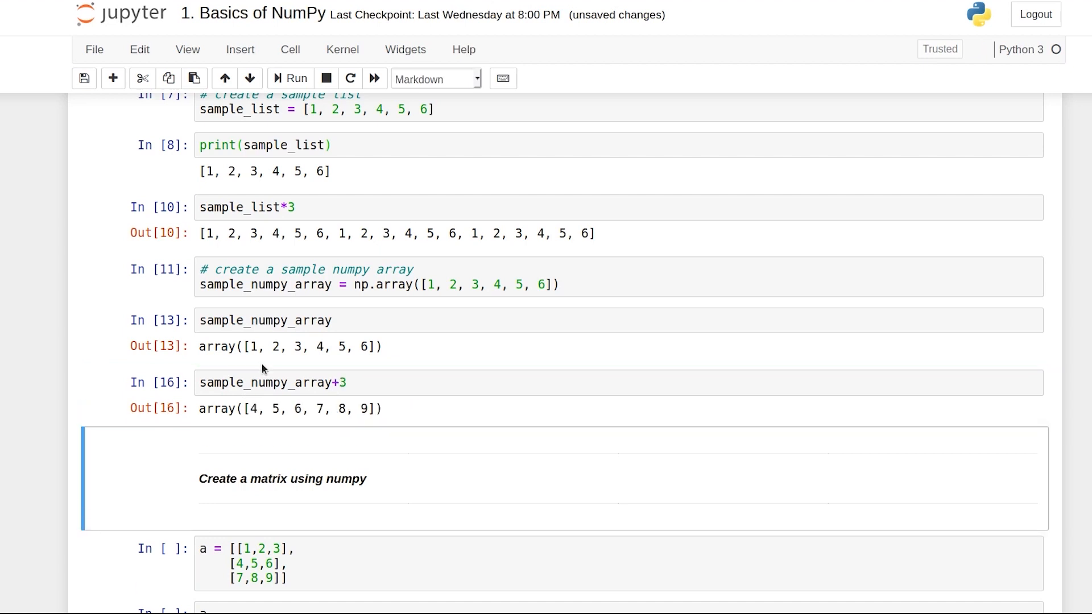
mouse_move(380, 347)
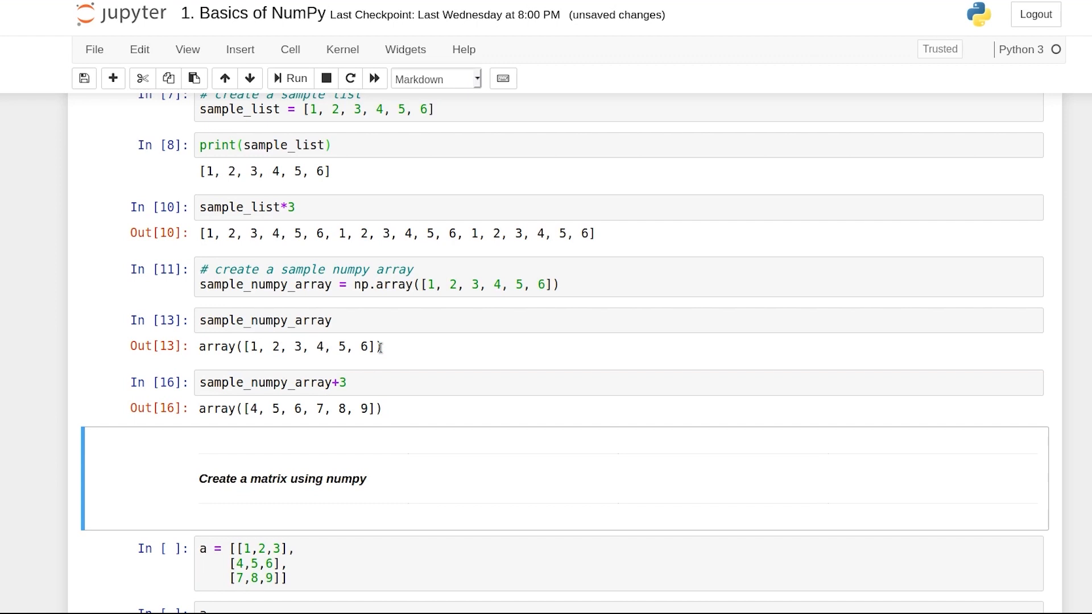
mouse_move(399, 426)
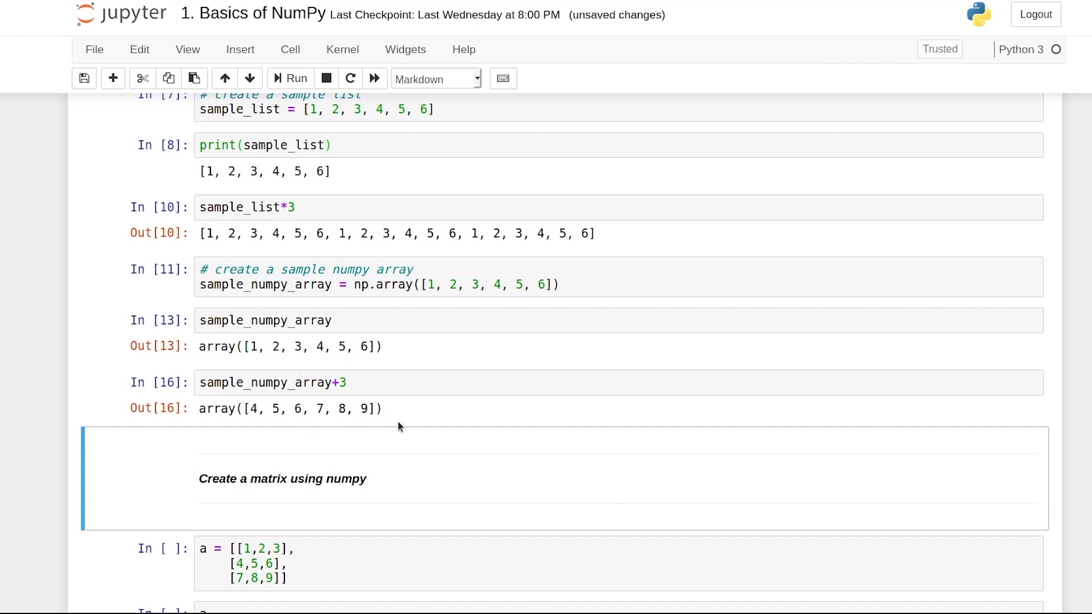
click(296, 78)
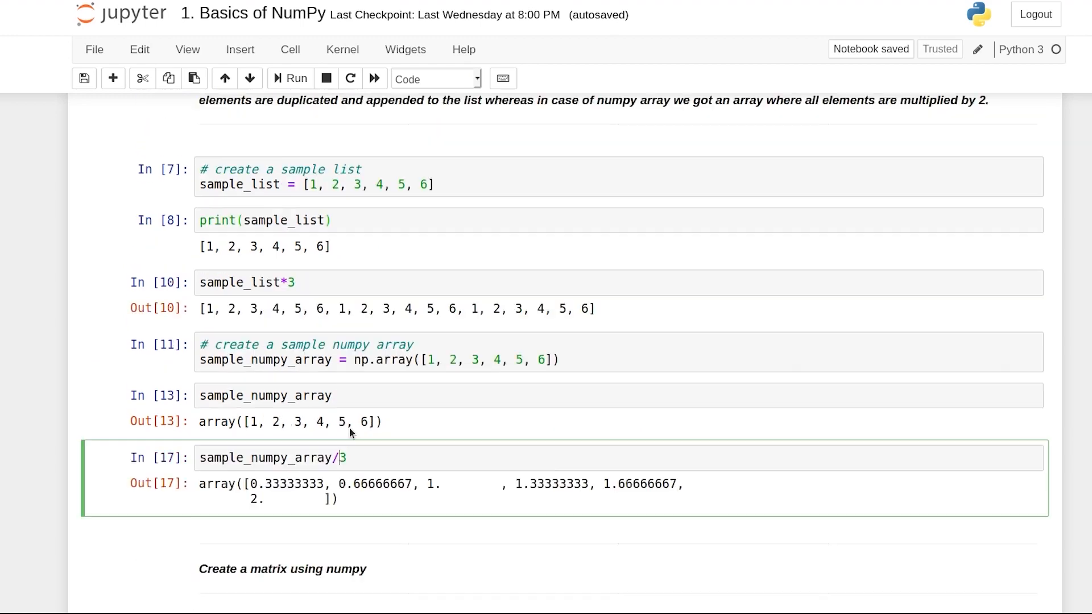
scroll(up, 3)
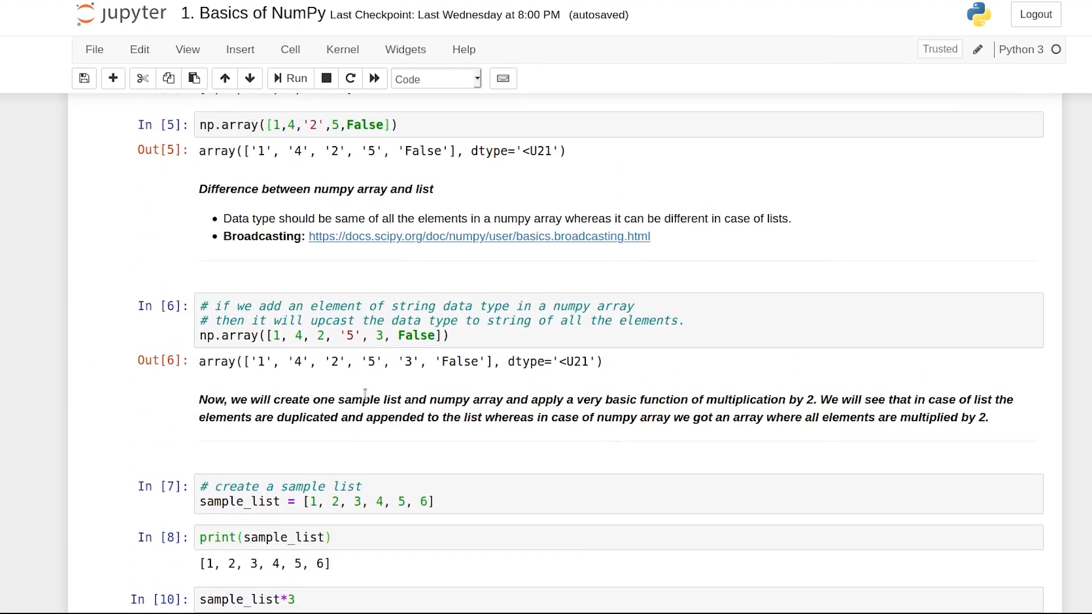
scroll(down, 3)
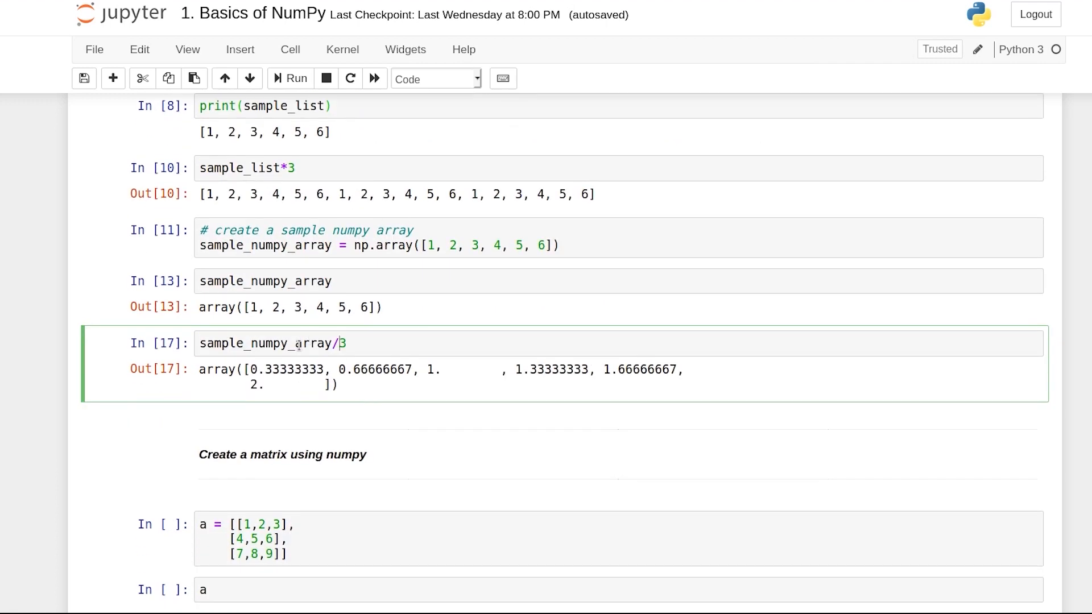
Run nested list a as a 3x3 matrix and index a[0][1] giving 2, then a[0][2] giving 3.
scroll(down, 3)
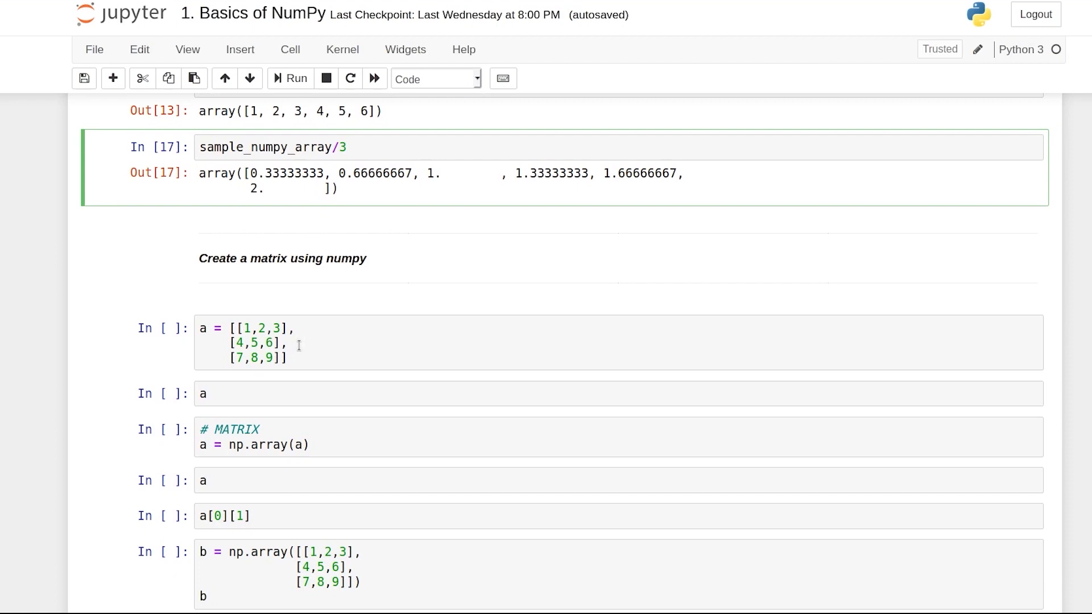
scroll(down, 3)
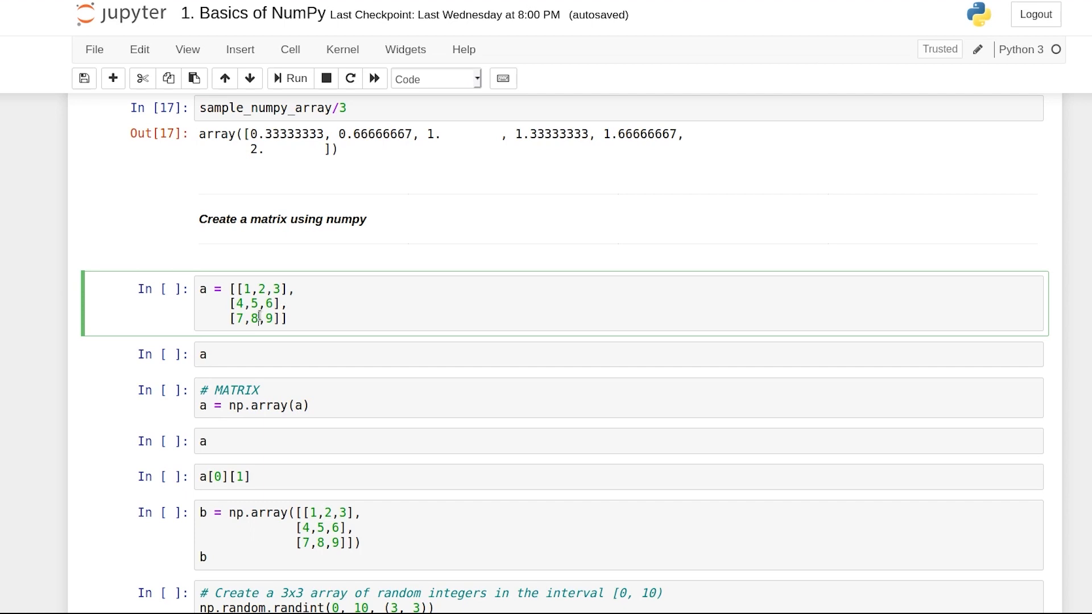
click(296, 78)
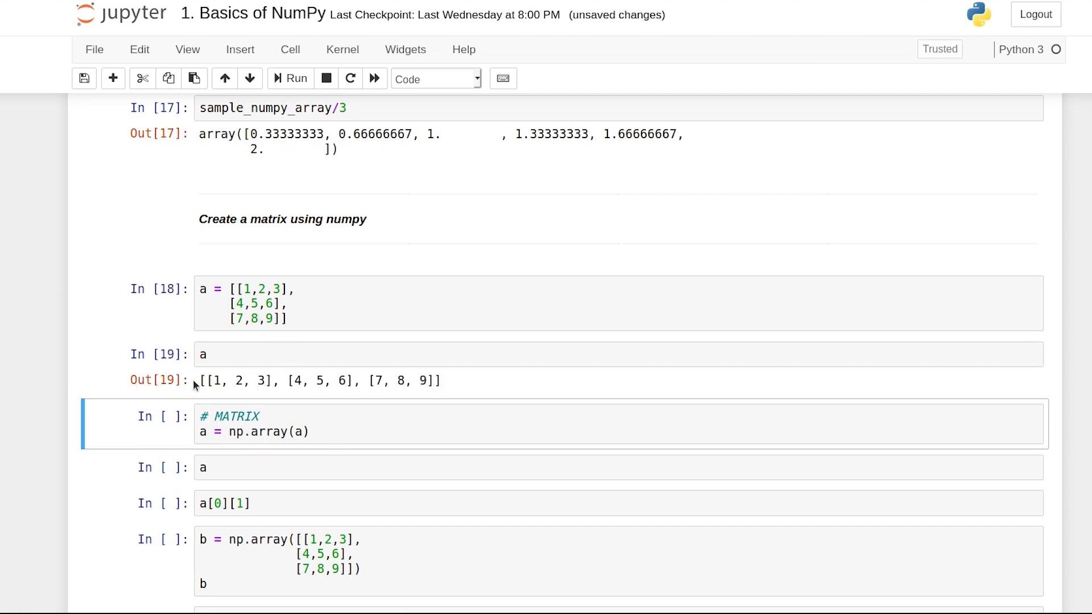
scroll(down, 3)
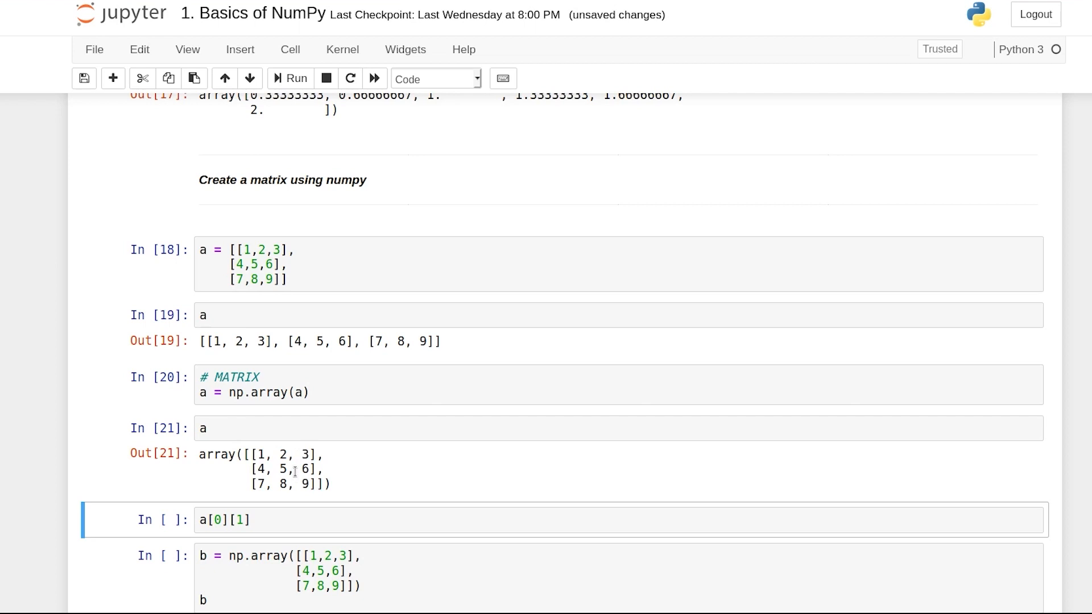
scroll(down, 3)
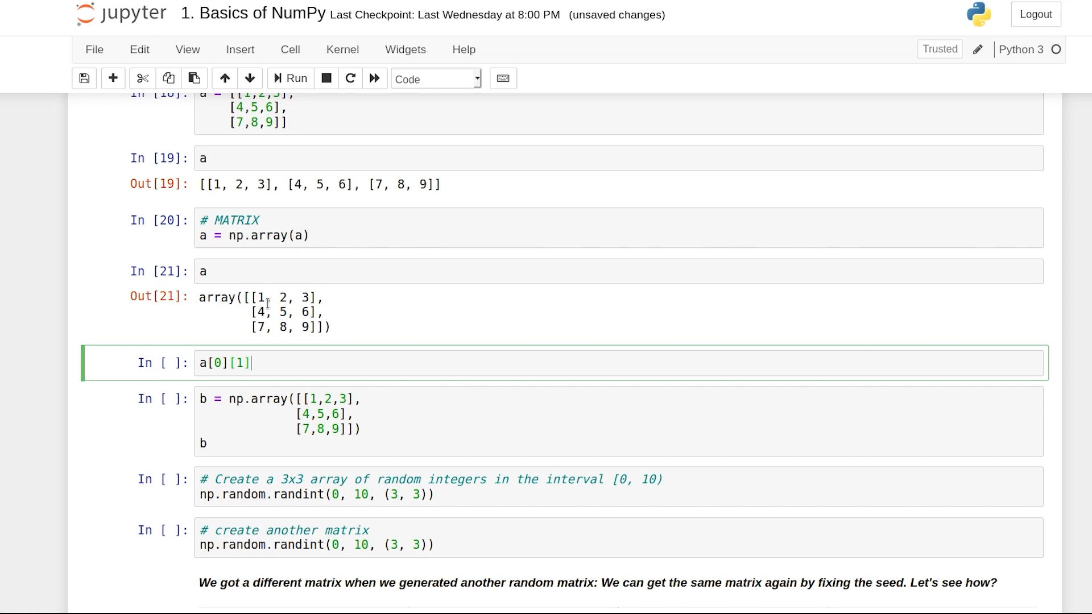
mouse_move(283, 292)
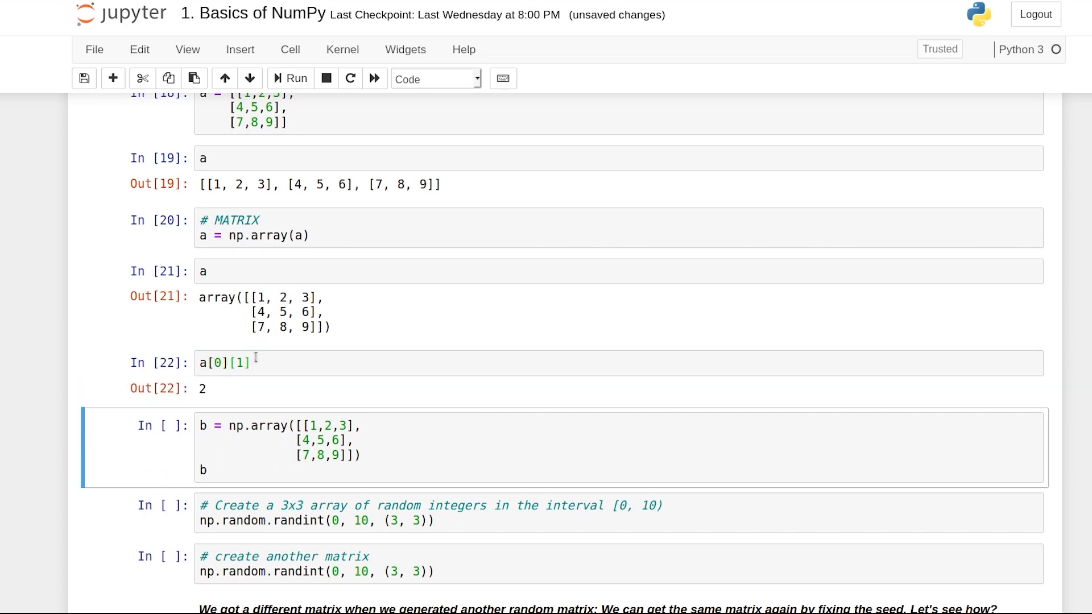
click(240, 362)
text(2)
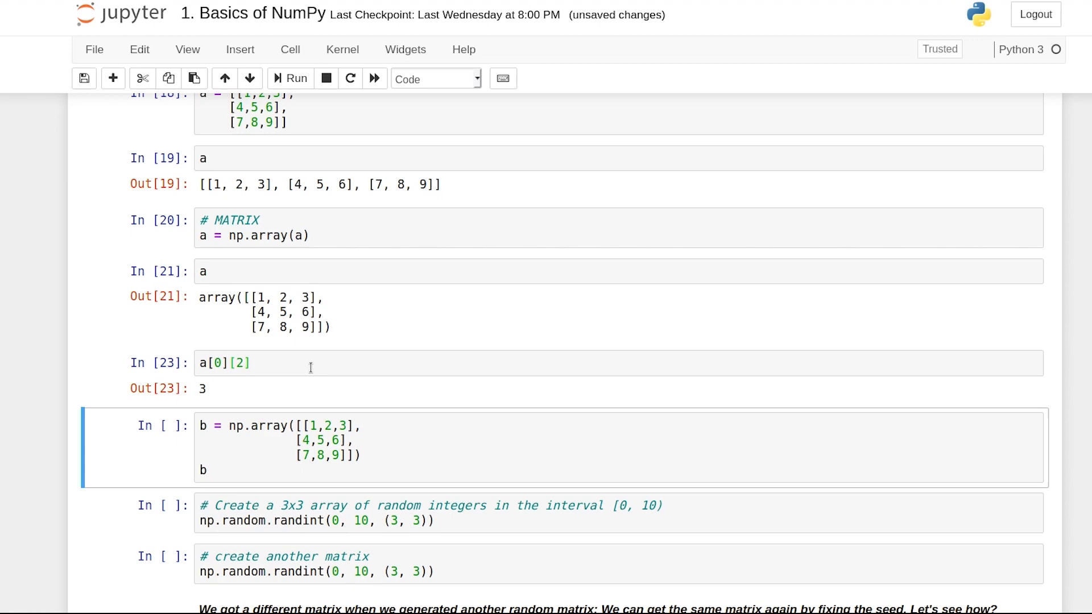
Build matrix b directly with np.array and show its output.
scroll(up, 3)
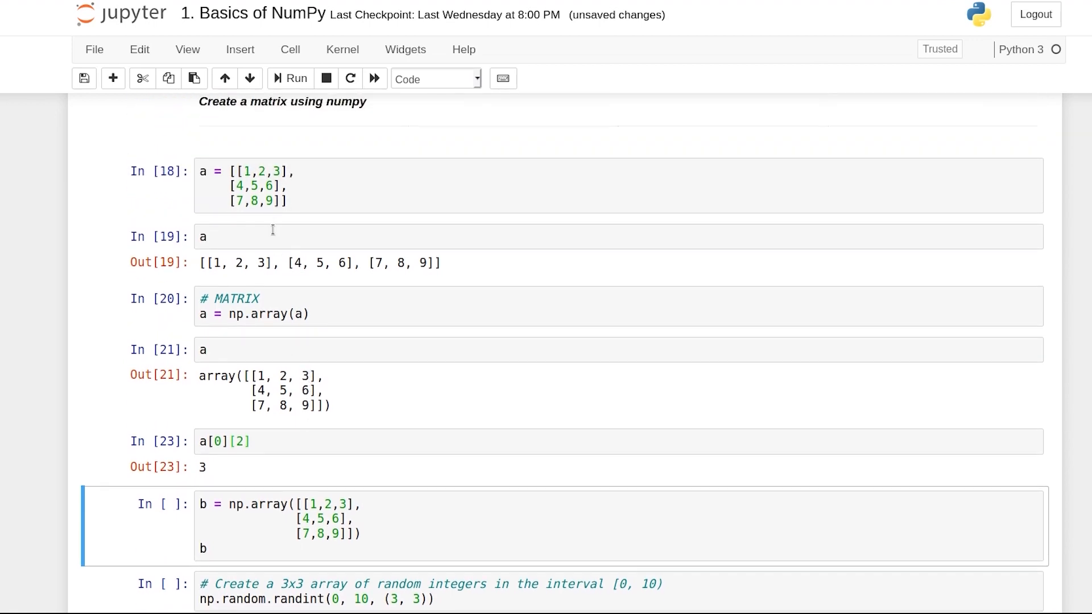
scroll(down, 3)
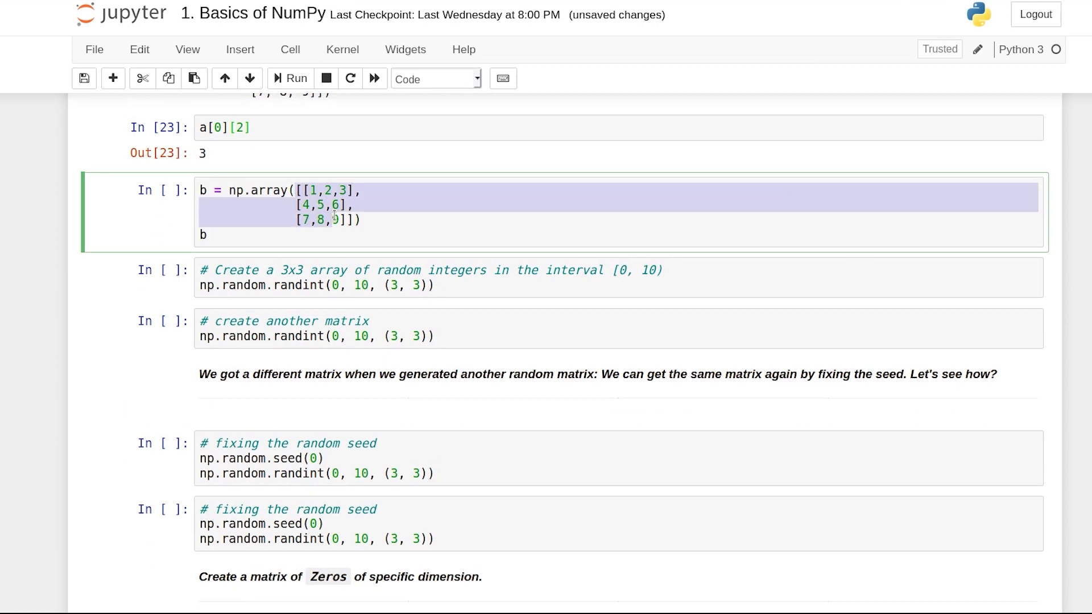
click(349, 219)
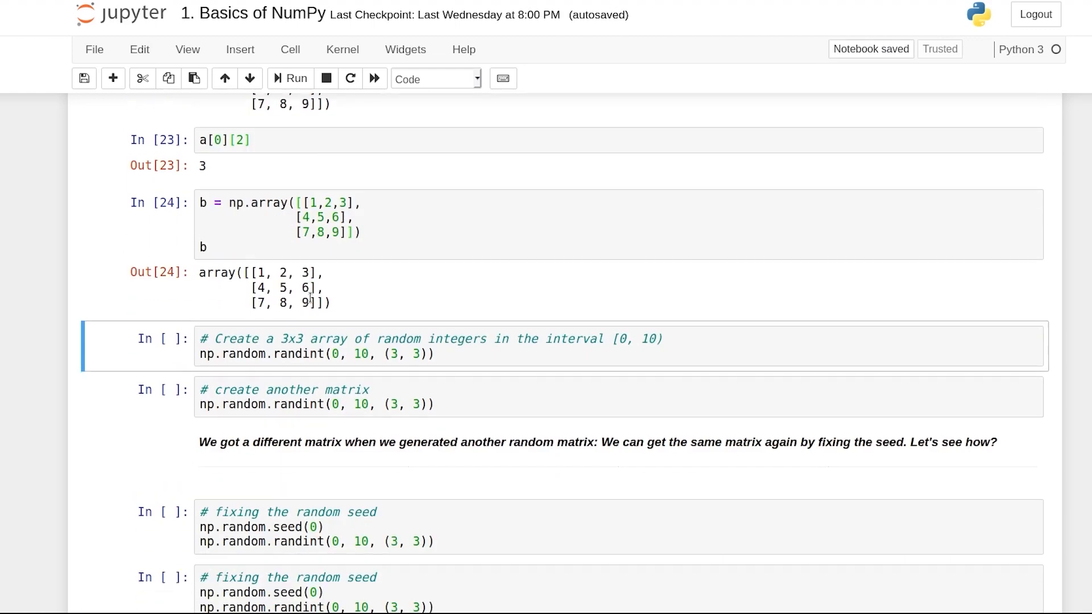
scroll(up, 3)
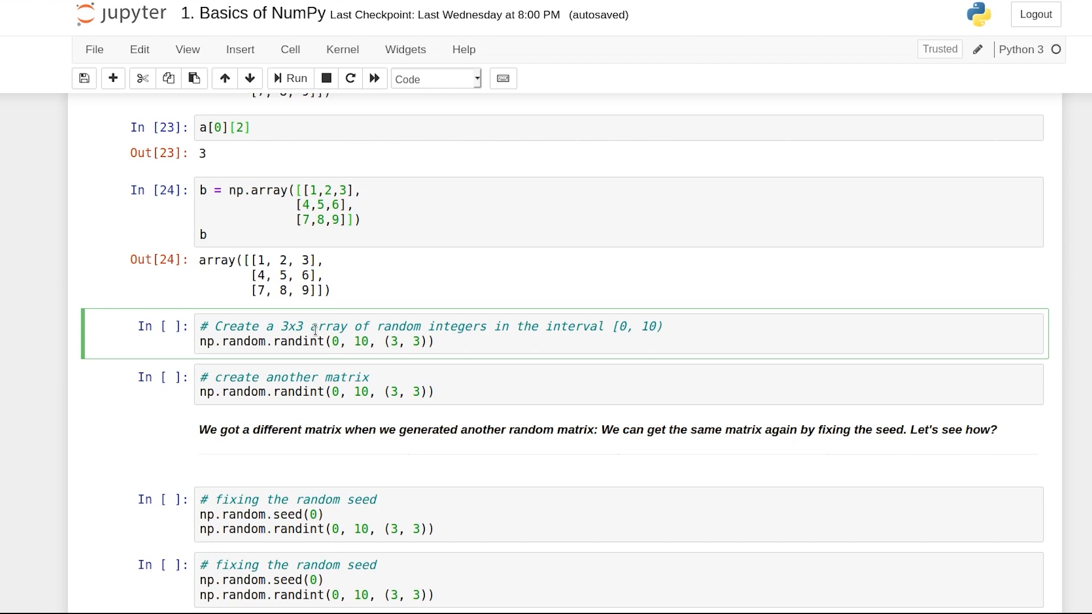
Run the two np.random.randint(0, 10, (3, 3)) cells repeatedly, each run giving different 3x3 matrices.
click(224, 343)
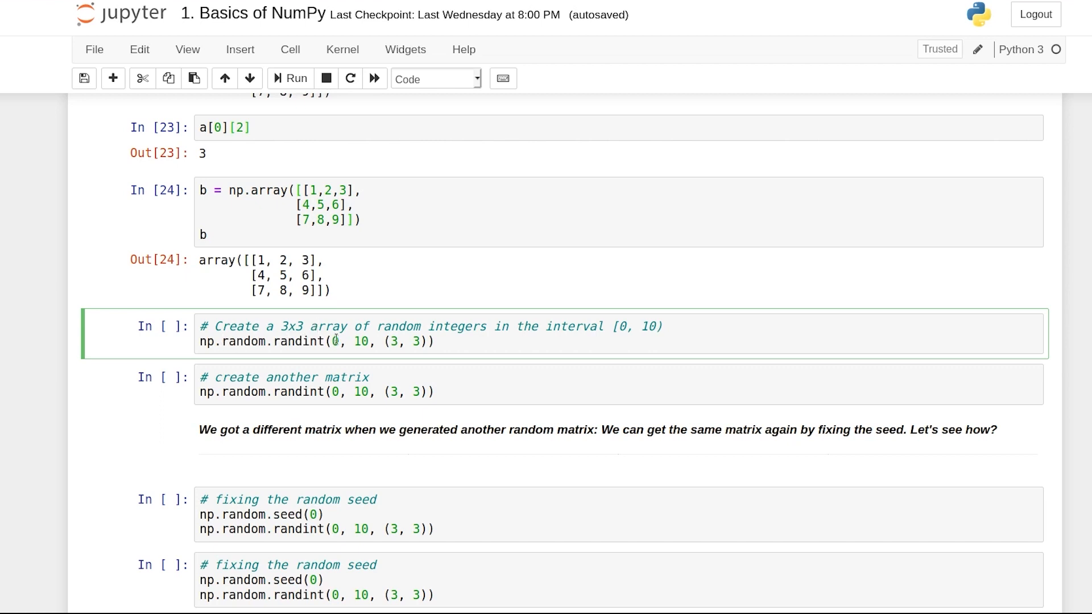
double_click(360, 341)
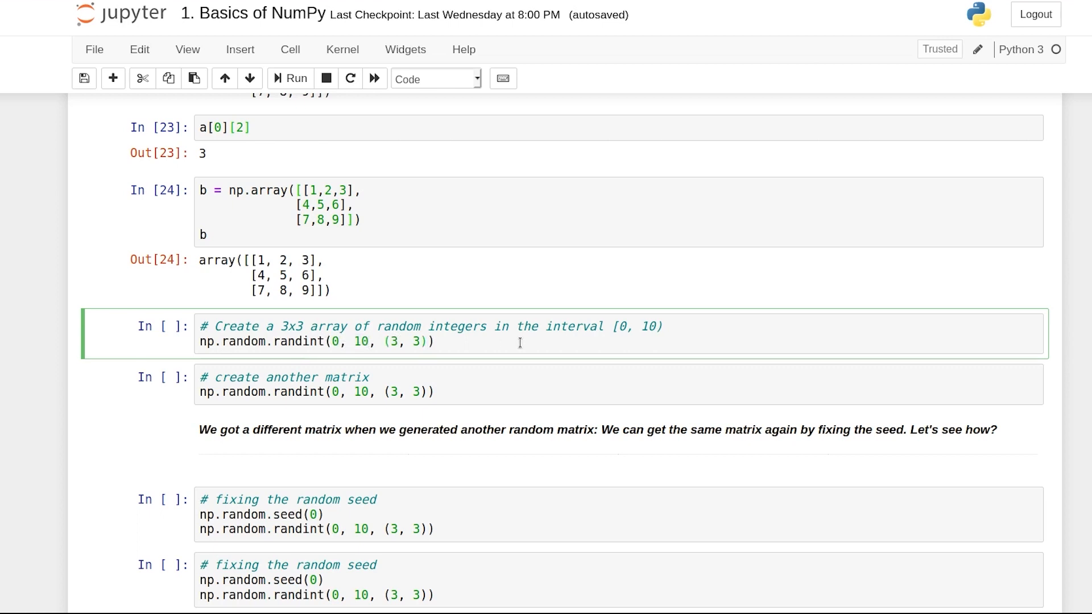
click(290, 79)
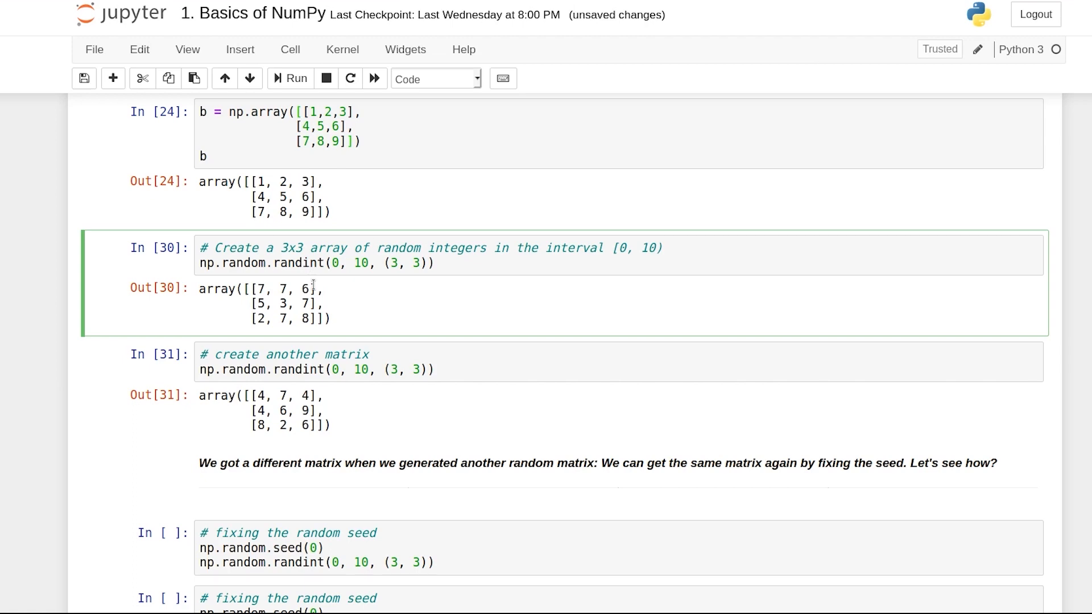
click(435, 78)
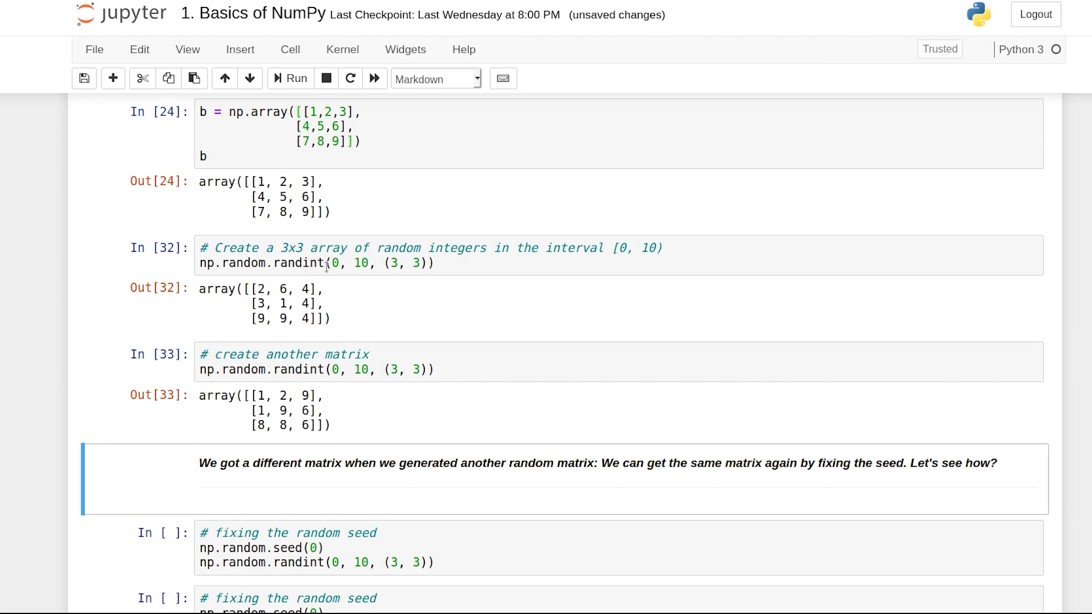
click(349, 263)
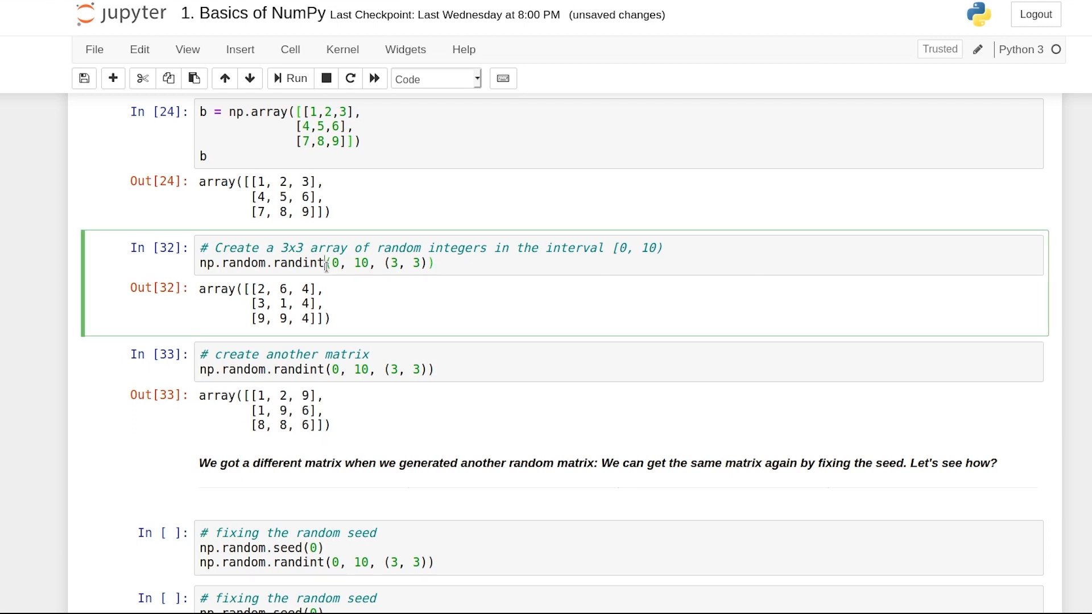
scroll(down, 3)
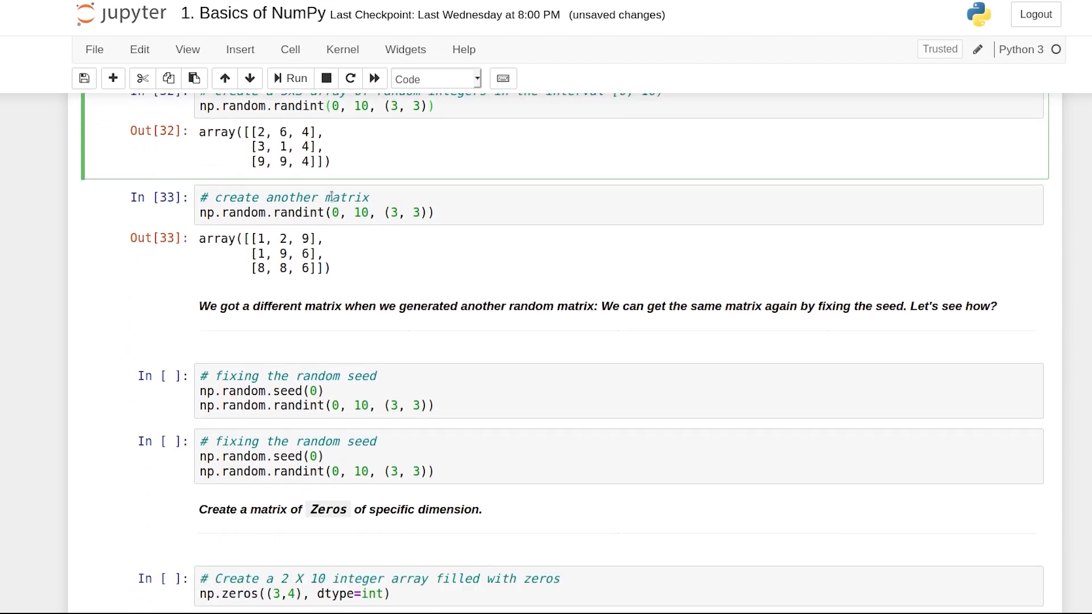
Run both np.random.seed(0) cells and rerun the second to reproduce the same 3x3 matrix.
scroll(down, 3)
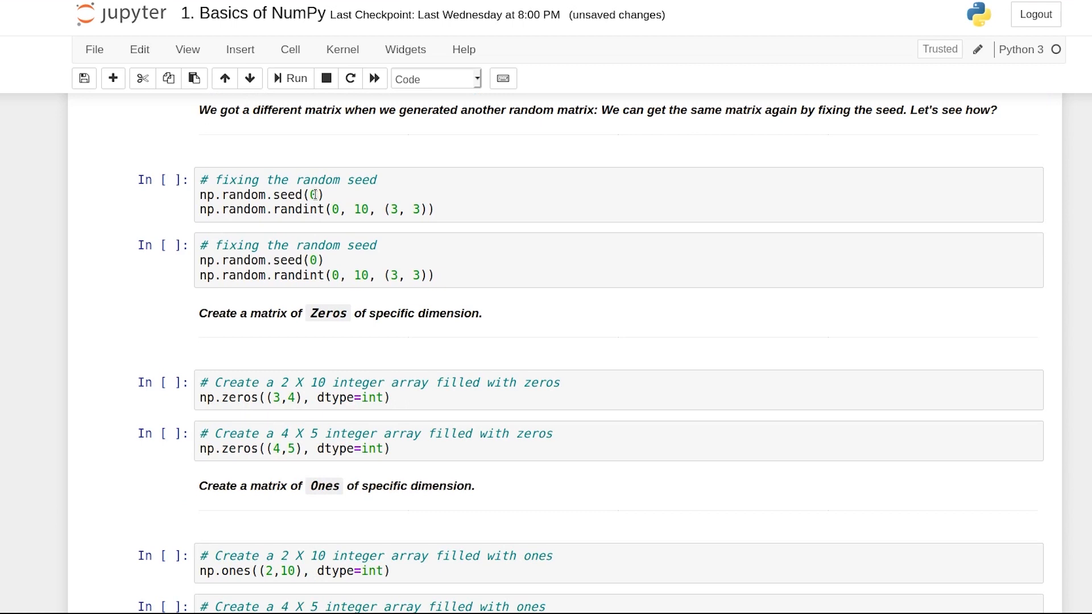
click(290, 78)
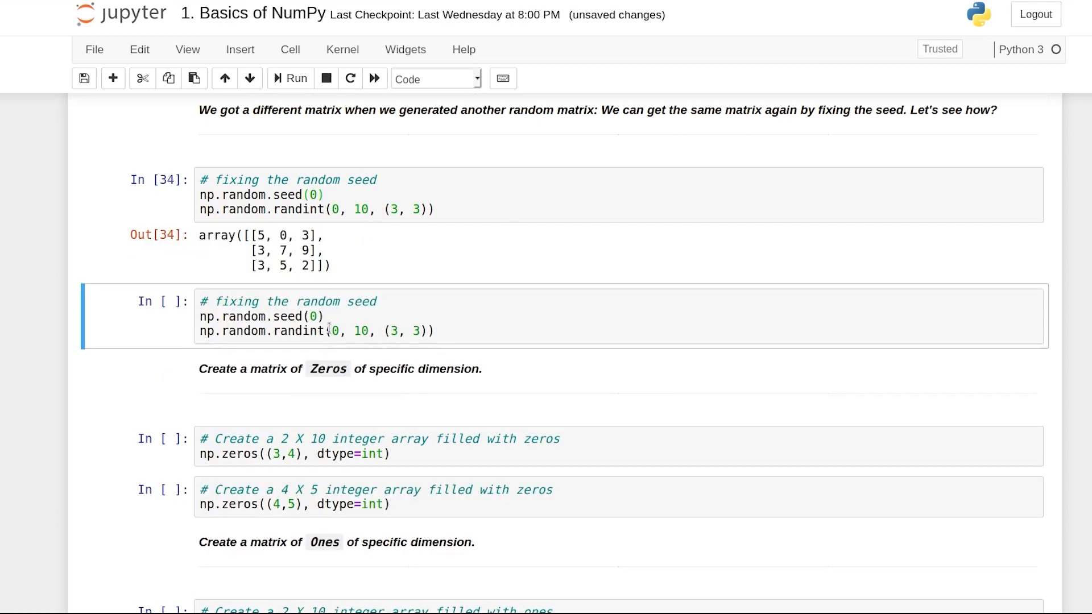
click(290, 78)
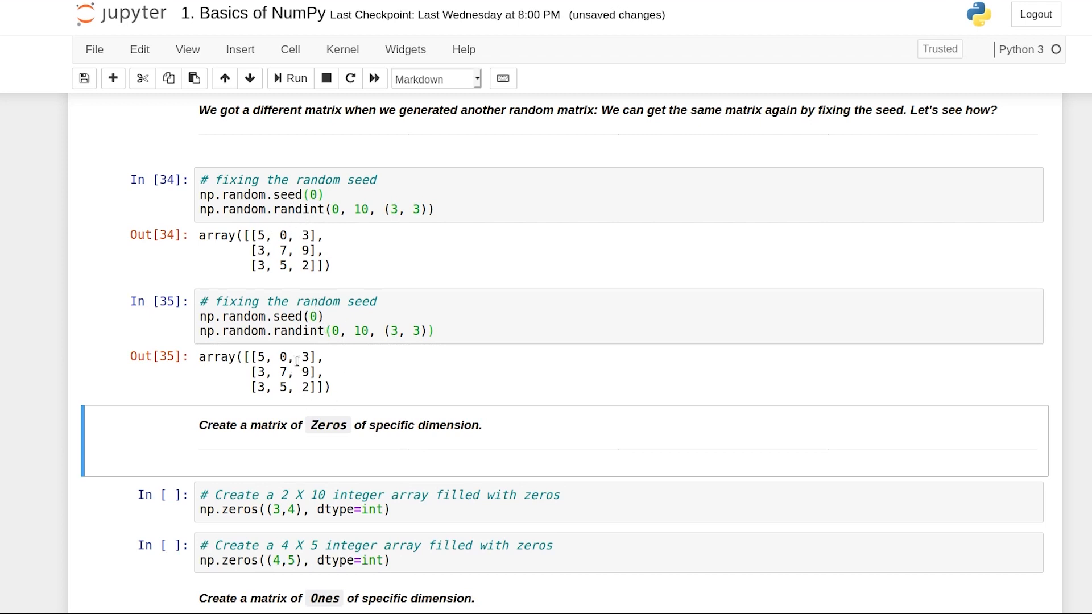
mouse_move(306, 278)
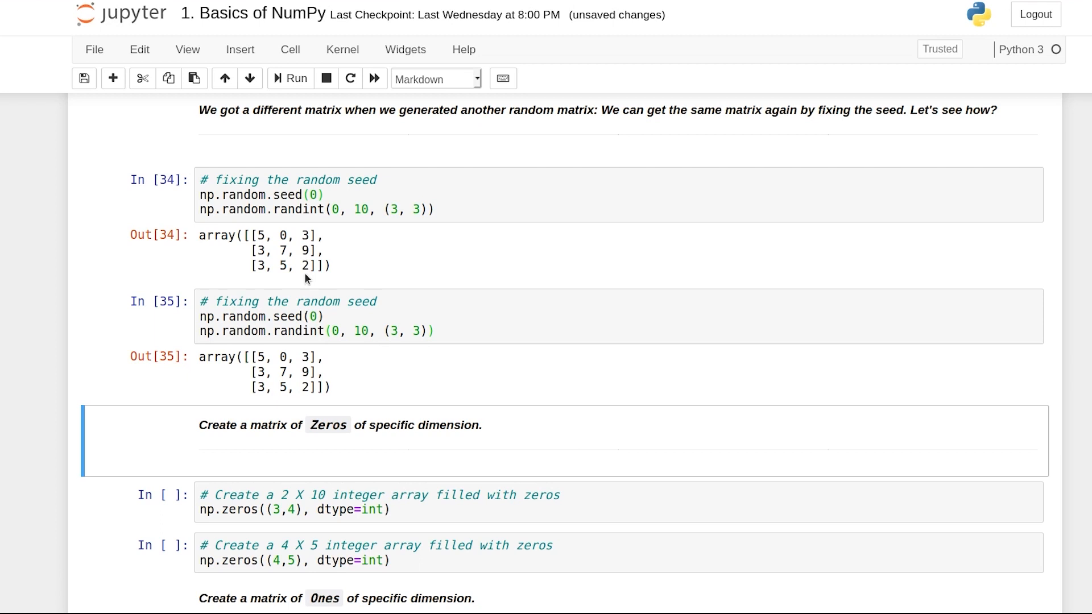
click(324, 318)
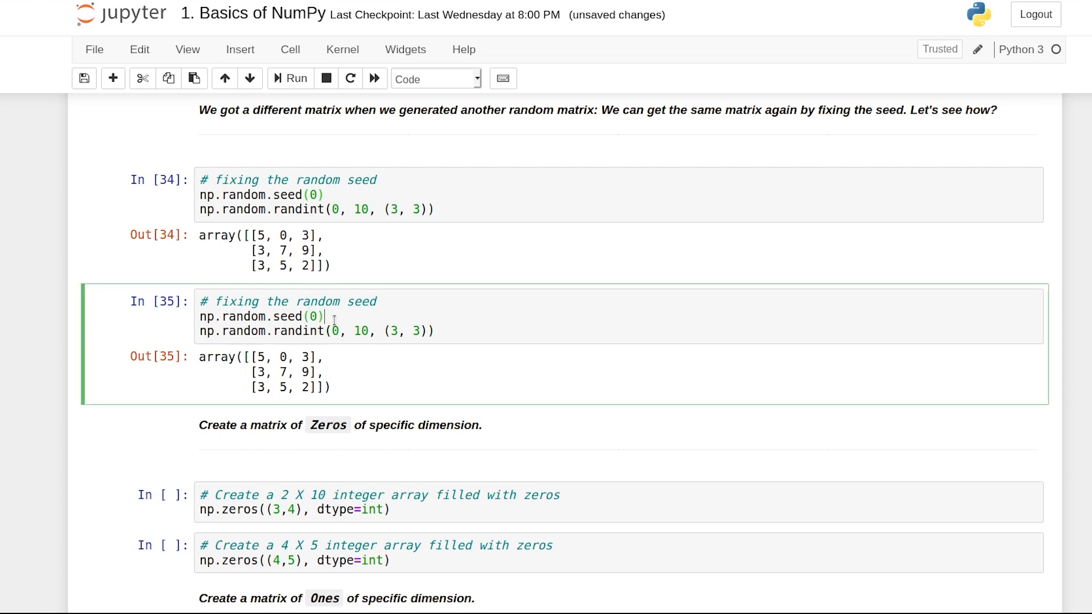
click(290, 78)
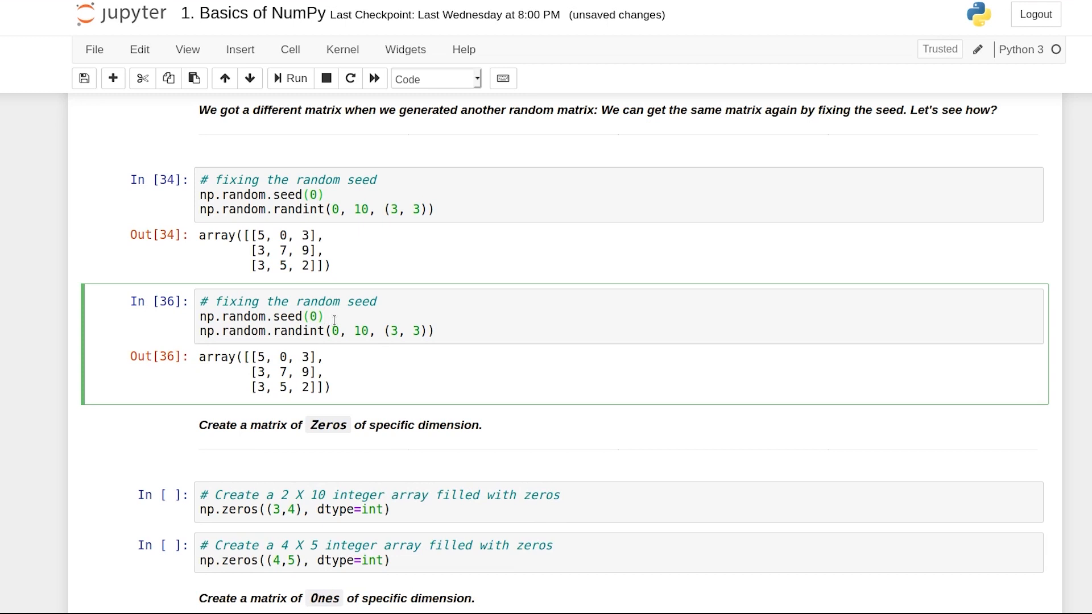
click(290, 78)
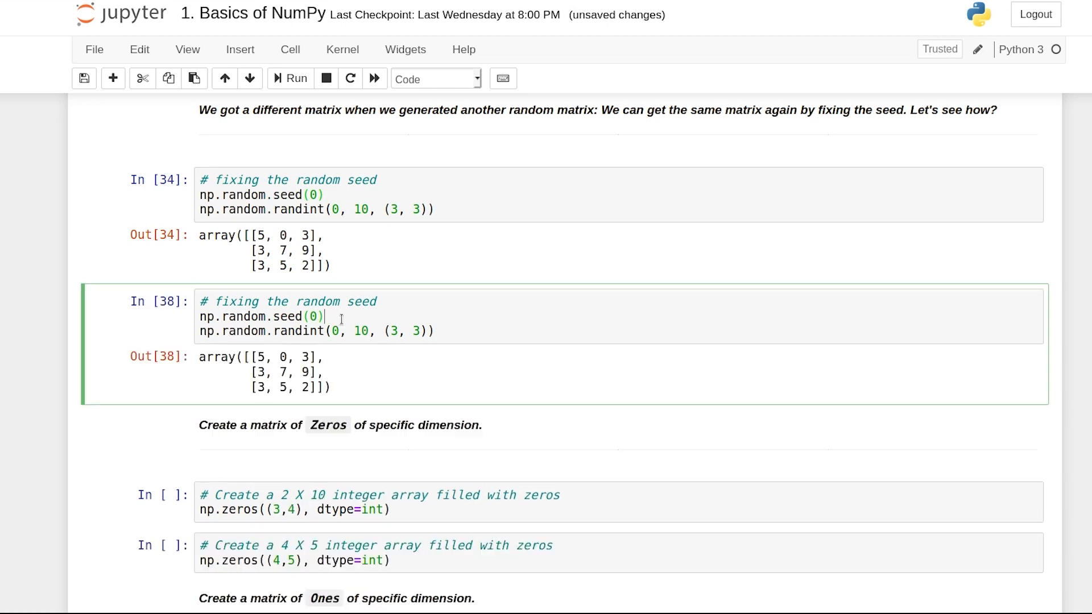
click(290, 79)
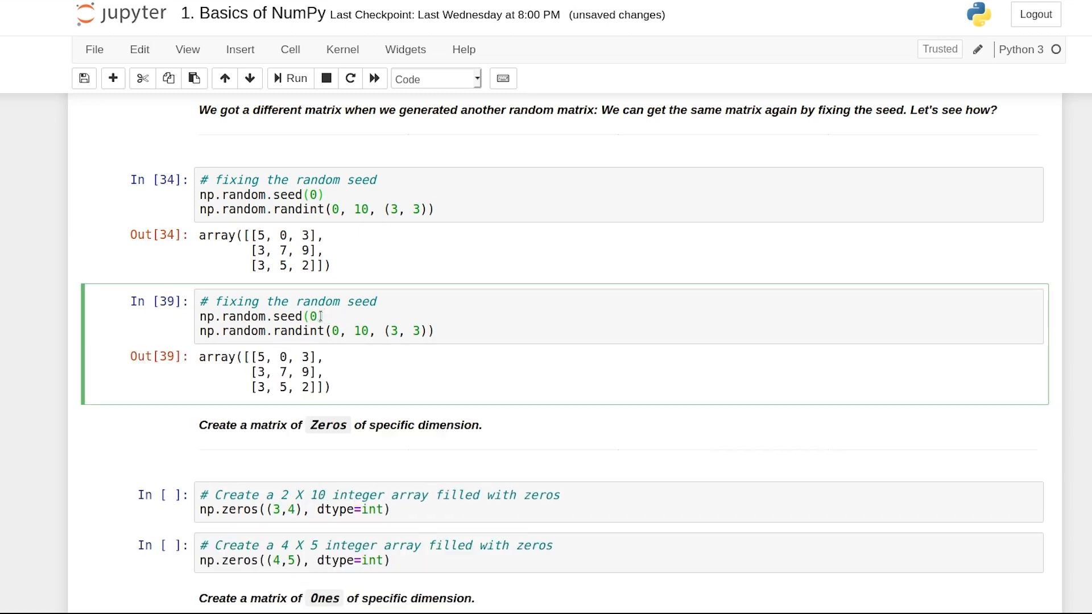
Change the seed to 2 and rerun, yielding a different fixed matrix.
click(290, 79)
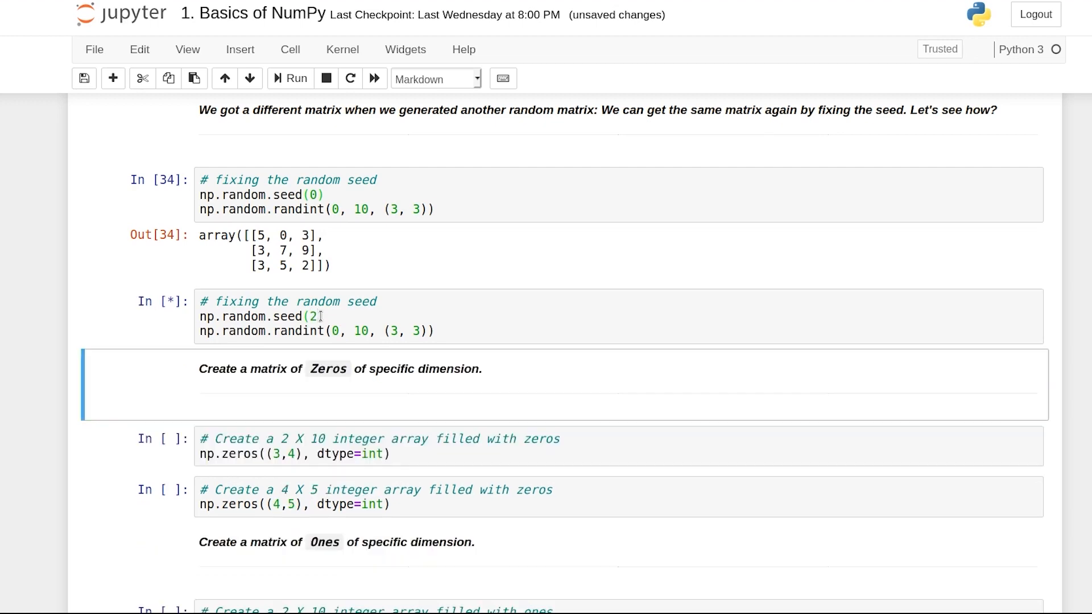
click(290, 79)
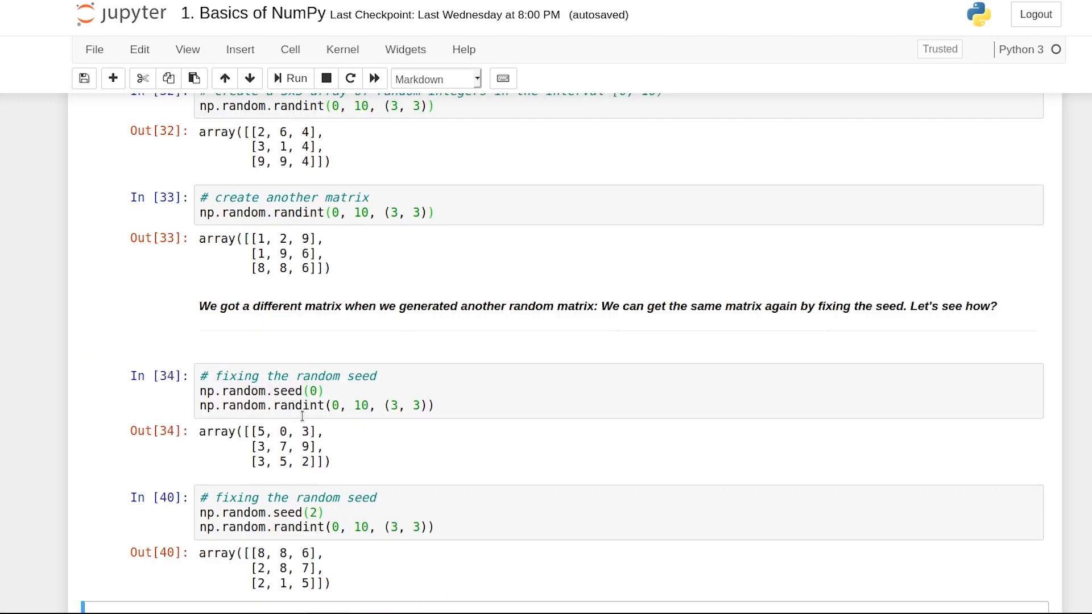
click(315, 390)
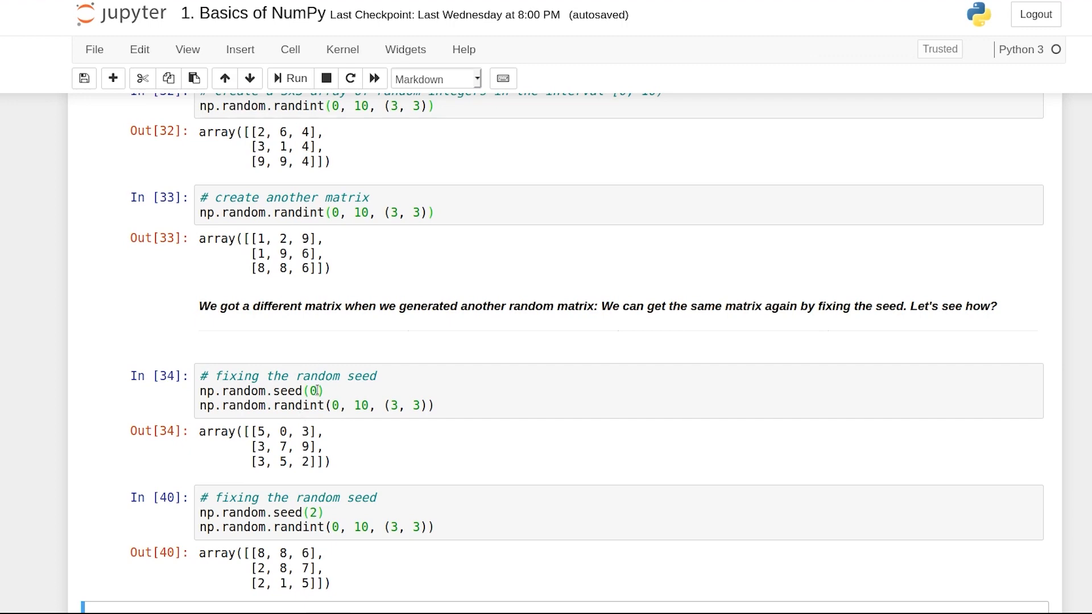
scroll(up, 3)
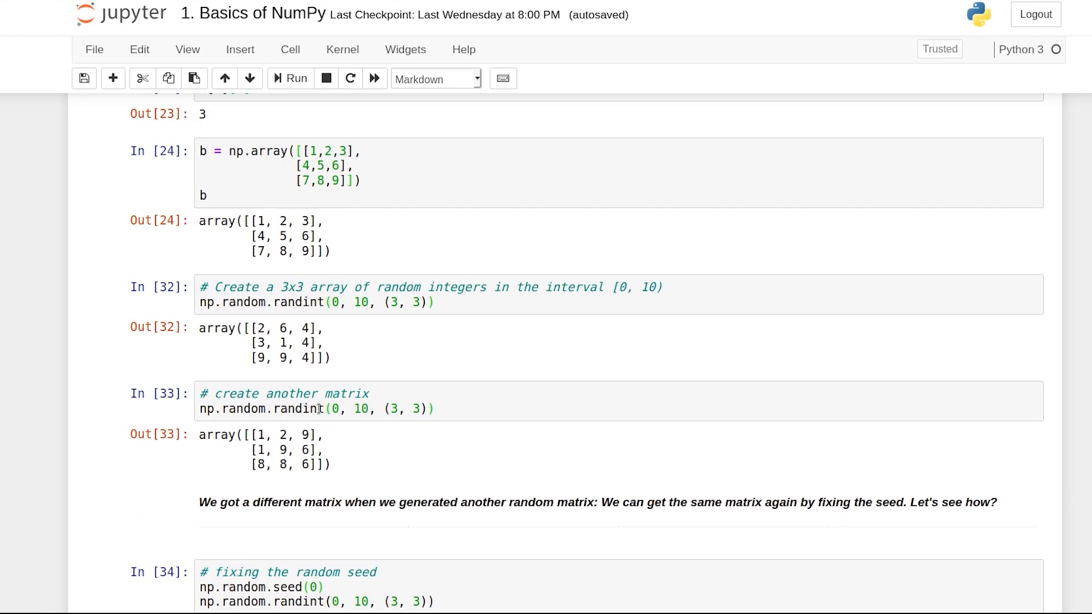
Generate the 4x5 zeros, 2x10 and 4x5 ones arrays and the 5x5 integer identity matrix.
scroll(down, 3)
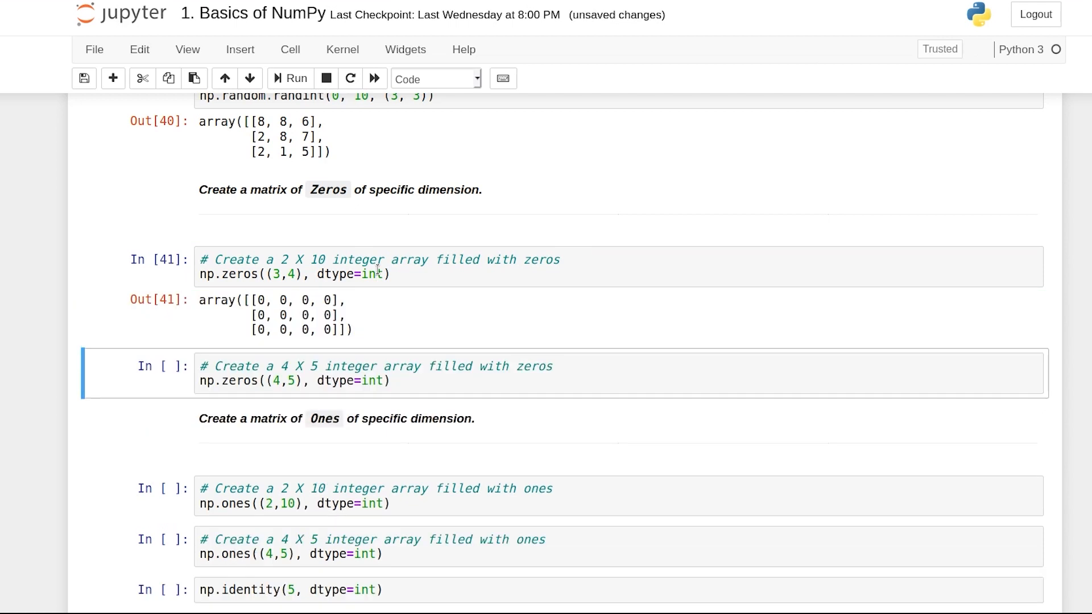
click(290, 79)
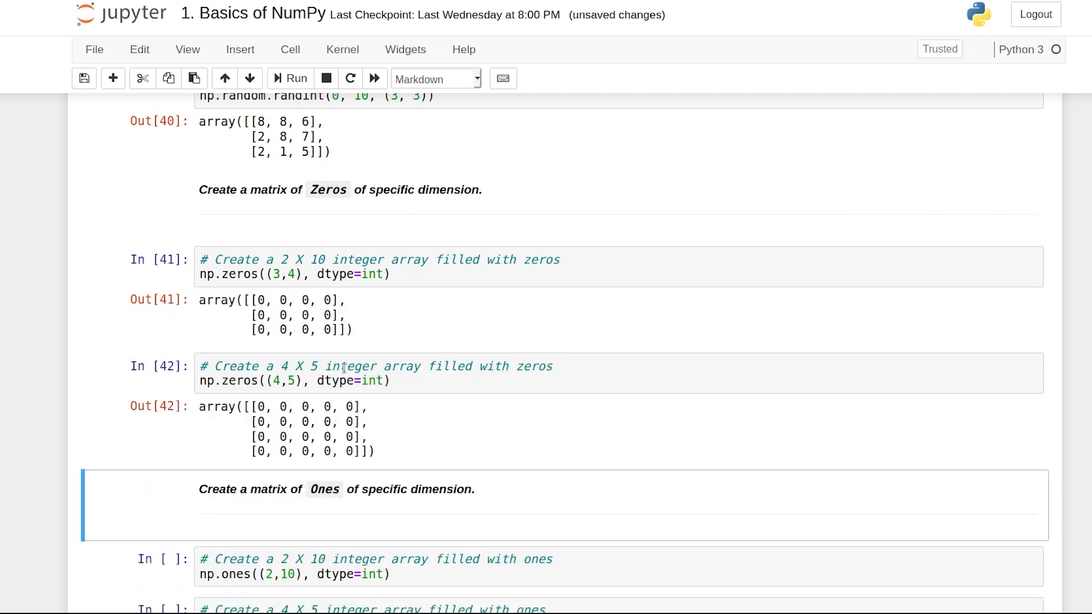
scroll(down, 3)
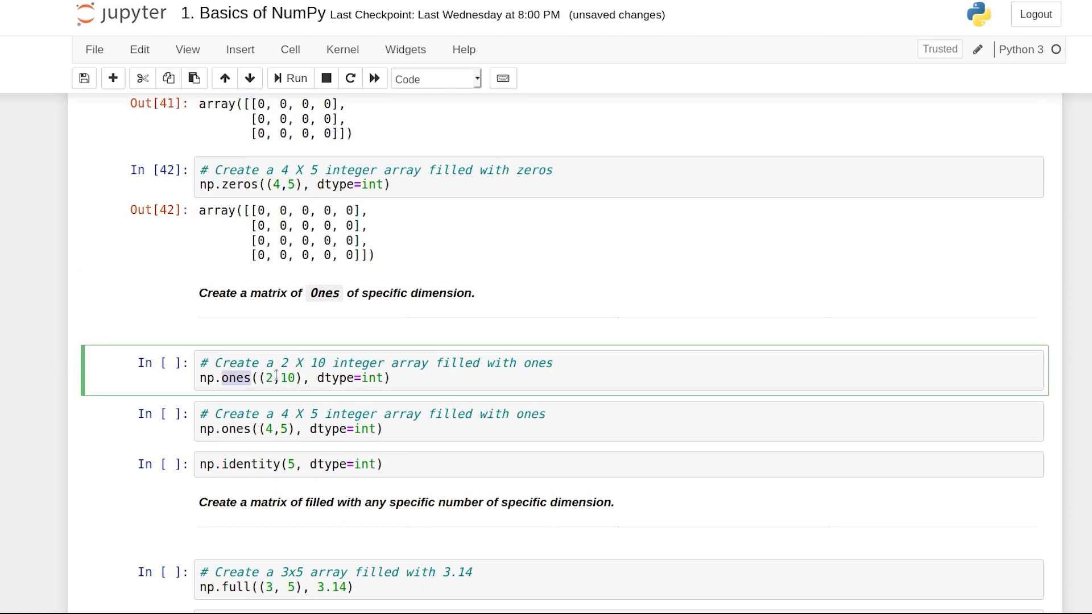
click(291, 78)
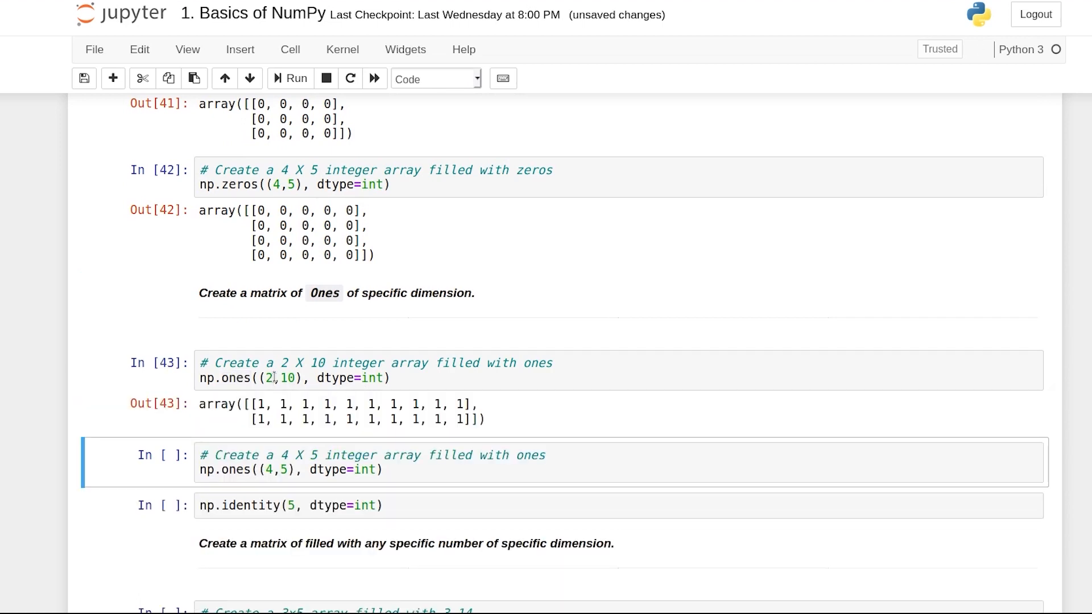
click(290, 79)
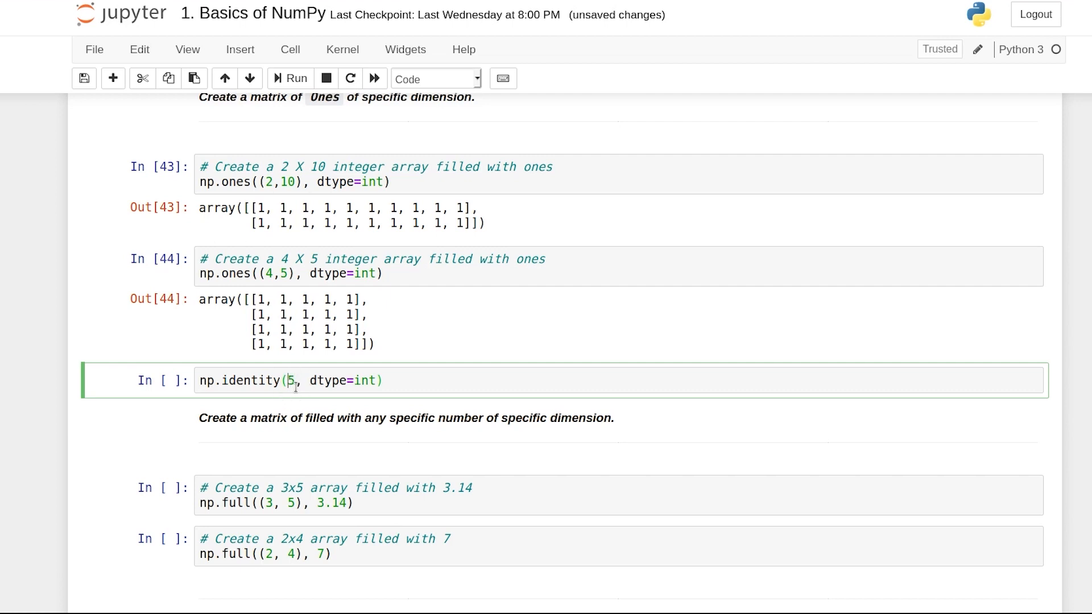
click(290, 79)
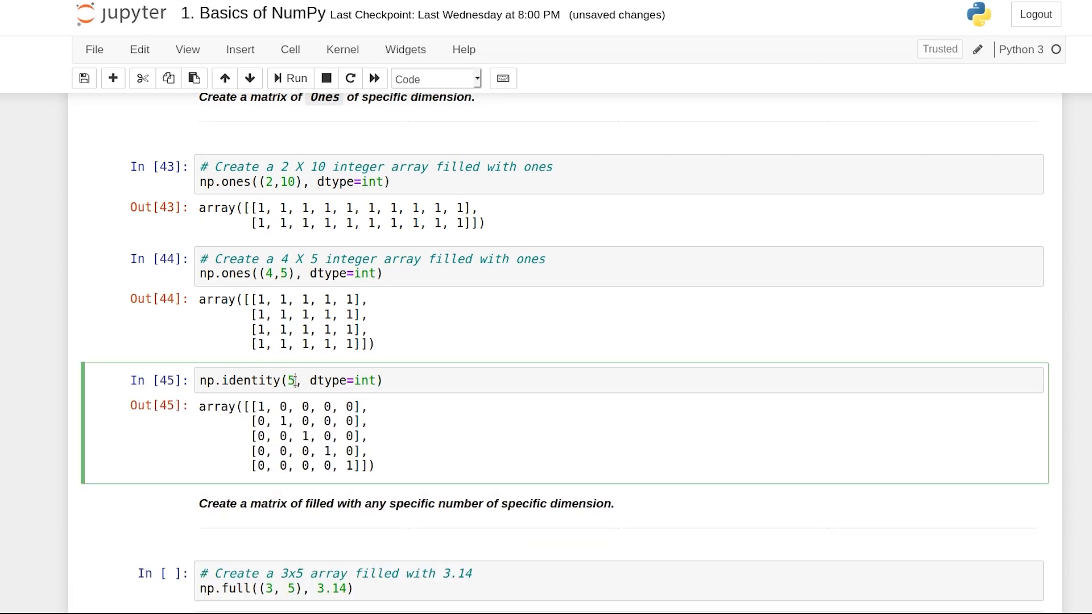
Rerun identity at size 3, then np.full giving a 3x5 array of 3.14 and a 2x4 array of 7s.
click(290, 79)
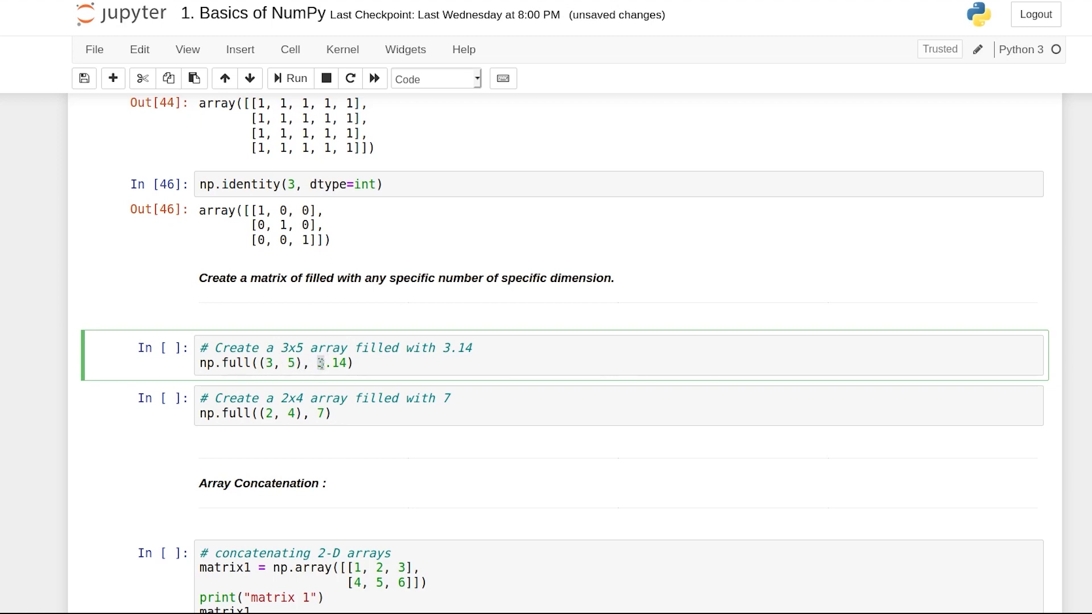
click(290, 79)
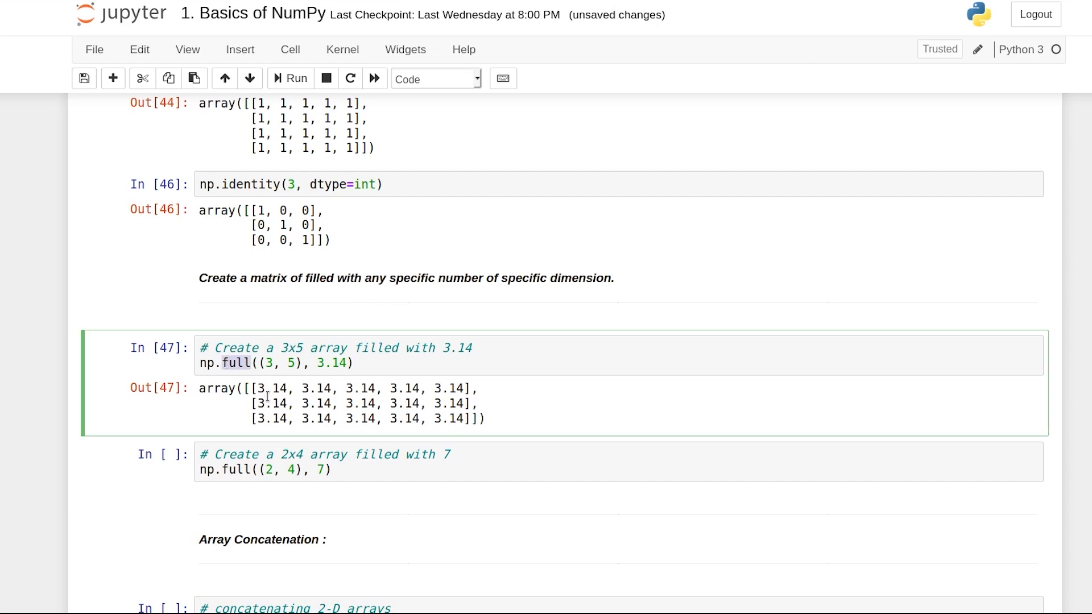
click(289, 78)
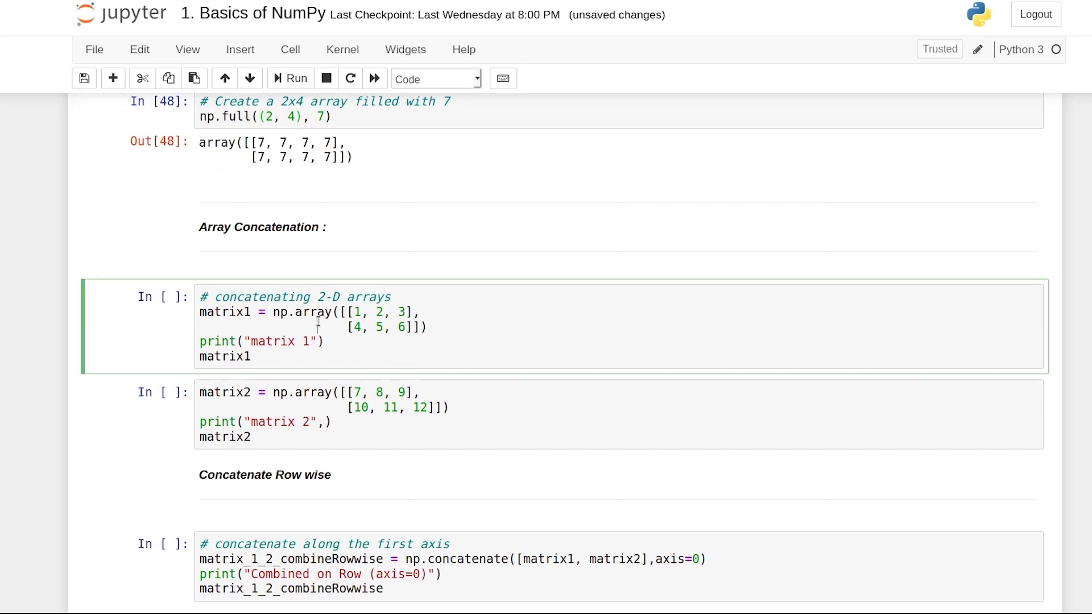
Define matrix1 and matrix2 and concatenate them along axis=0 into a 4x3 array.
click(296, 78)
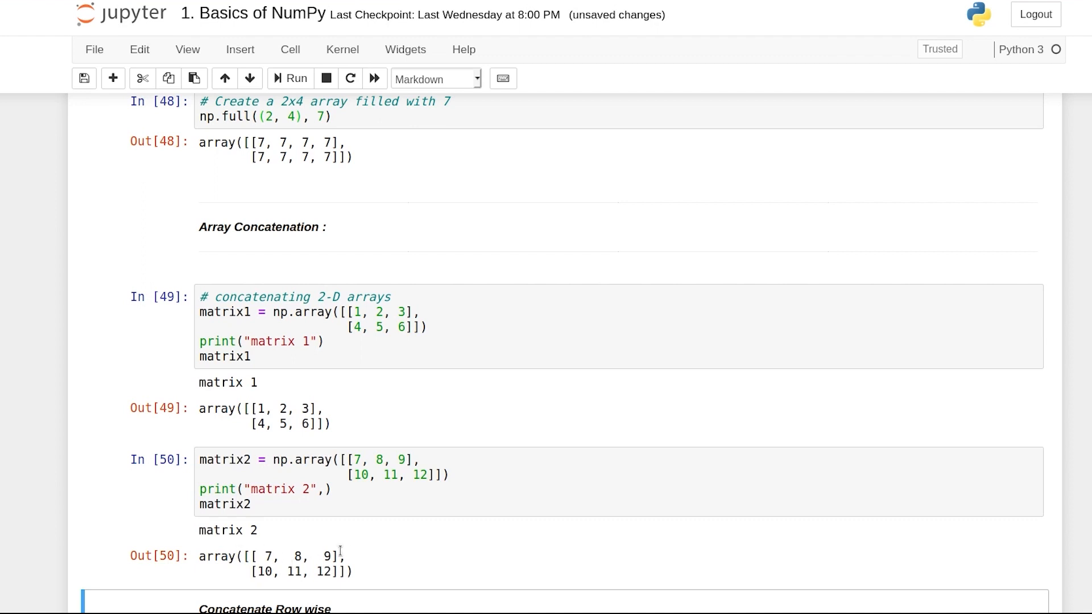
mouse_move(331, 471)
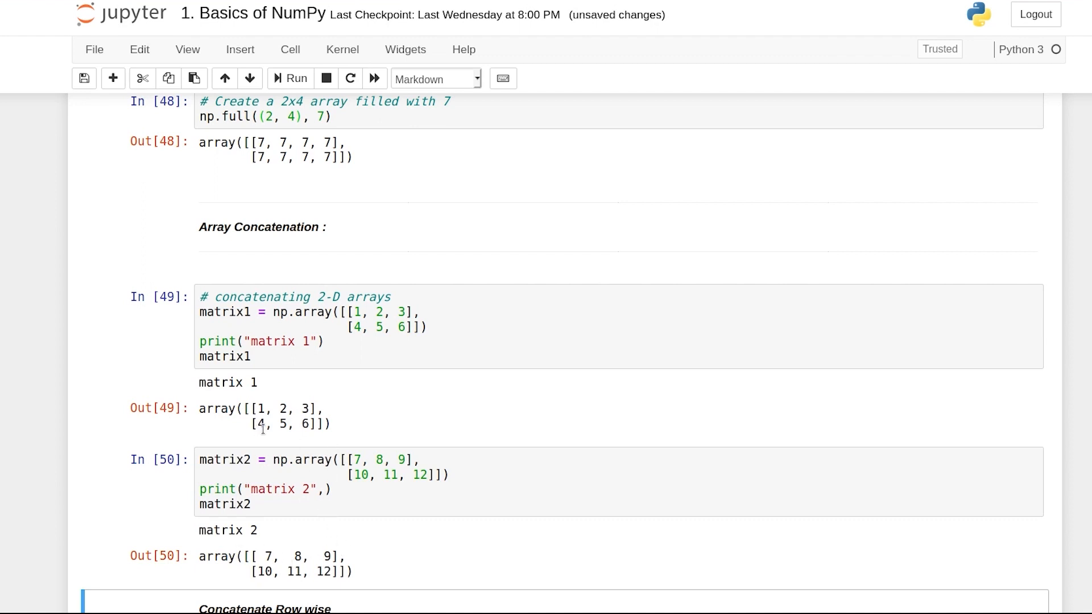
mouse_move(271, 446)
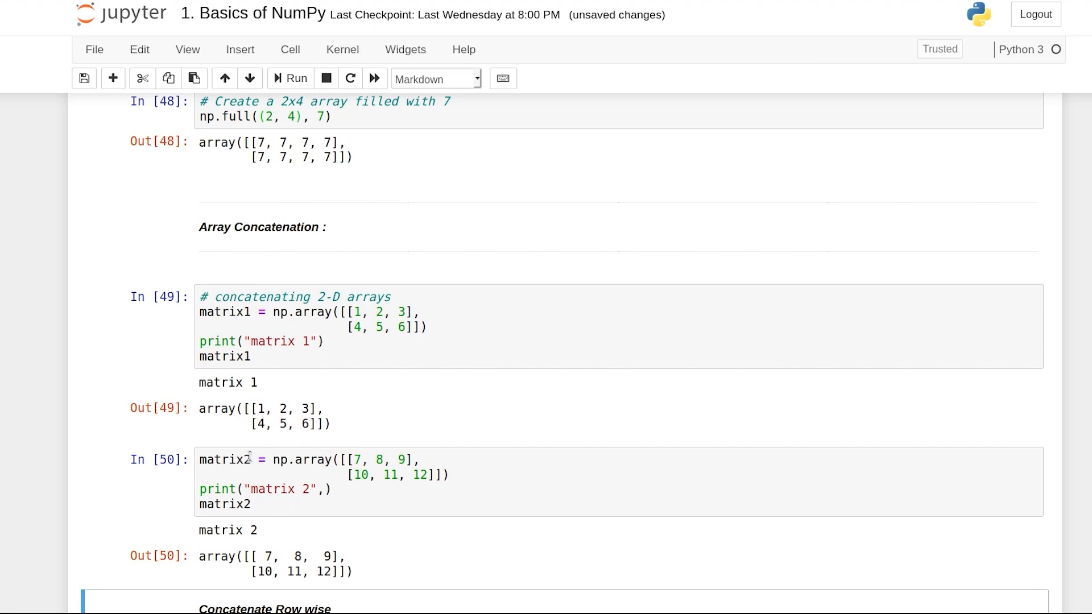
scroll(down, 3)
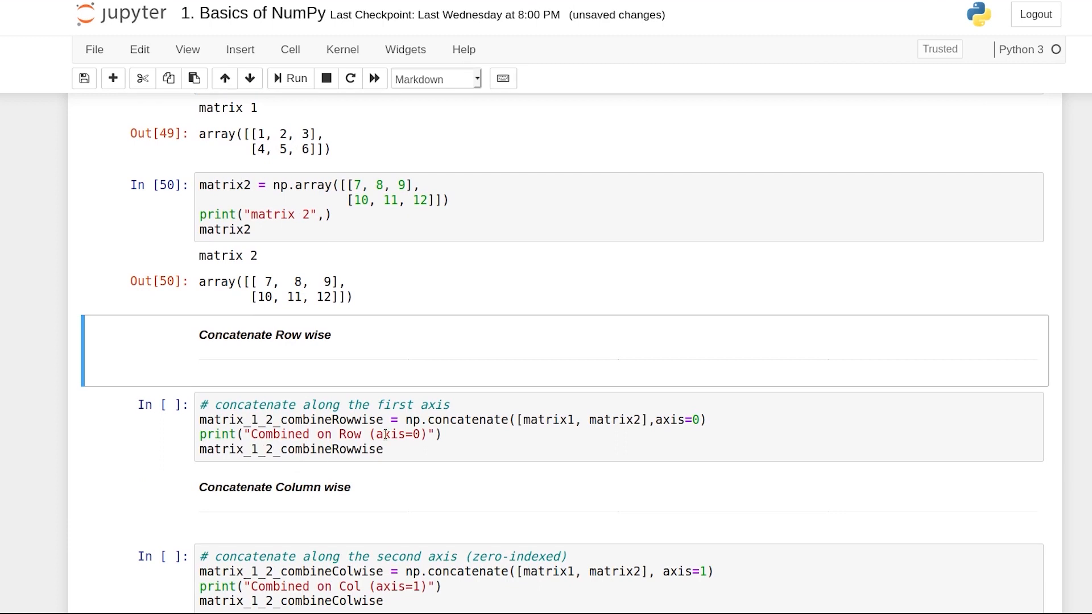
click(450, 427)
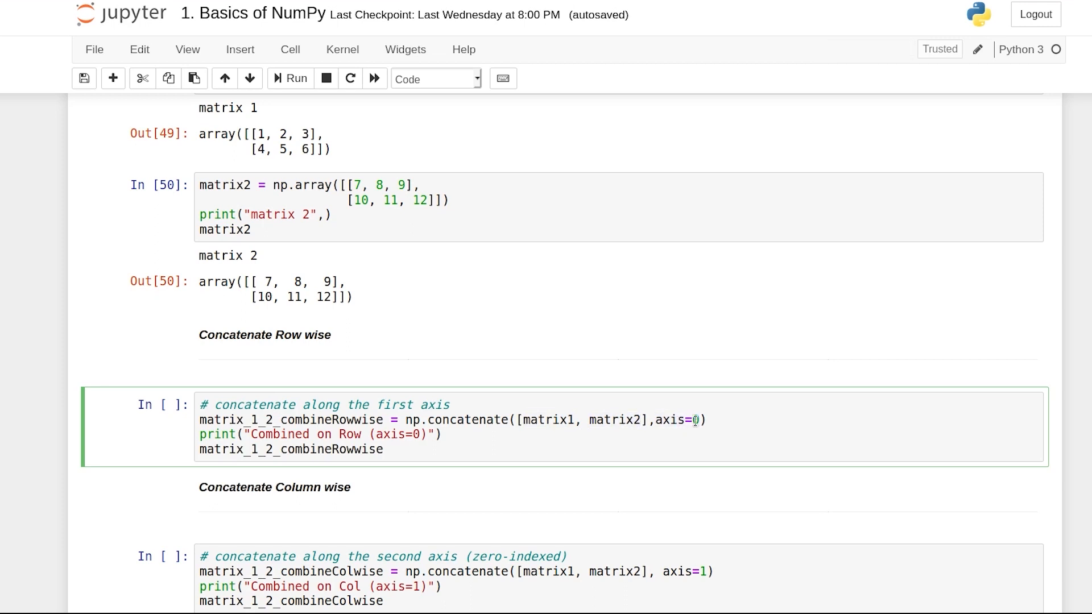
click(290, 78)
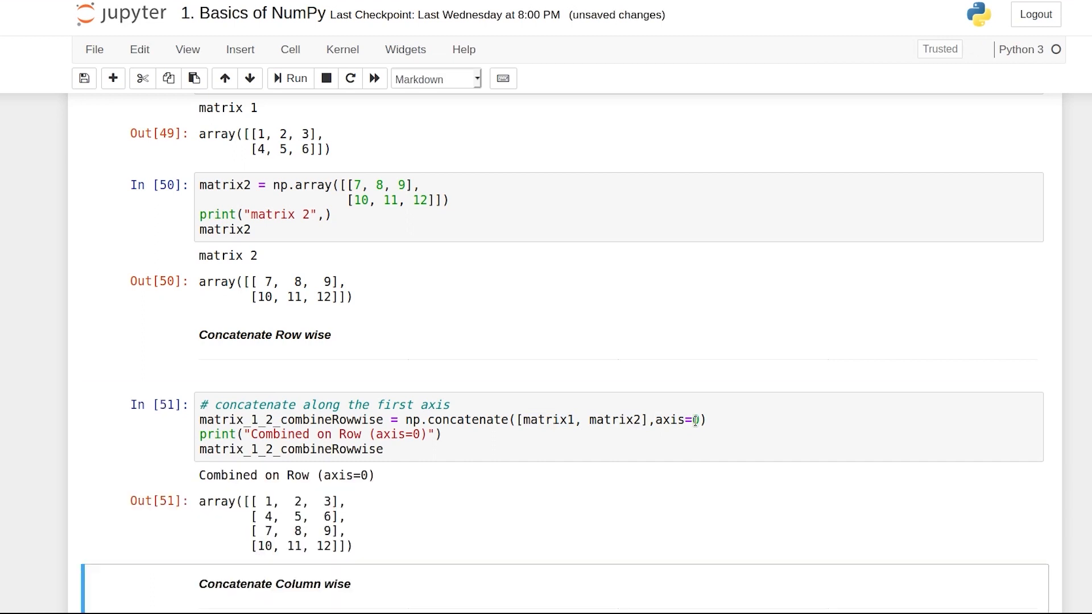
mouse_move(295, 299)
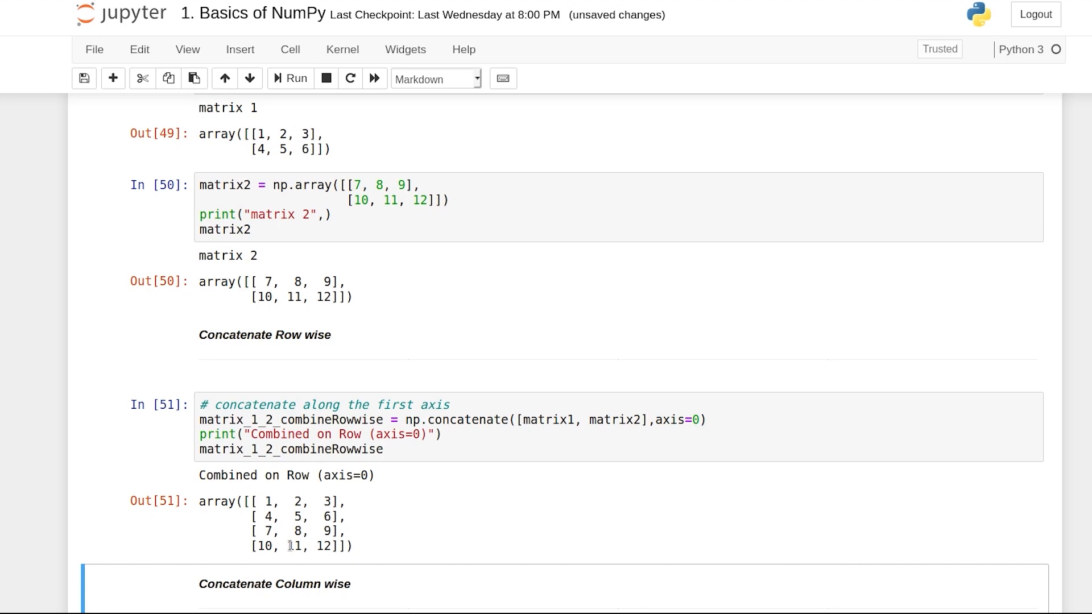
Run the axis=1 concatenate cell to produce the 2x6 array joining the two matrices side by side.
scroll(down, 3)
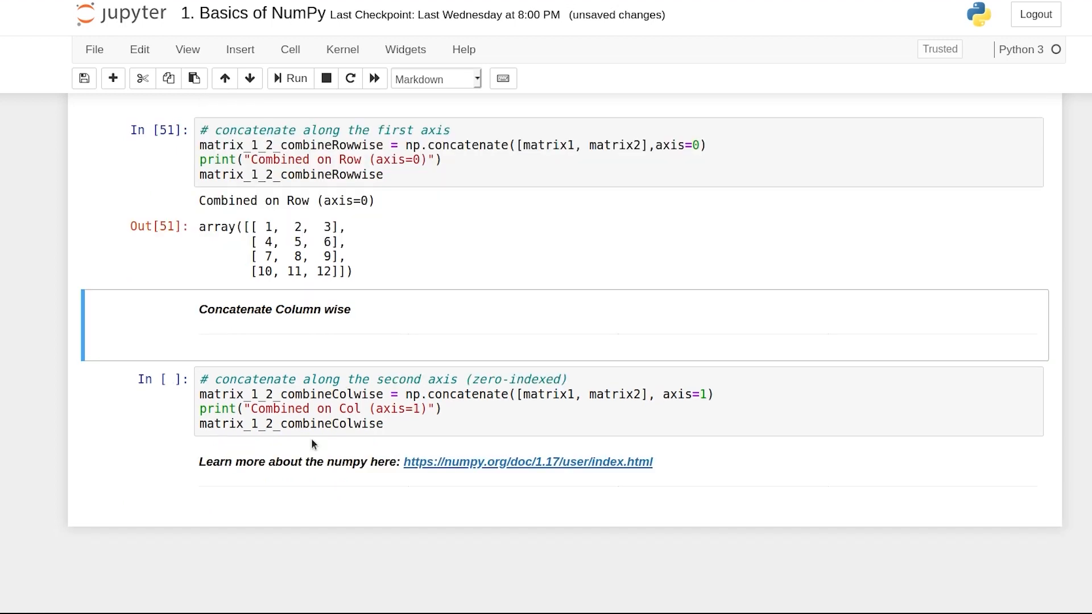
mouse_move(616, 411)
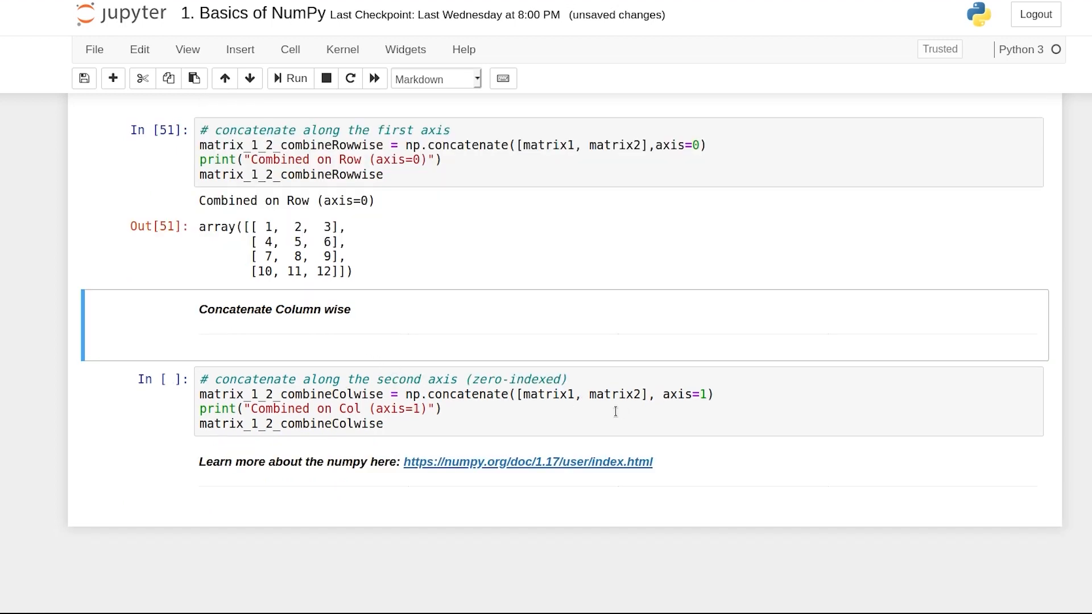
click(470, 395)
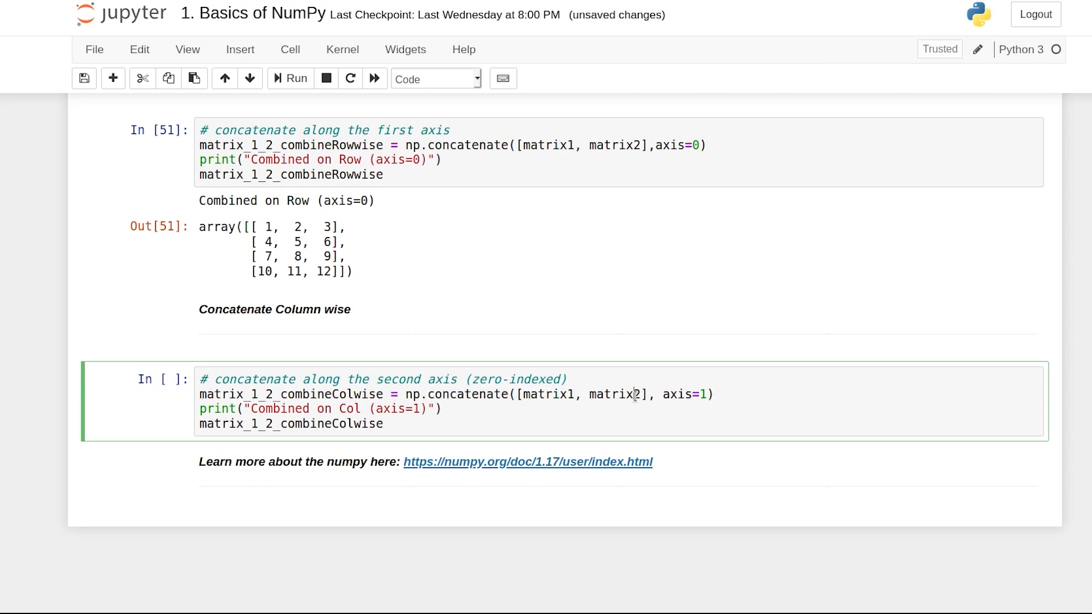
click(290, 79)
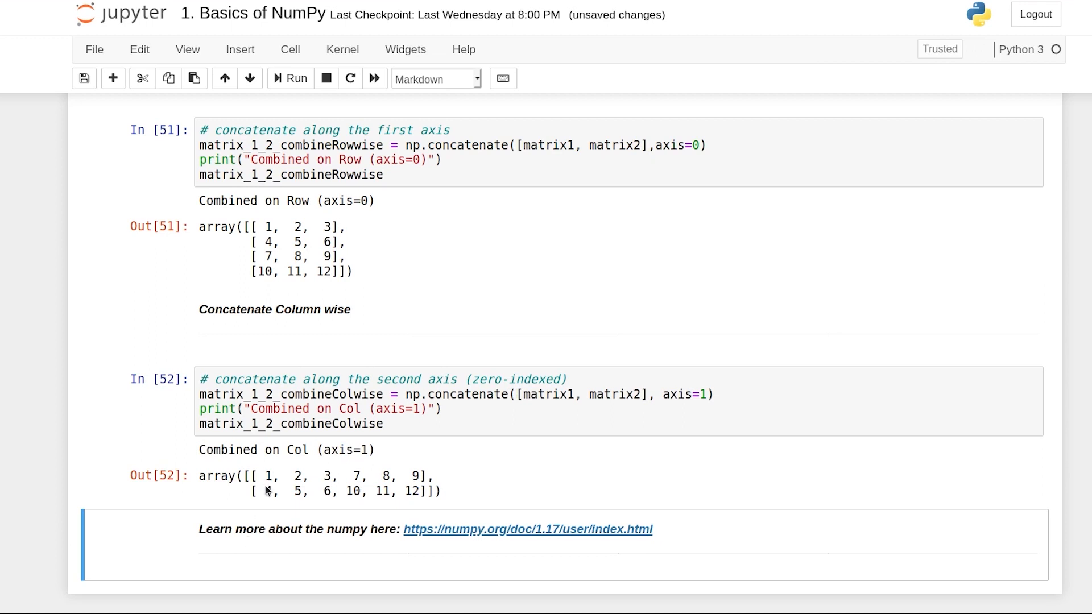
mouse_move(330, 504)
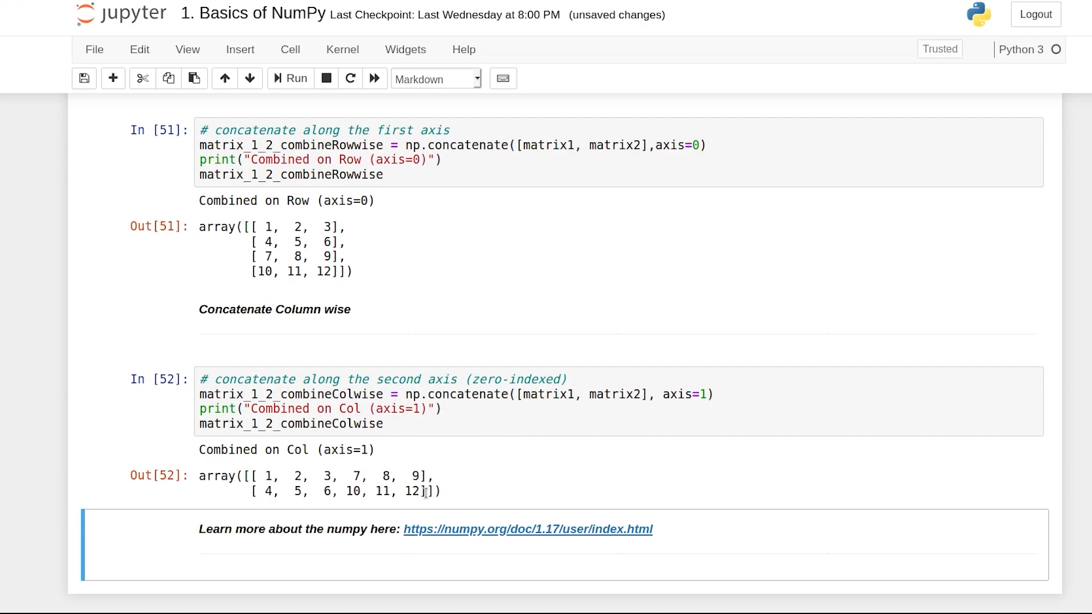
scroll(up, 3)
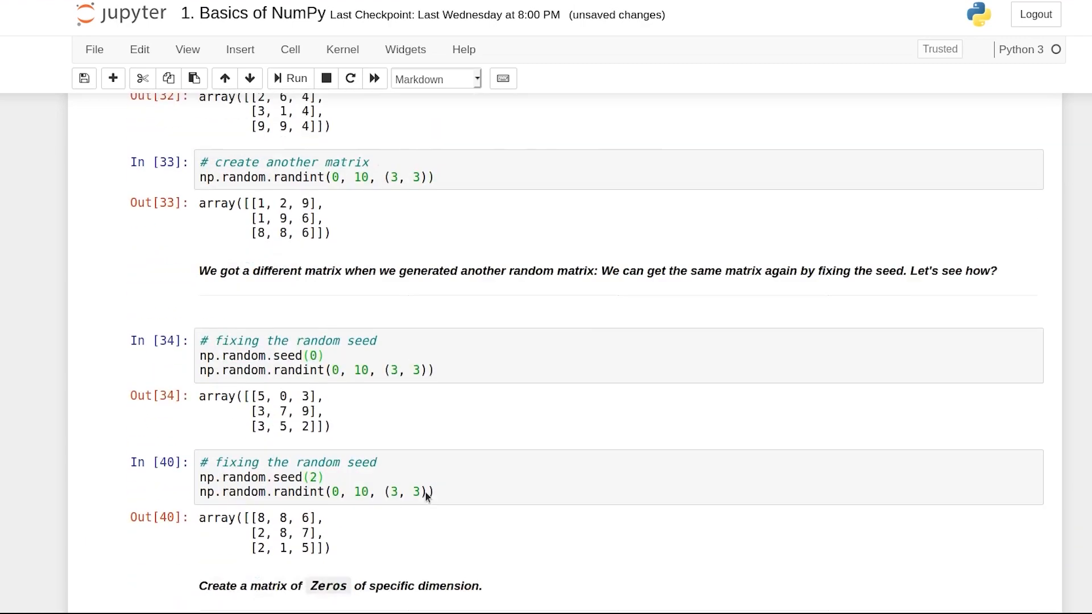
scroll(down, 3)
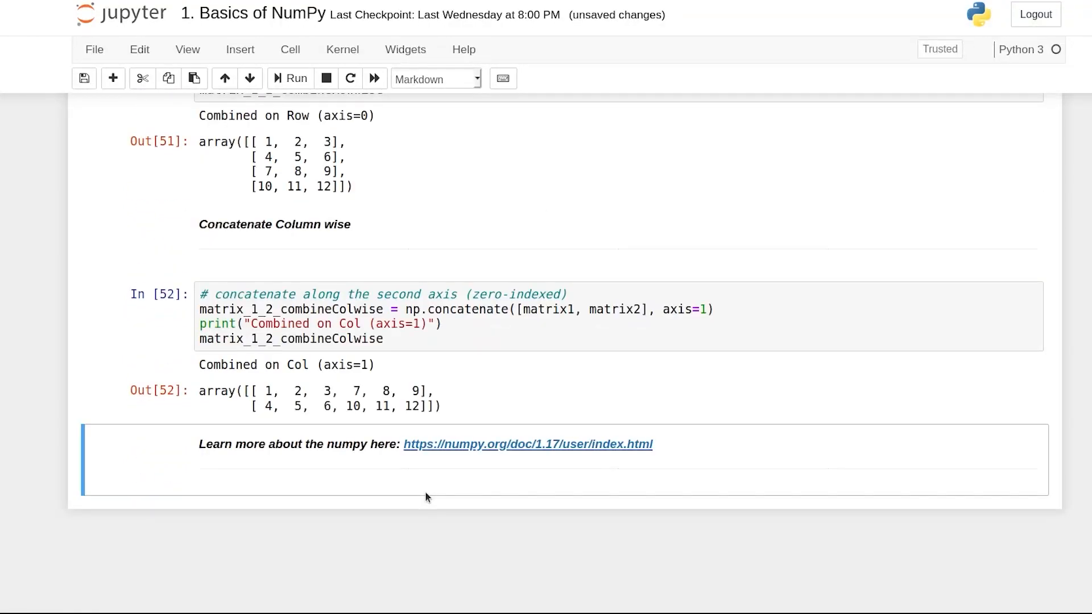
mouse_move(479, 448)
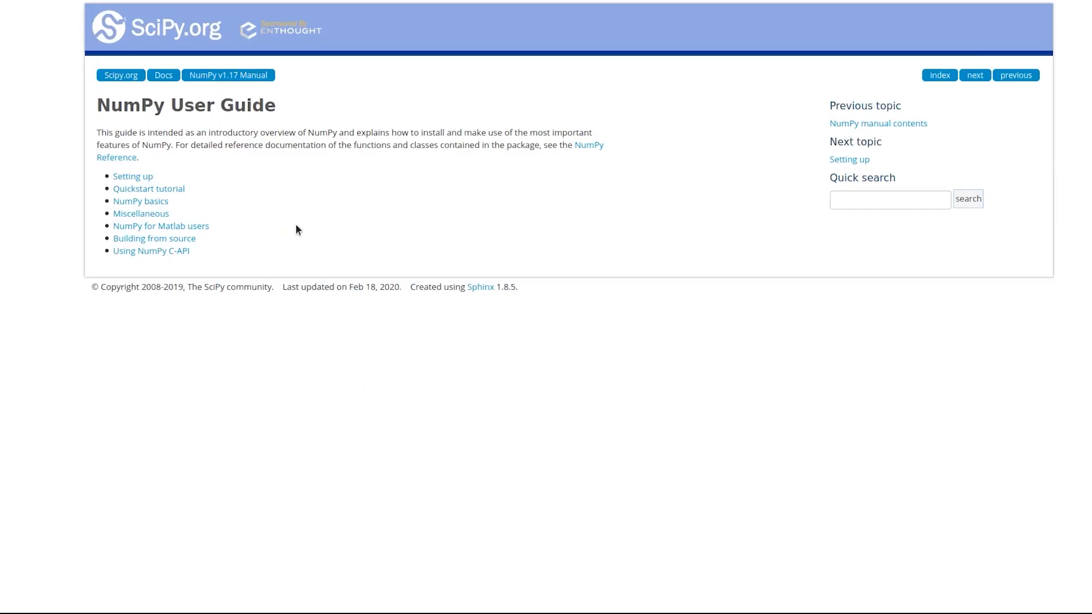
mouse_move(177, 202)
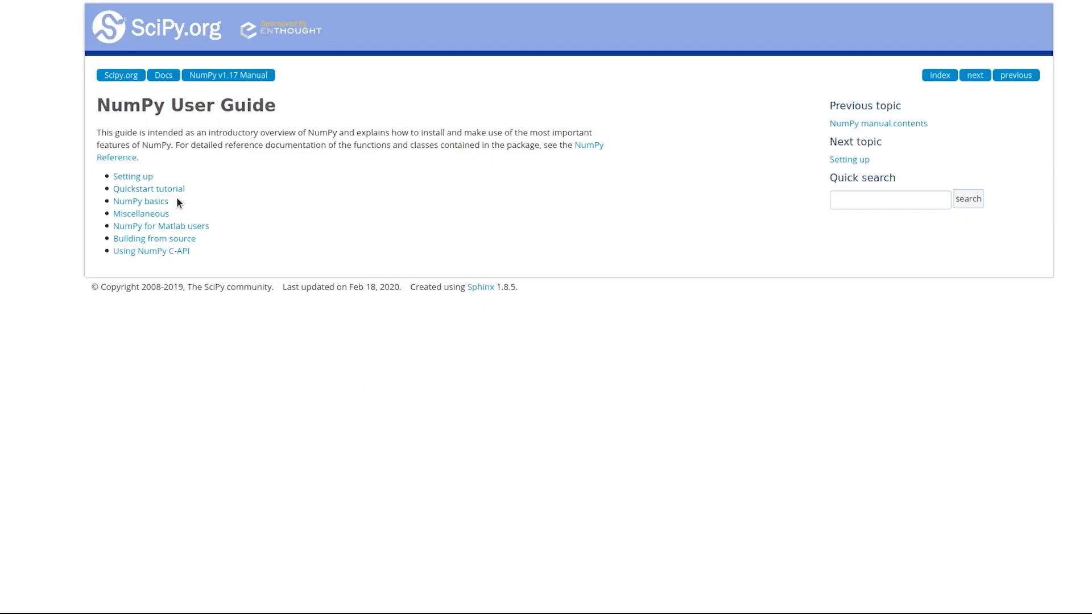
mouse_move(594, 147)
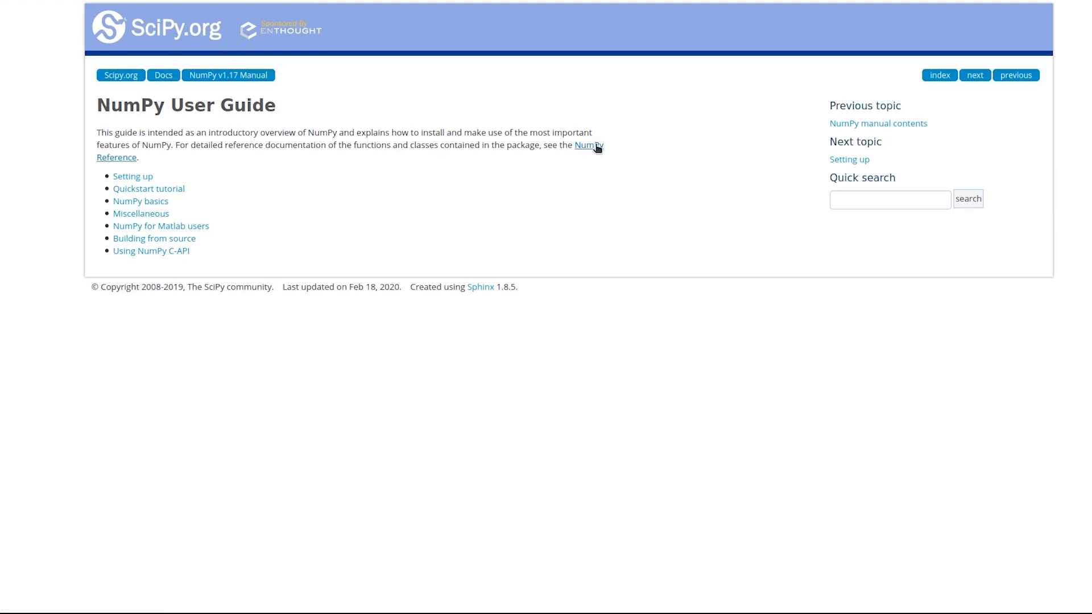
Open the NumPy Reference manual from the User Guide and scroll through its Routines and Packaging contents.
click(588, 144)
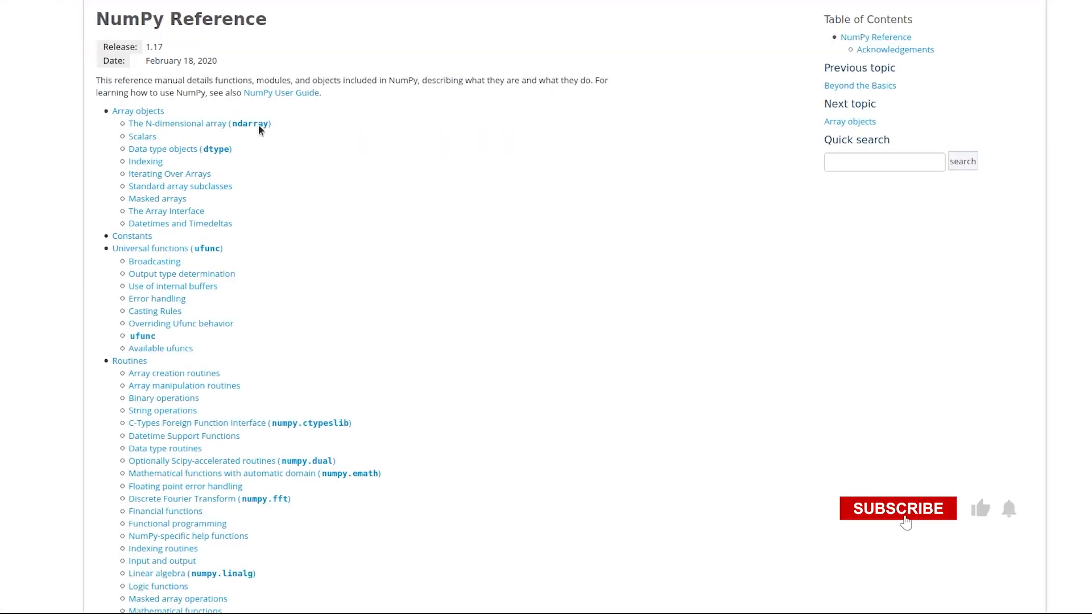
scroll(down, 3)
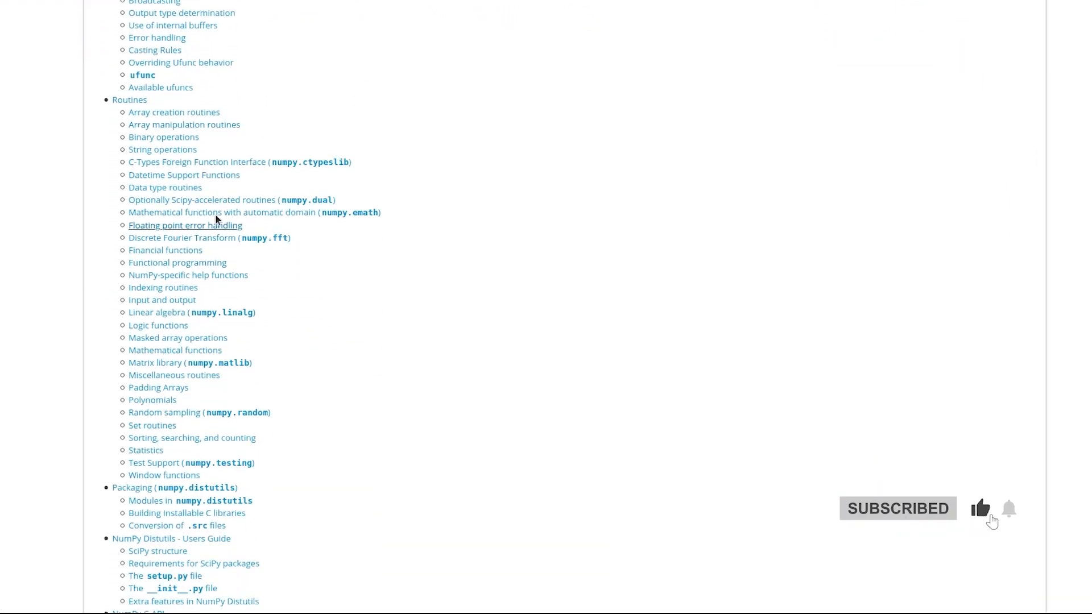
scroll(down, 3)
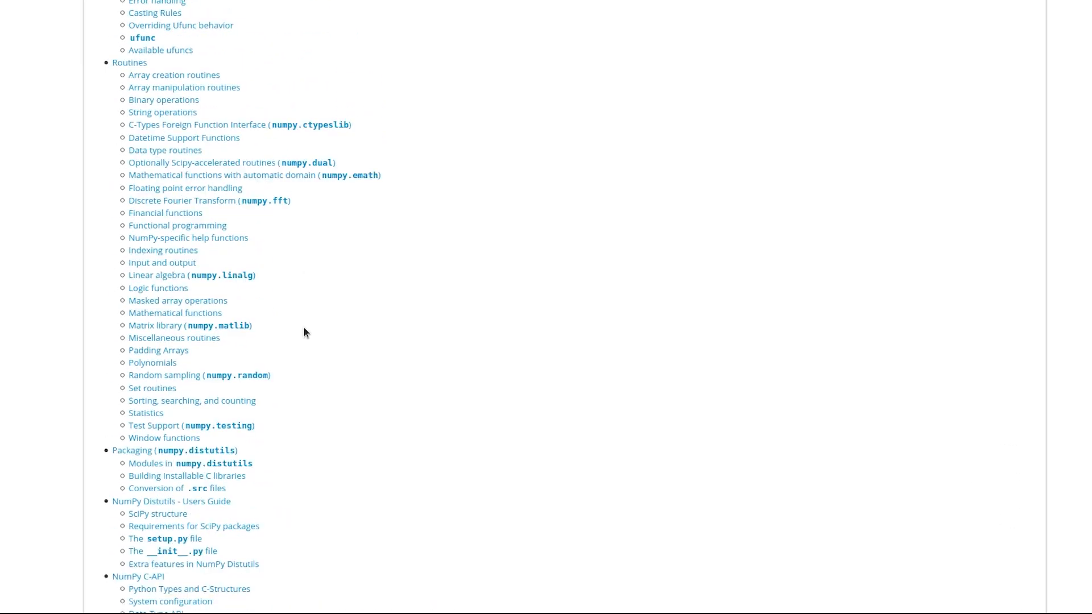
scroll(up, 3)
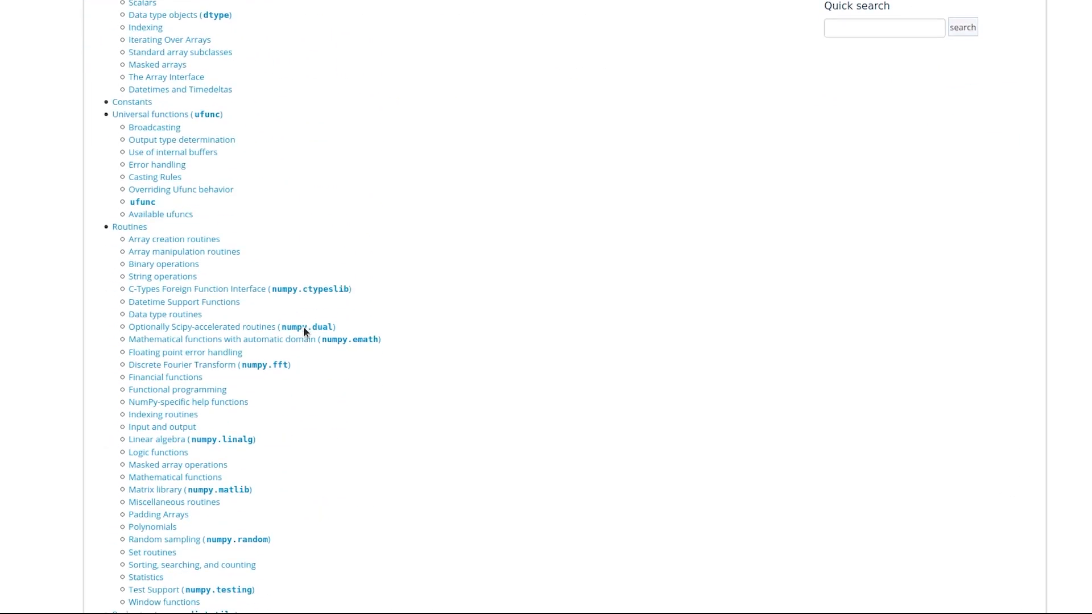
scroll(down, 3)
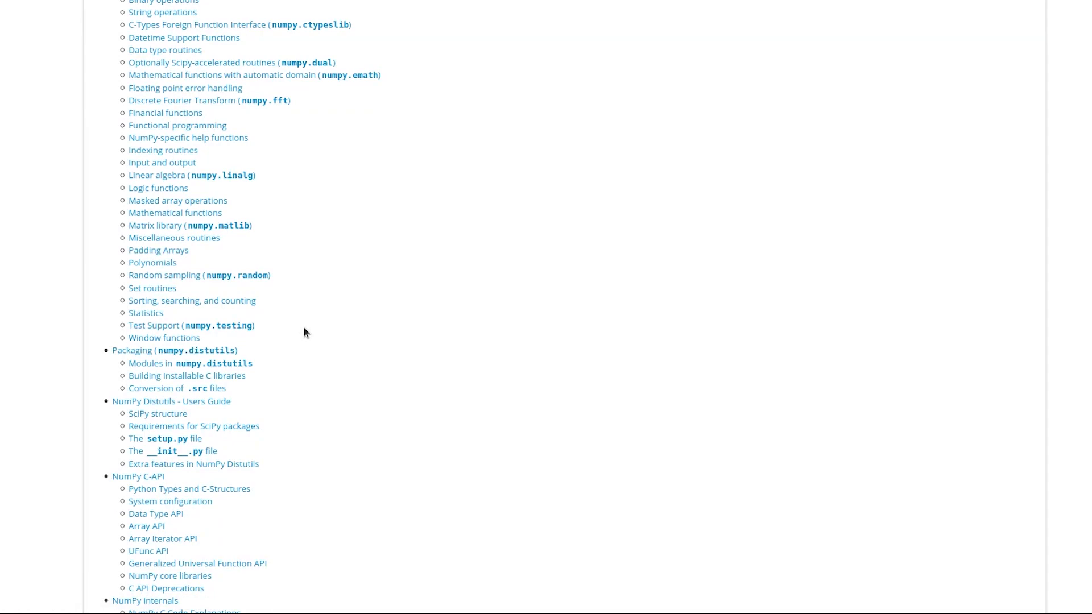
mouse_move(233, 160)
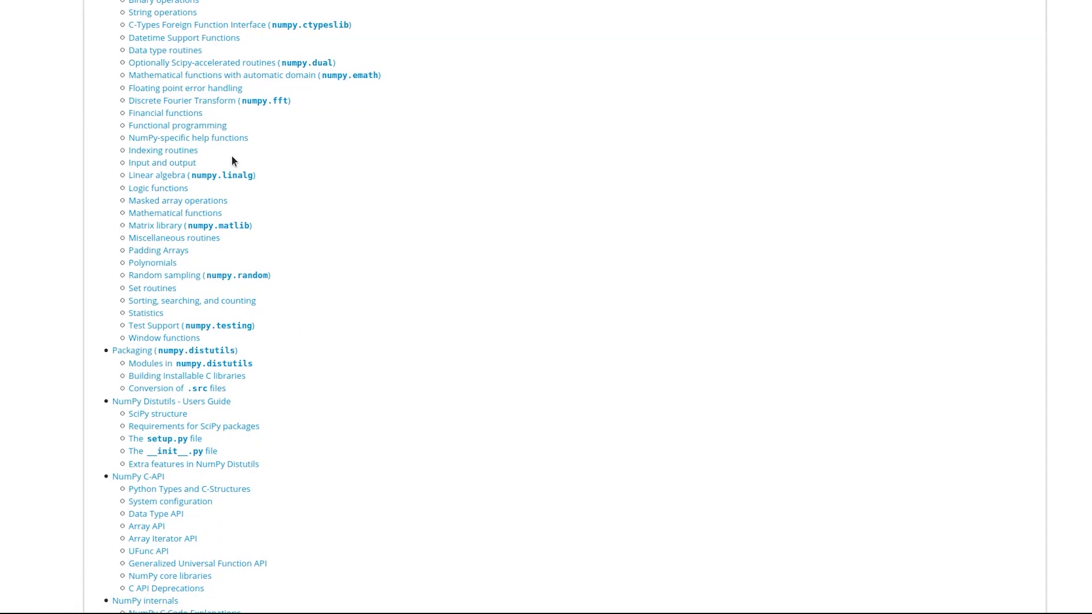
mouse_move(284, 221)
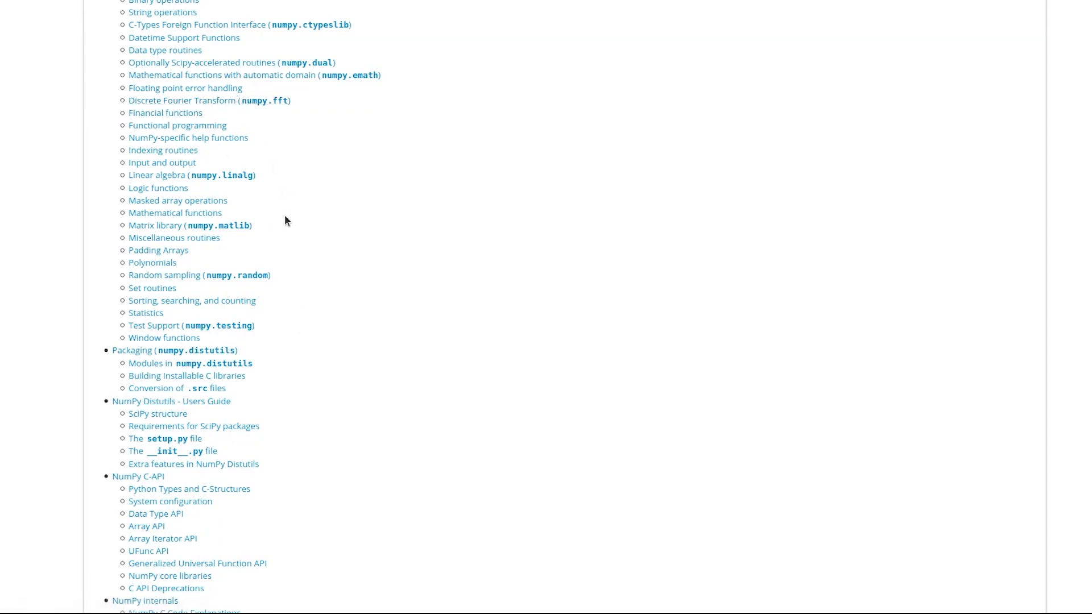